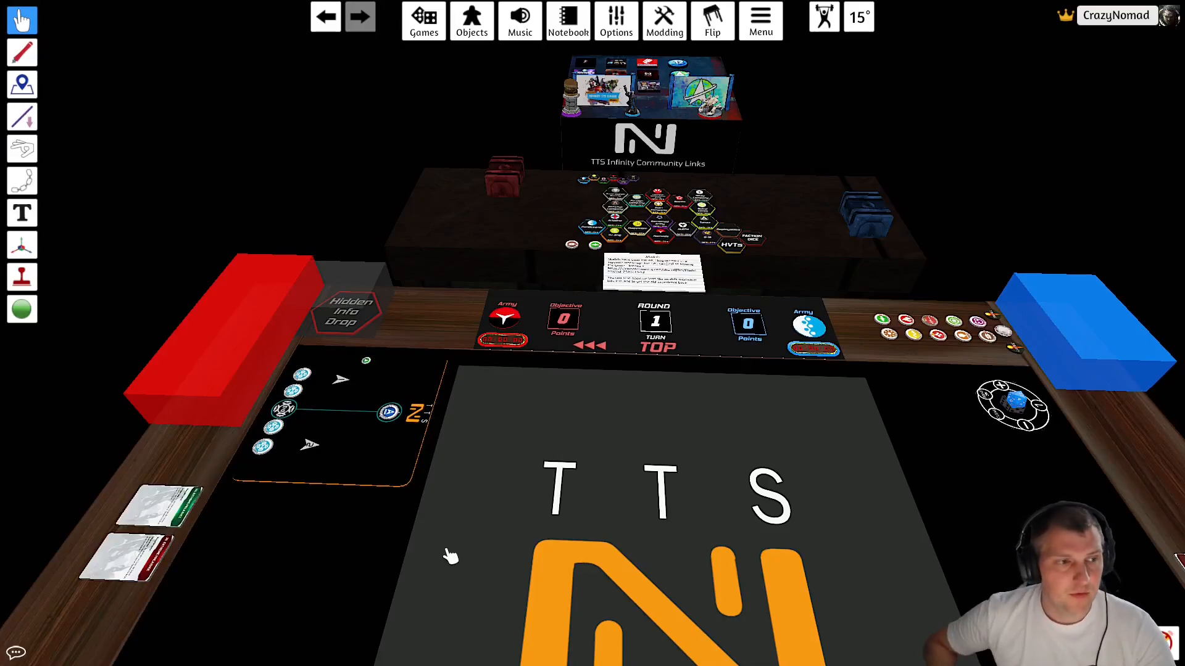
mouse_move(491, 481)
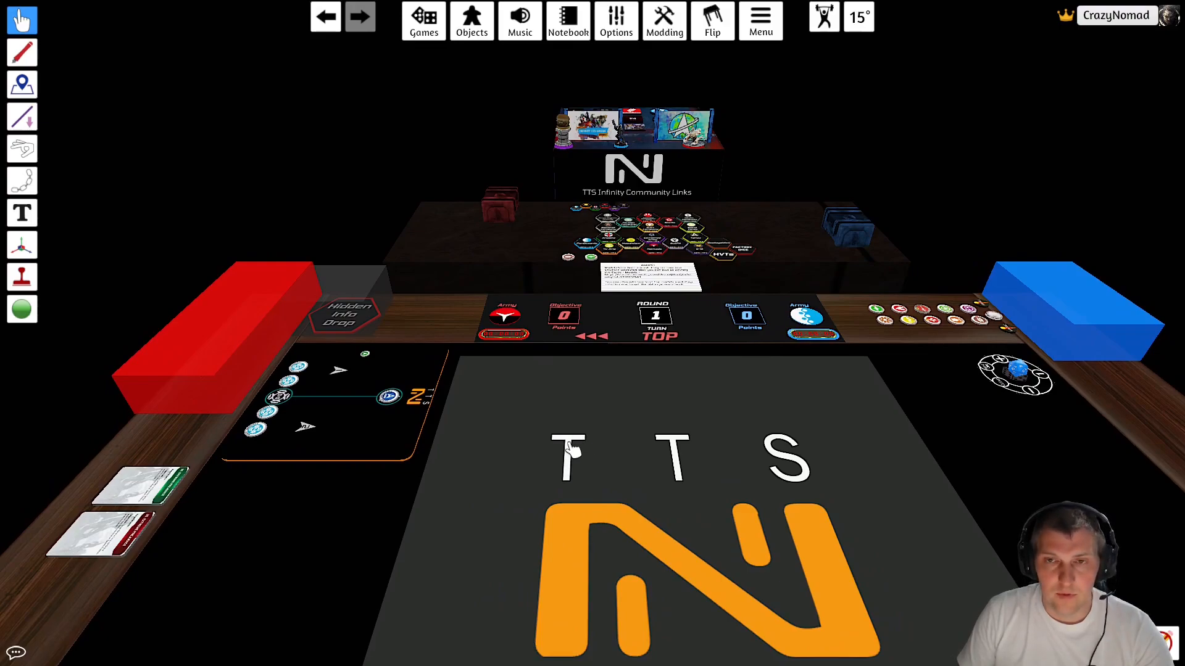
mouse_move(585, 420)
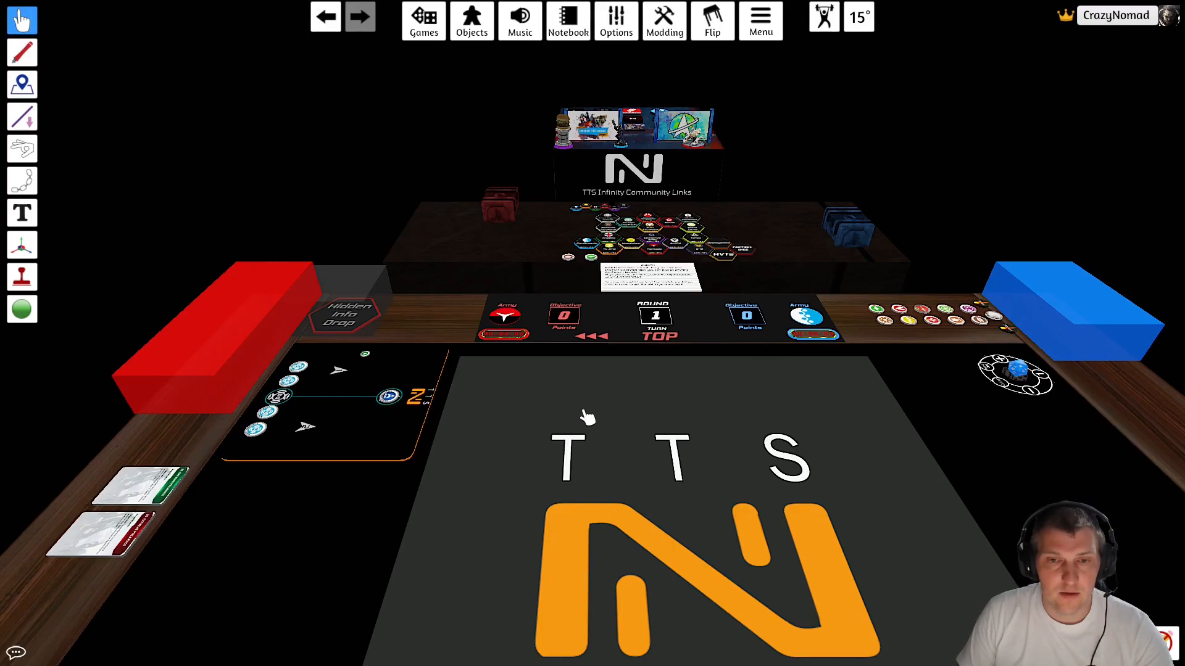
mouse_move(604, 434)
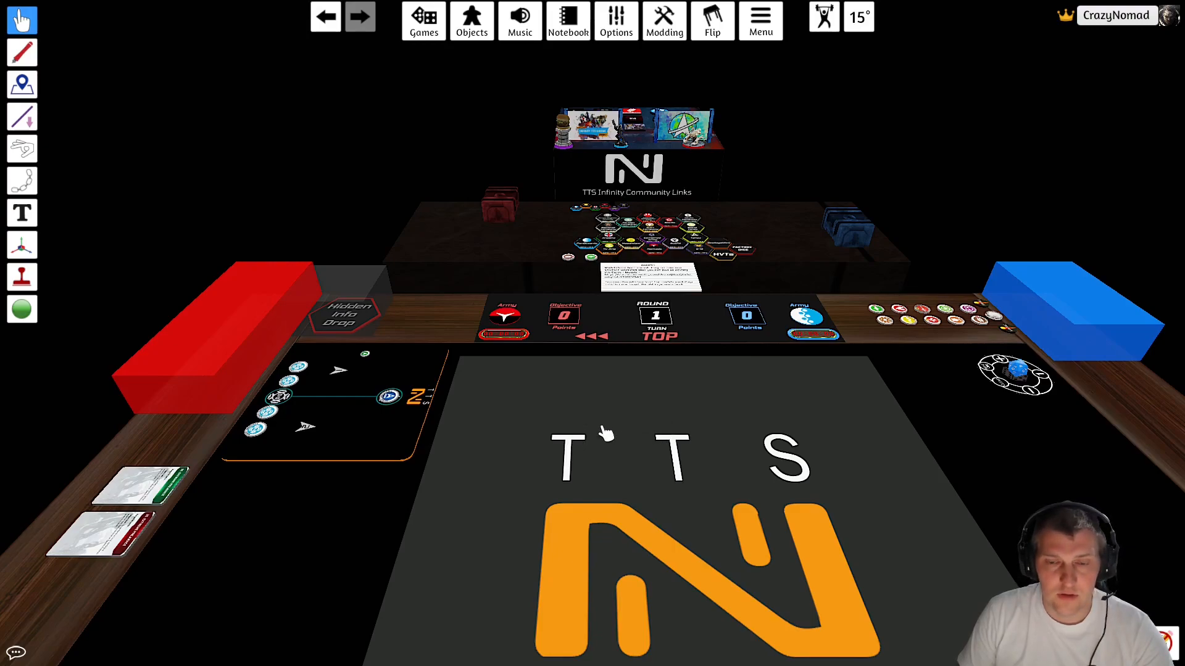
mouse_move(616, 416)
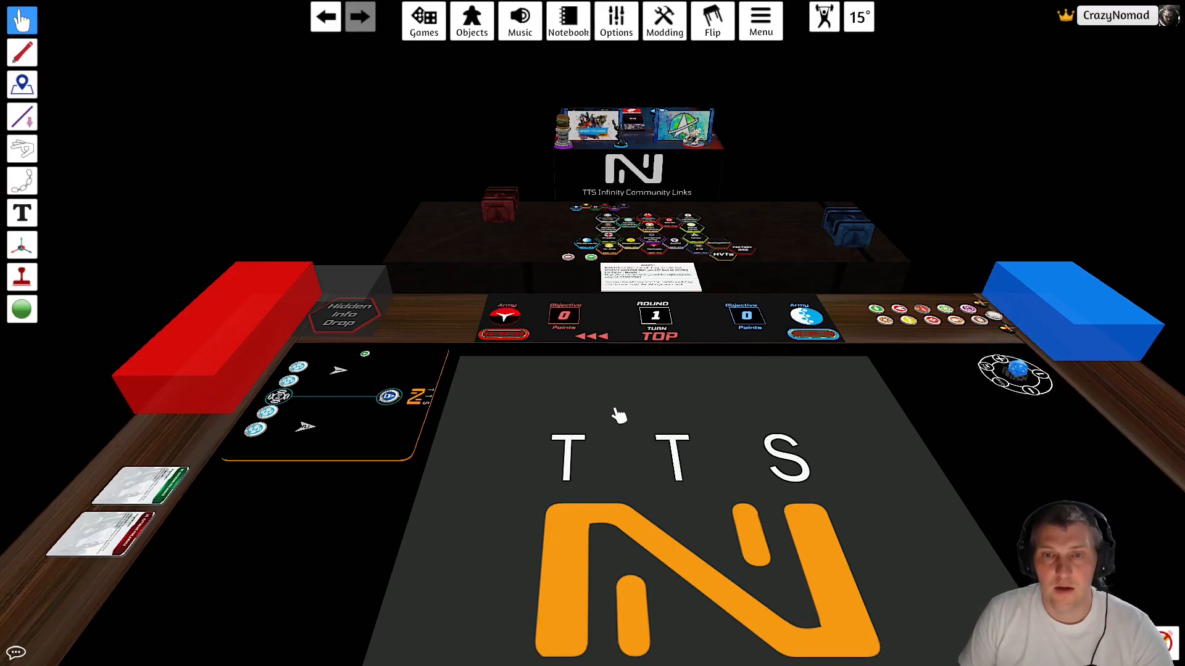
mouse_move(611, 415)
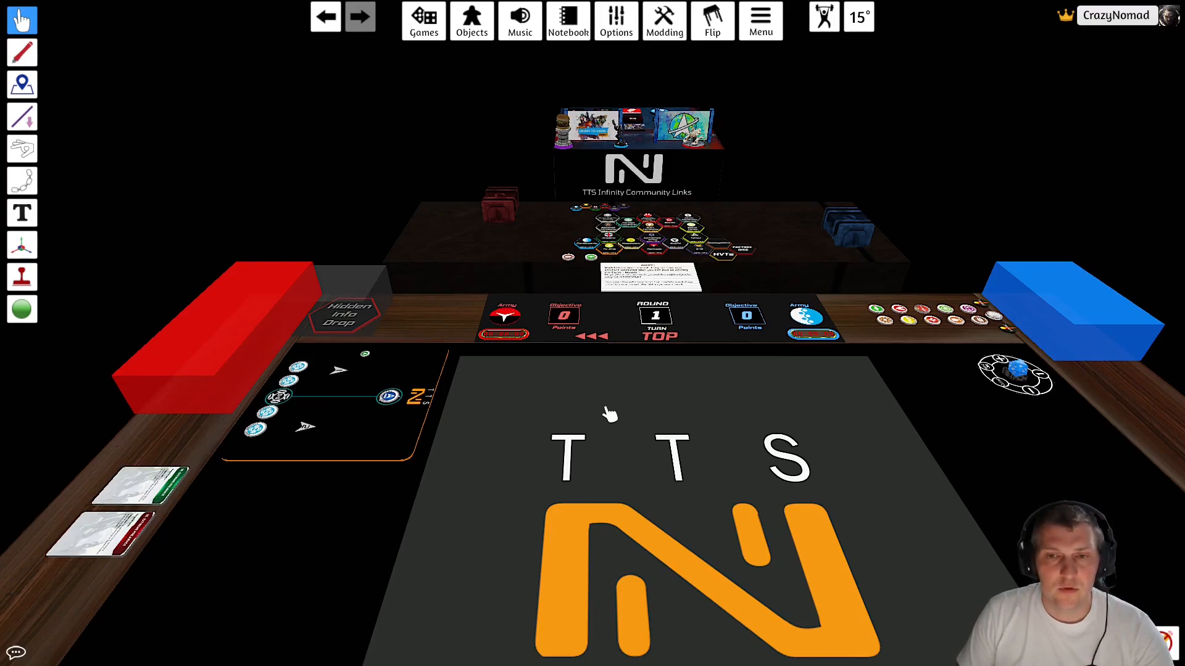
mouse_move(608, 406)
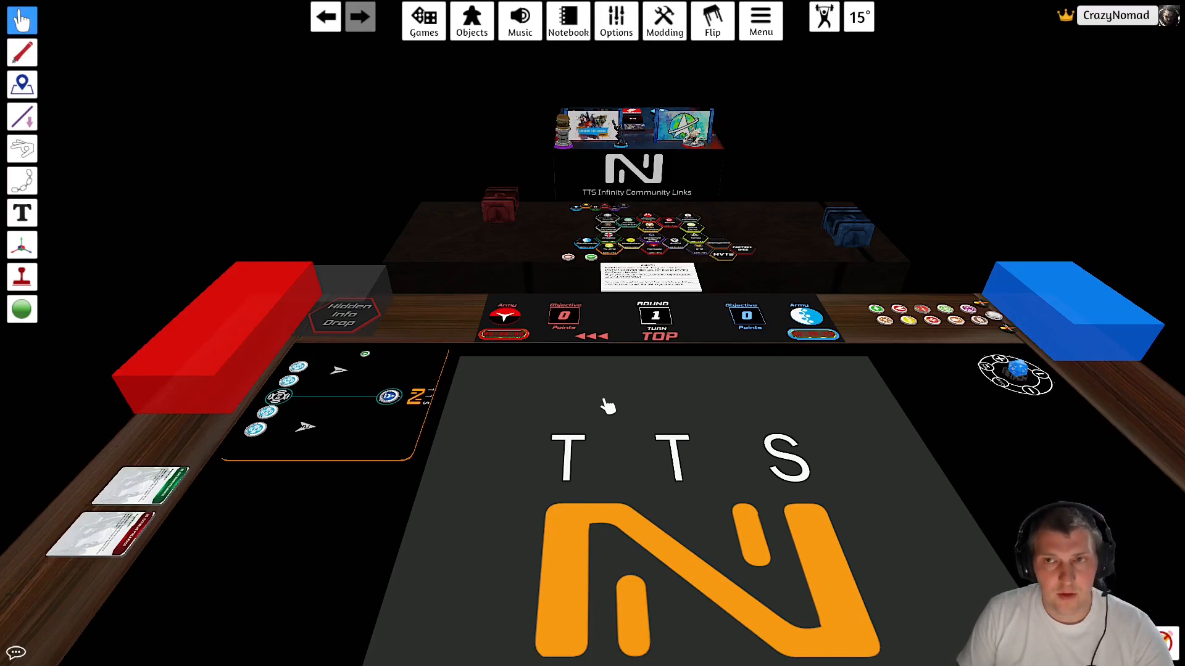
mouse_move(601, 414)
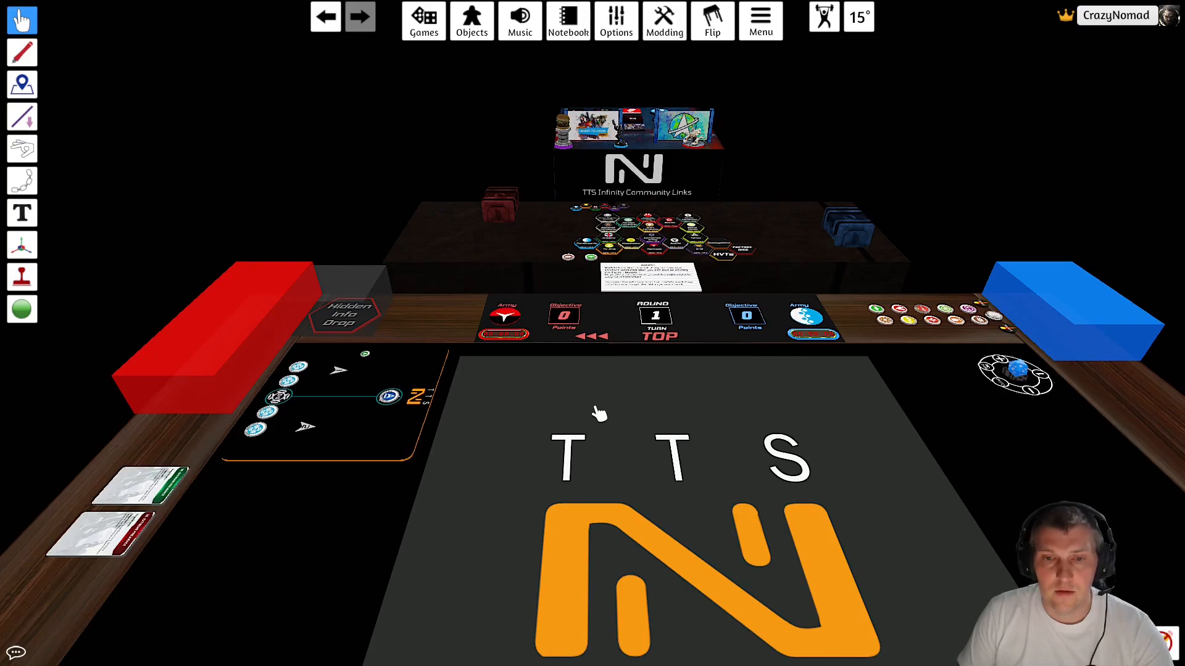
mouse_move(590, 415)
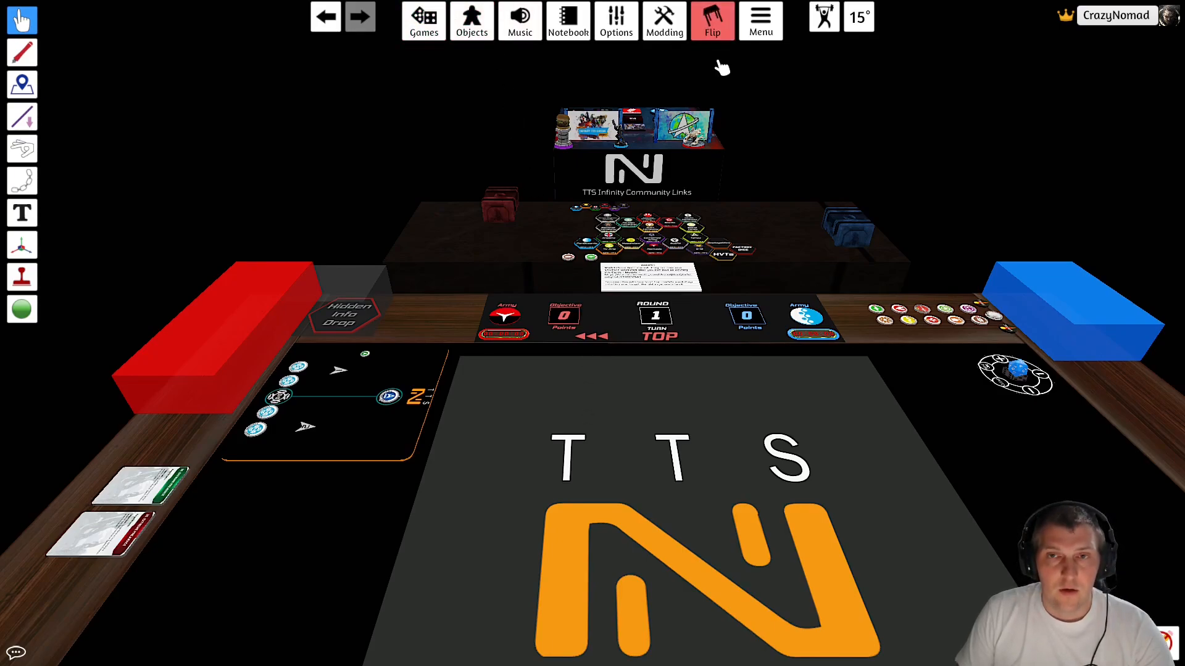
mouse_move(737, 539)
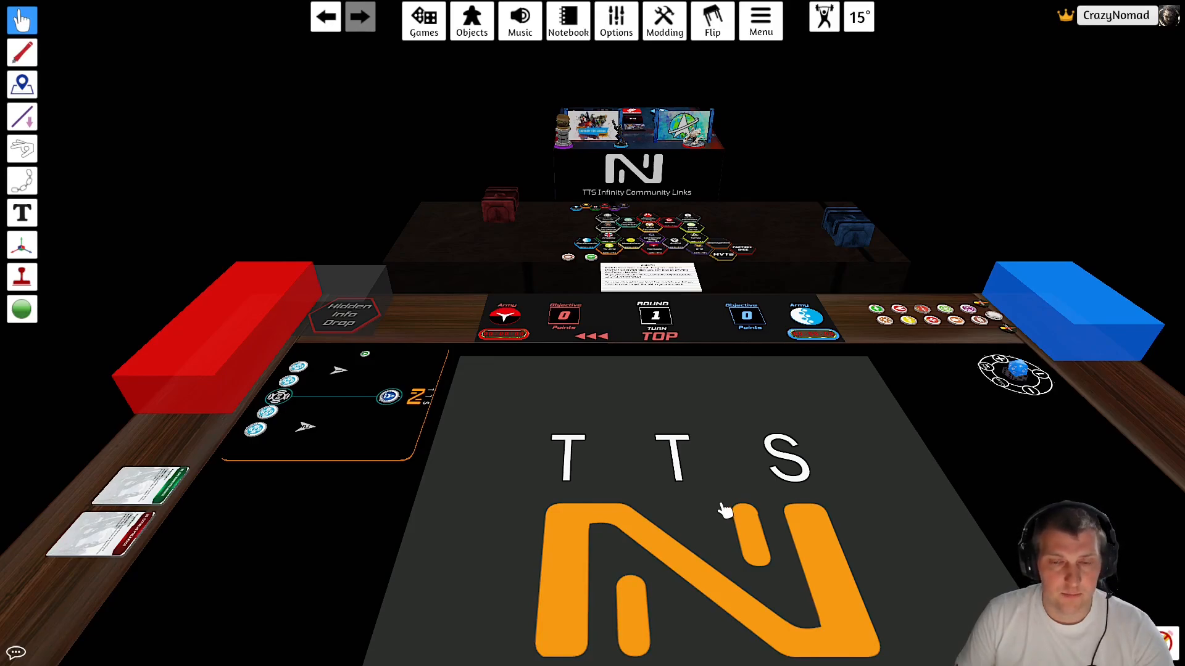
mouse_move(733, 499)
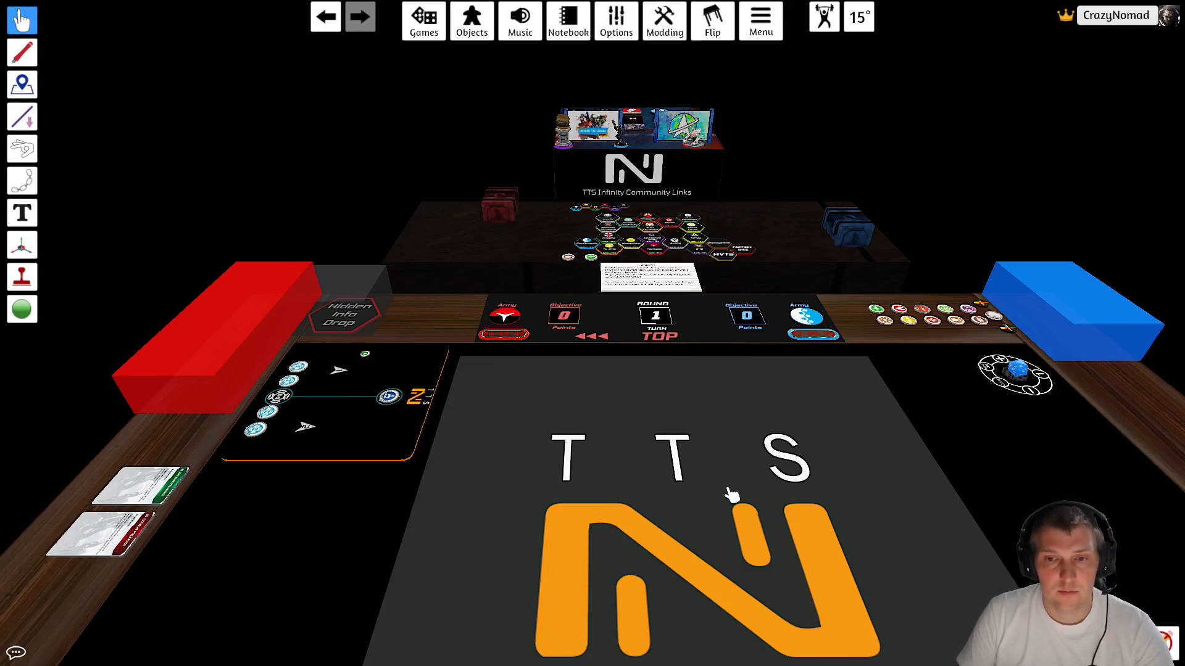
mouse_move(702, 456)
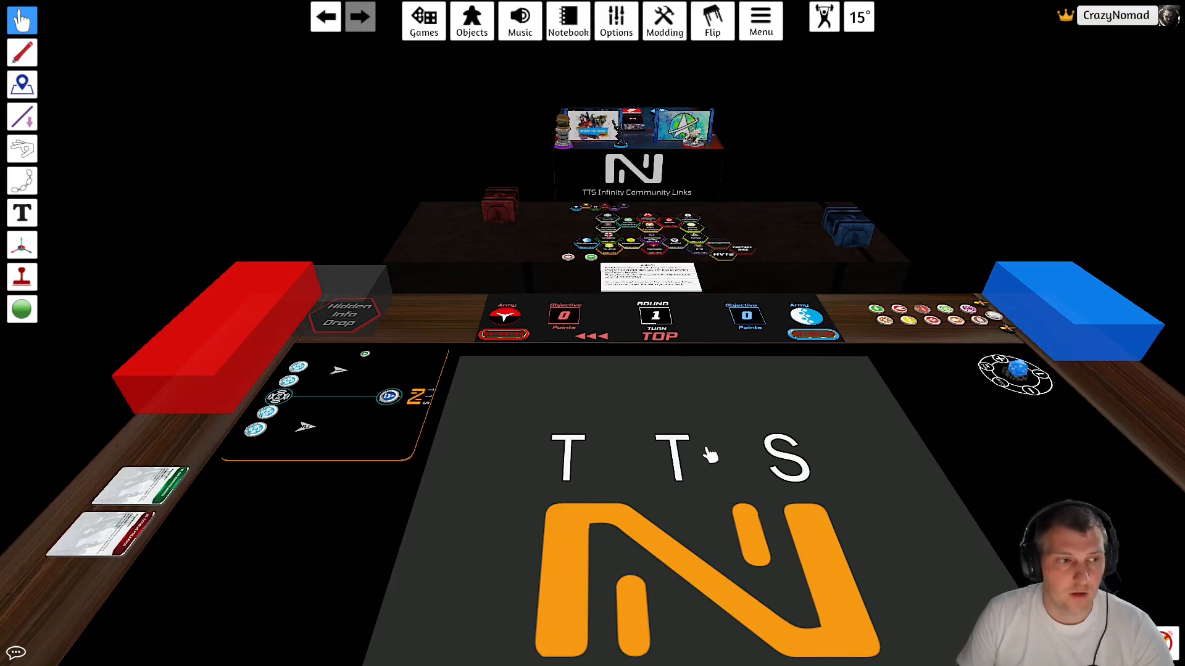
mouse_move(719, 460)
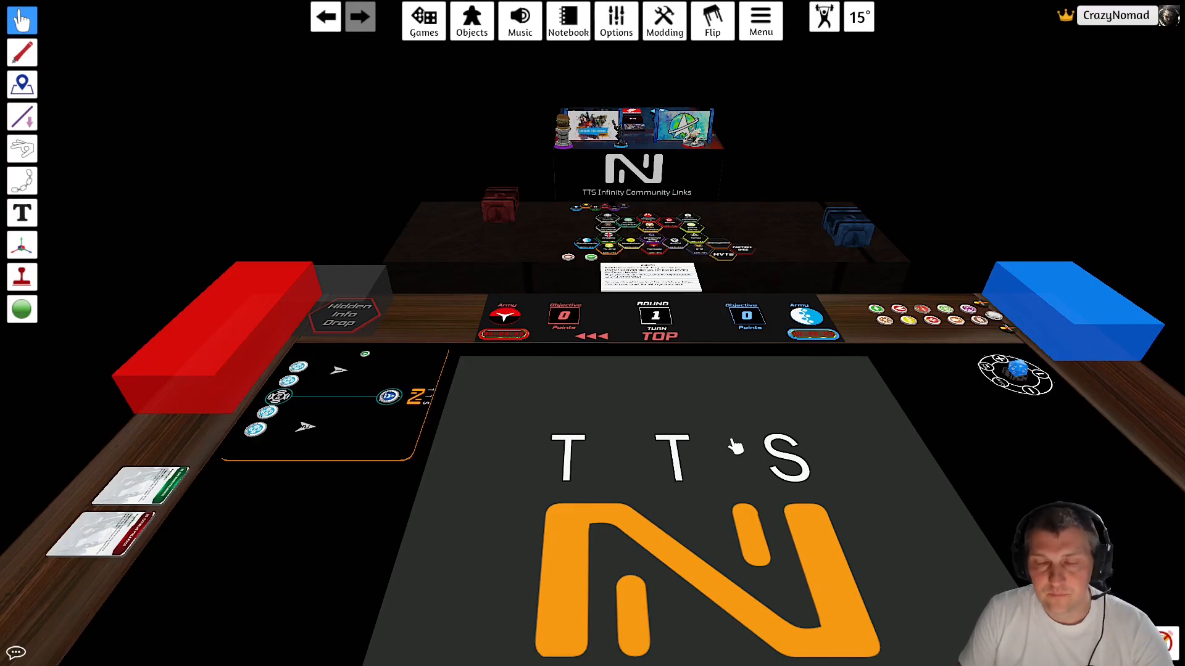
mouse_move(733, 424)
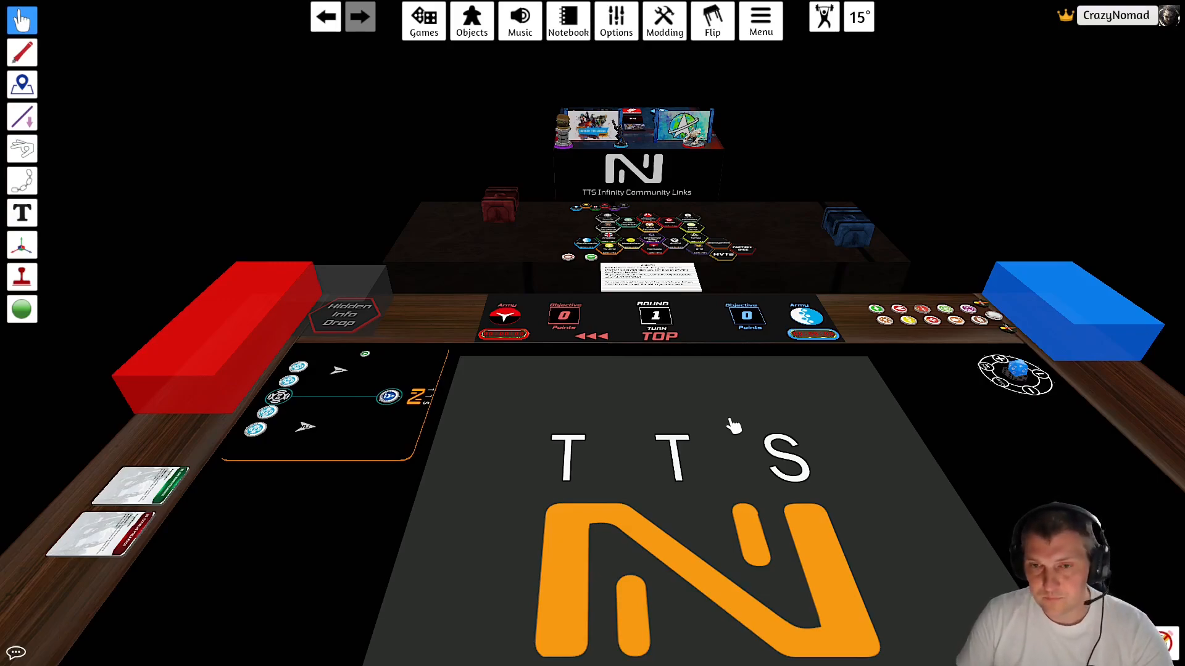
mouse_move(791, 398)
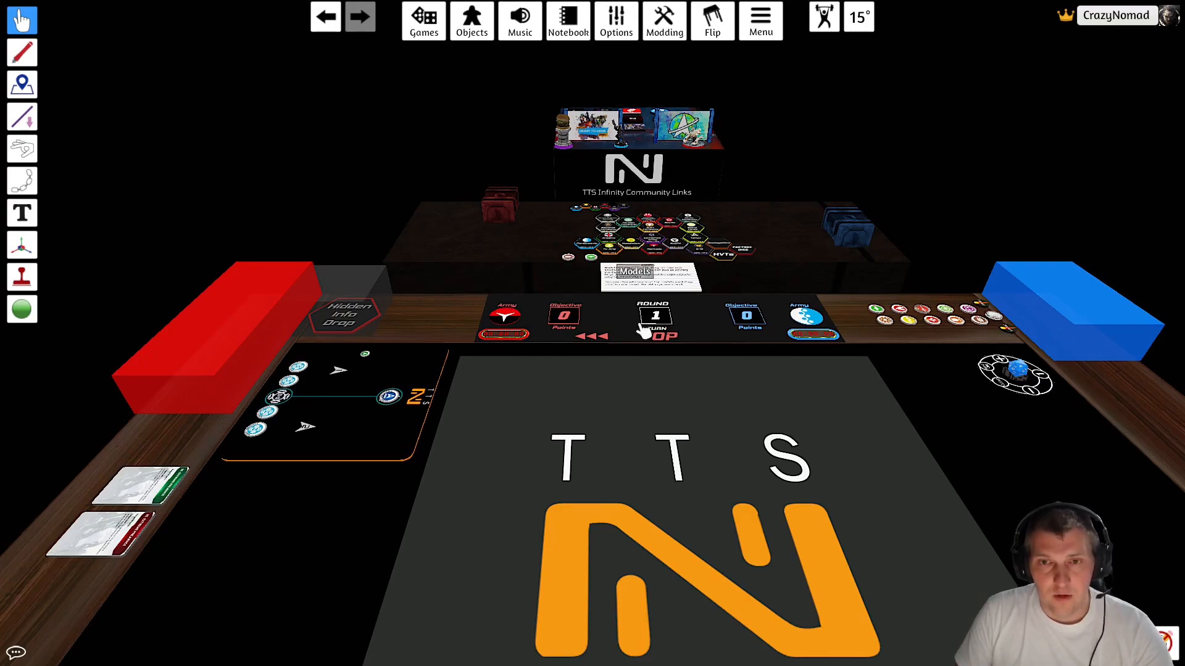
mouse_move(559, 227)
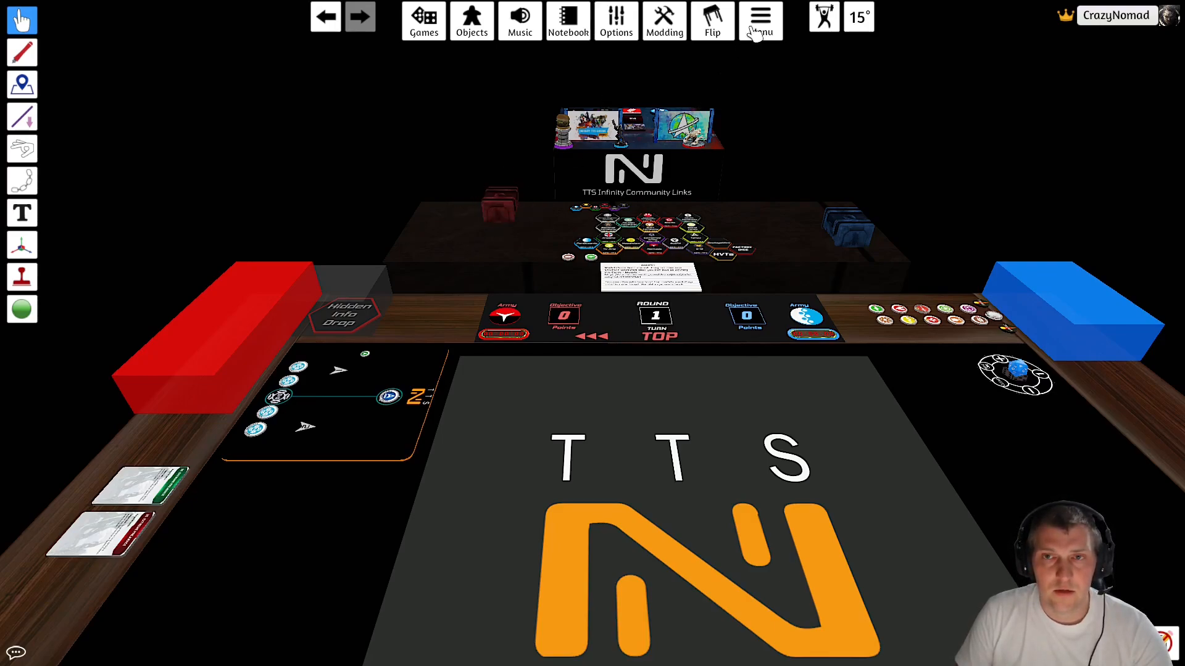
- Review the game configuration's Interface and Miscellaneous settings and close them unchanged
left_click(761, 18)
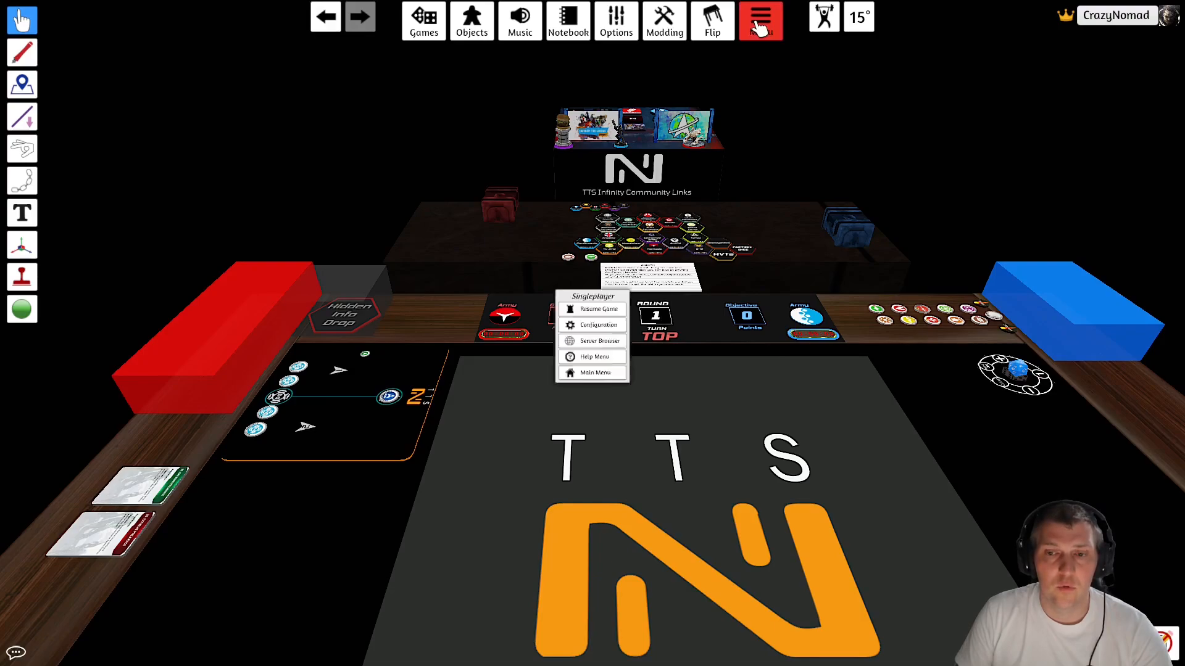
left_click(761, 21)
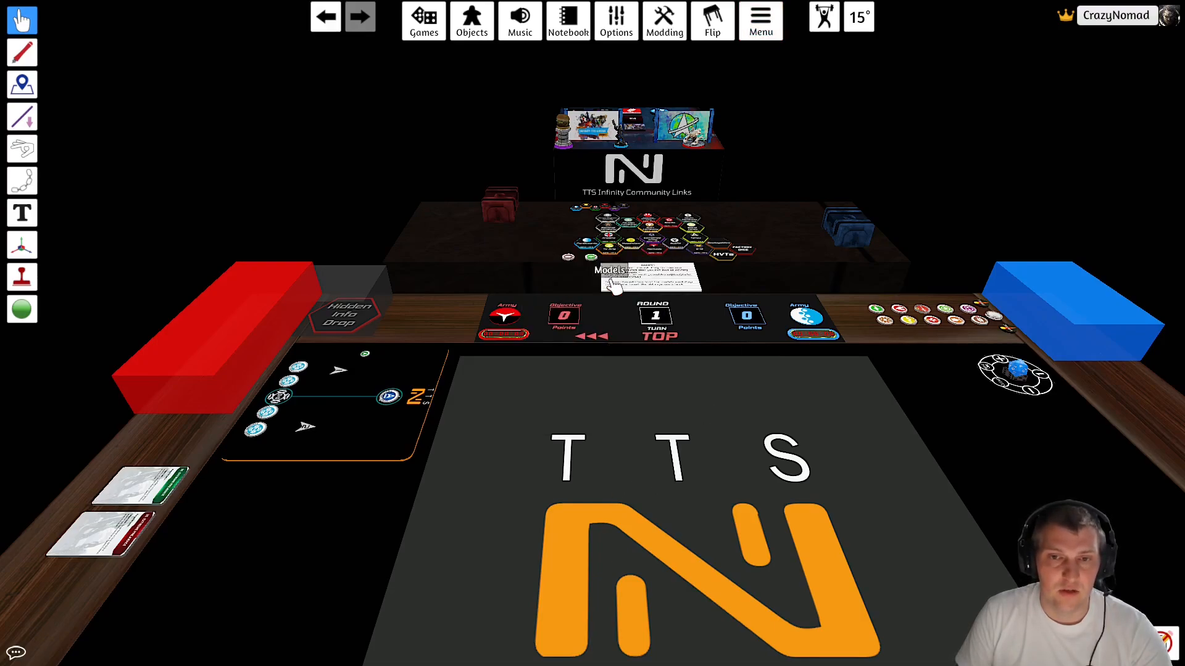
left_click(616, 21)
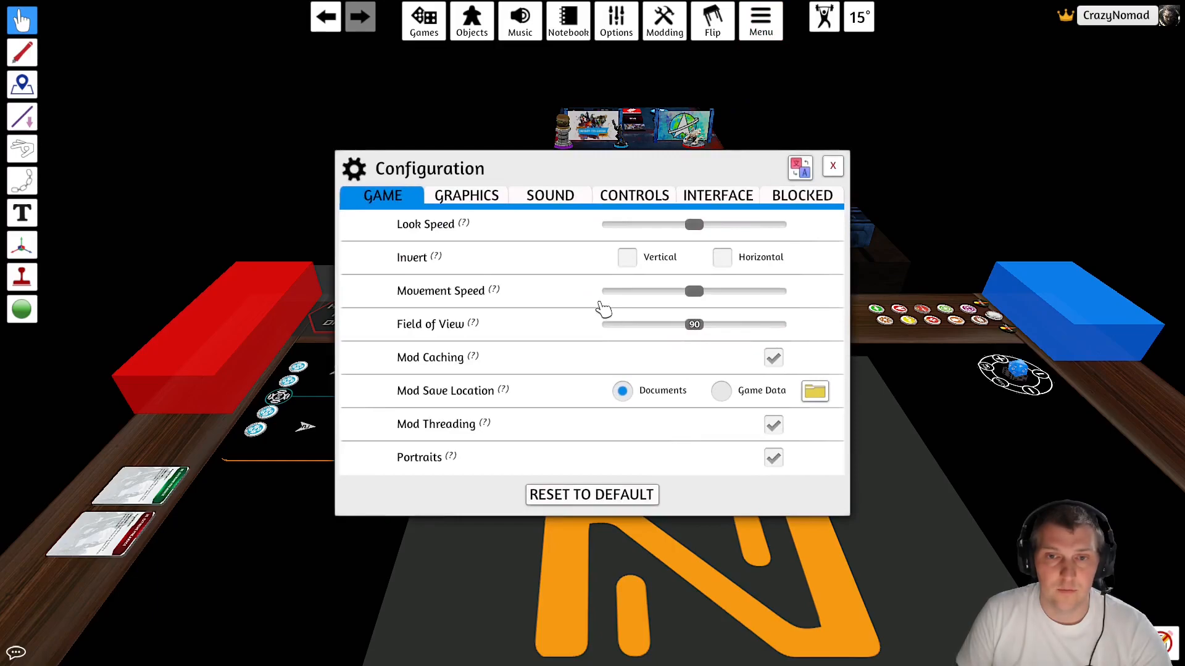
left_click(717, 195)
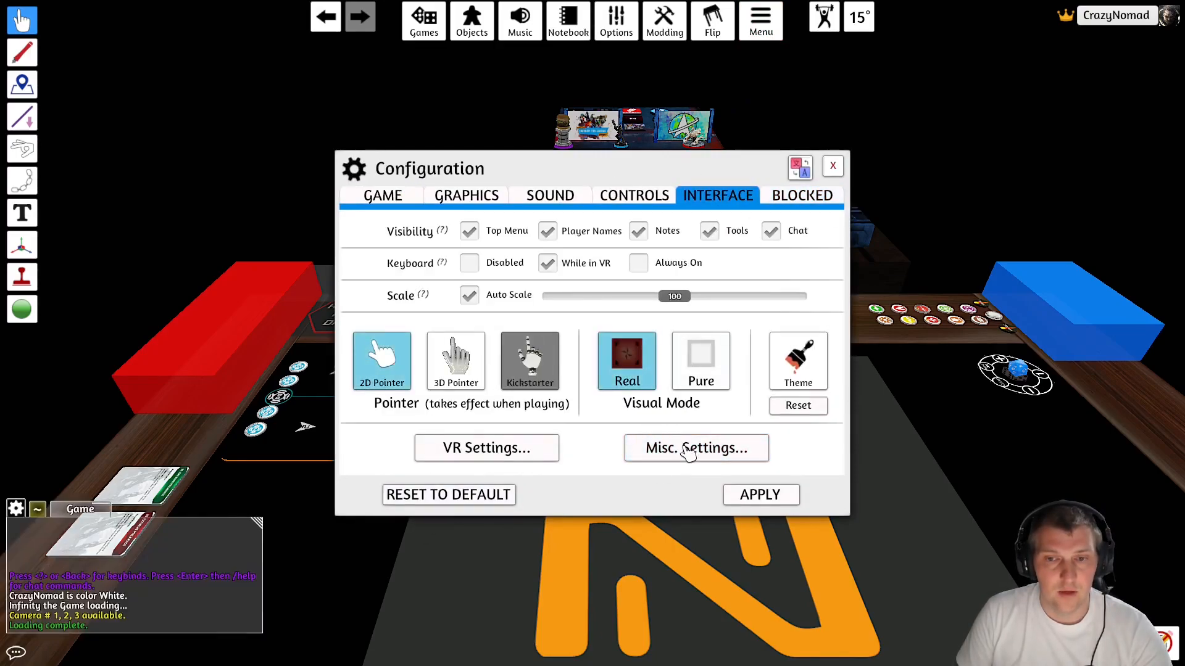
left_click(695, 447)
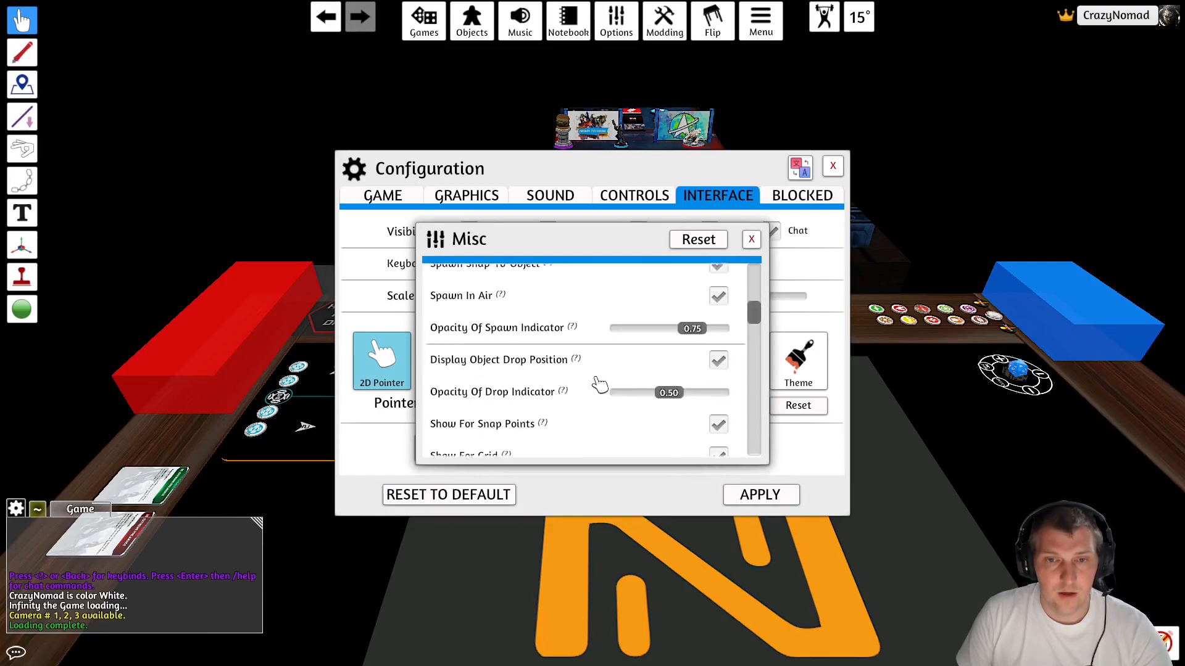
scroll("down", 3)
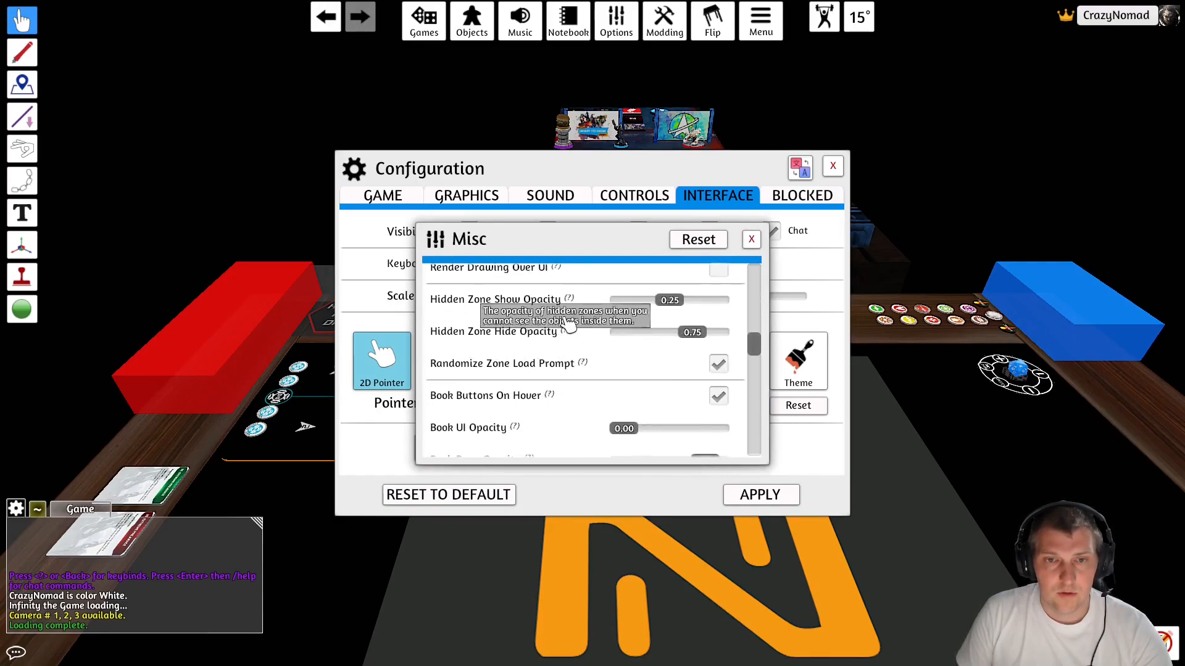
scroll("down", 3)
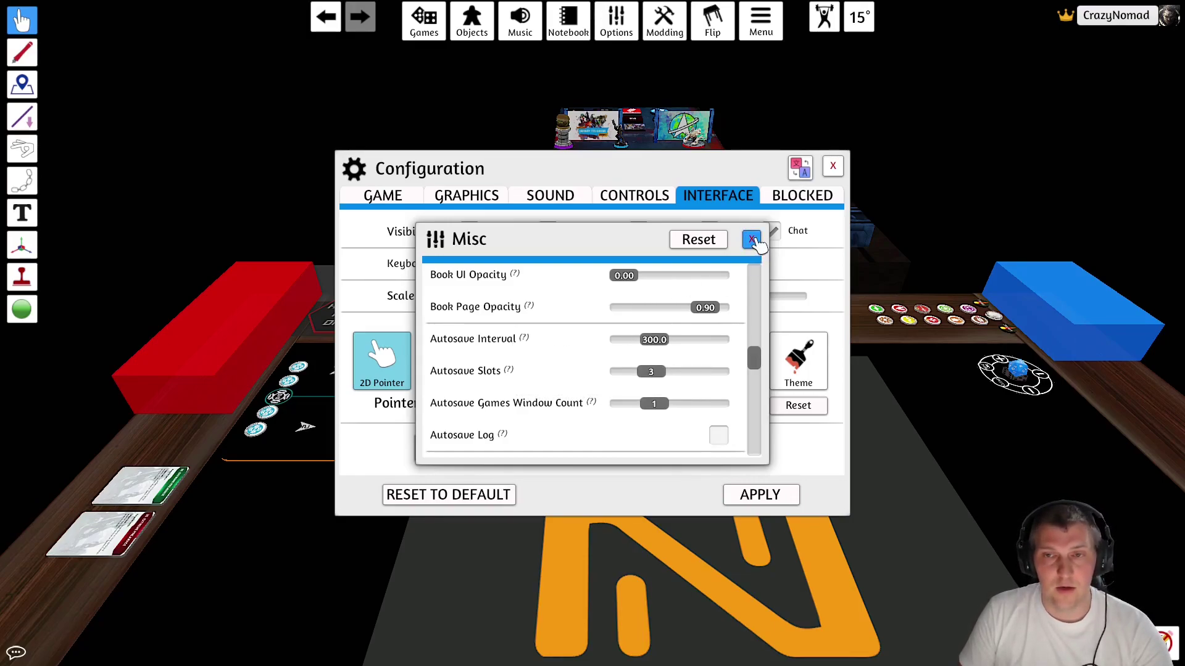
left_click(753, 239)
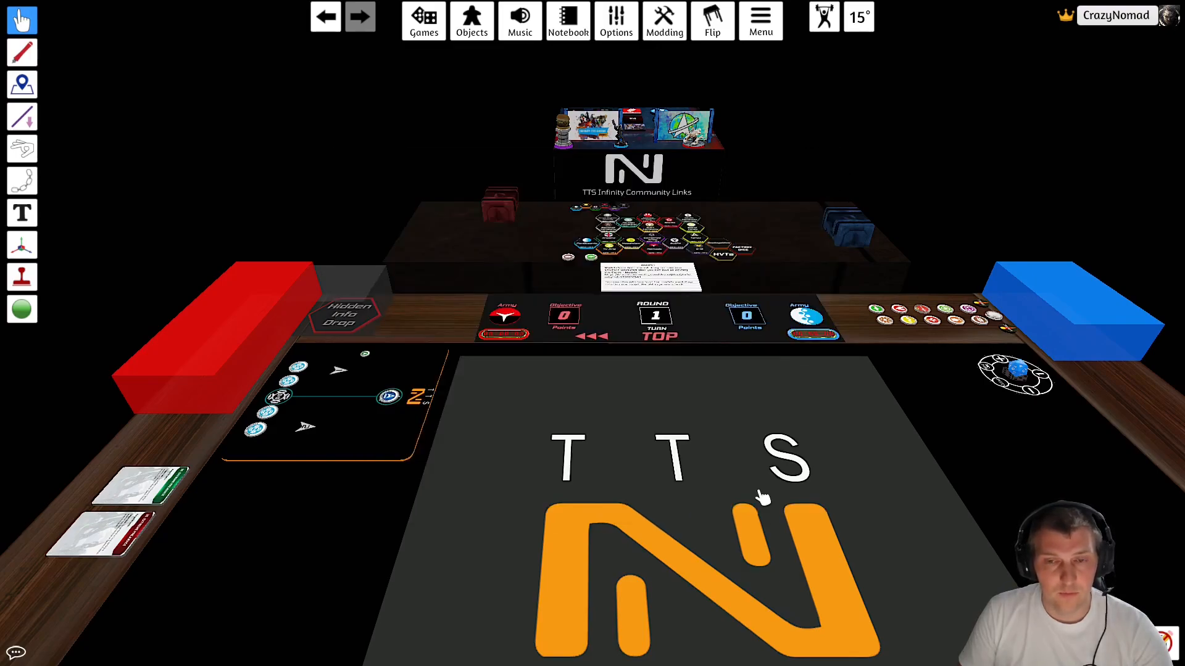
mouse_move(578, 453)
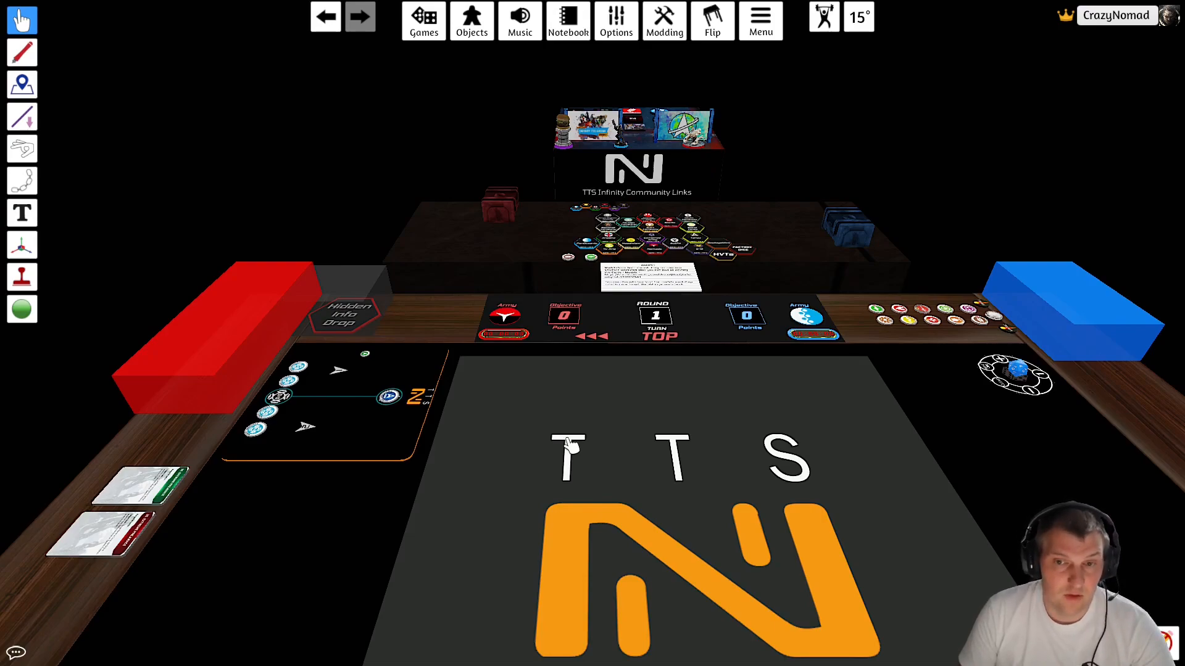
mouse_move(550, 463)
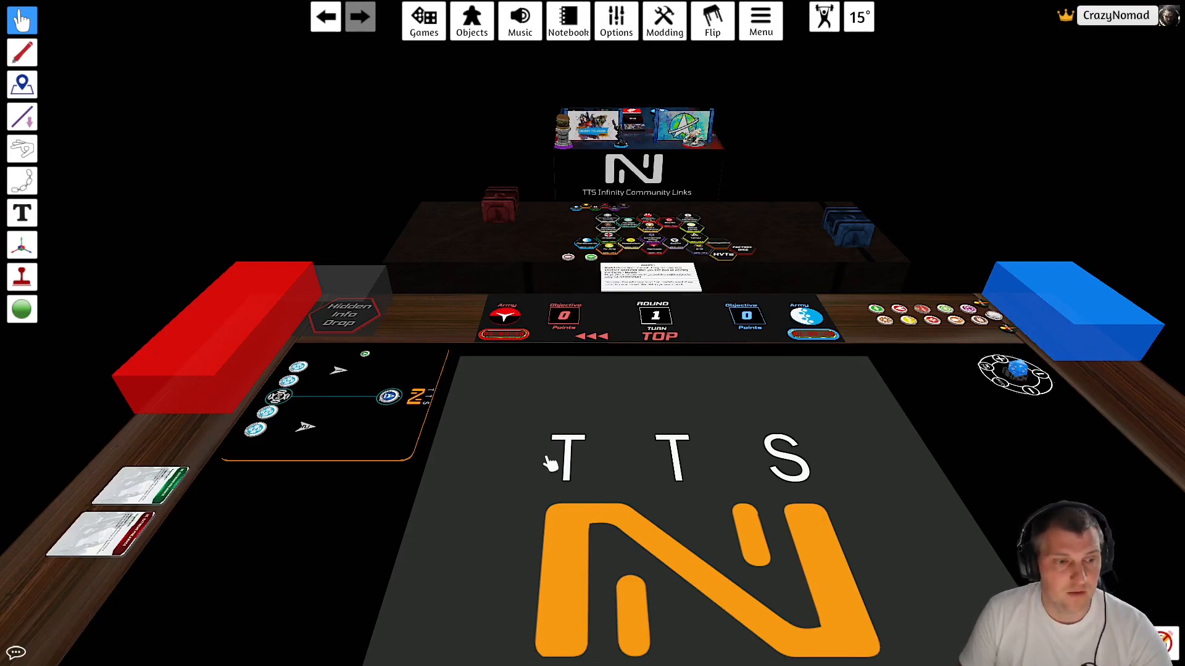
mouse_move(520, 469)
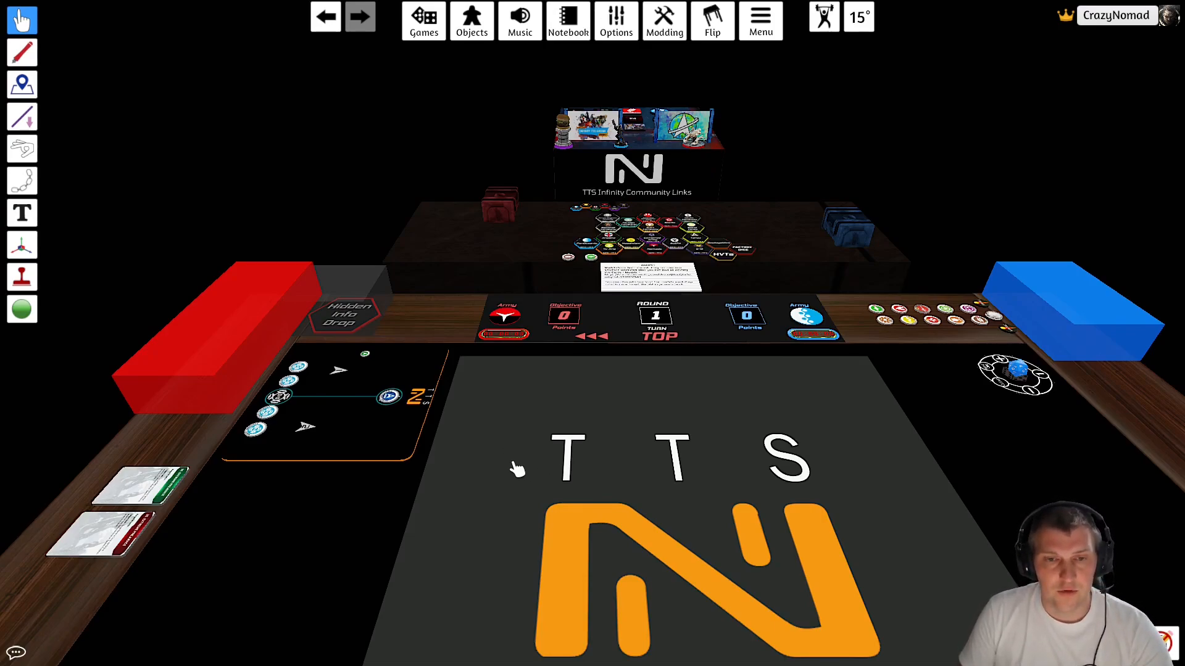
mouse_move(472, 480)
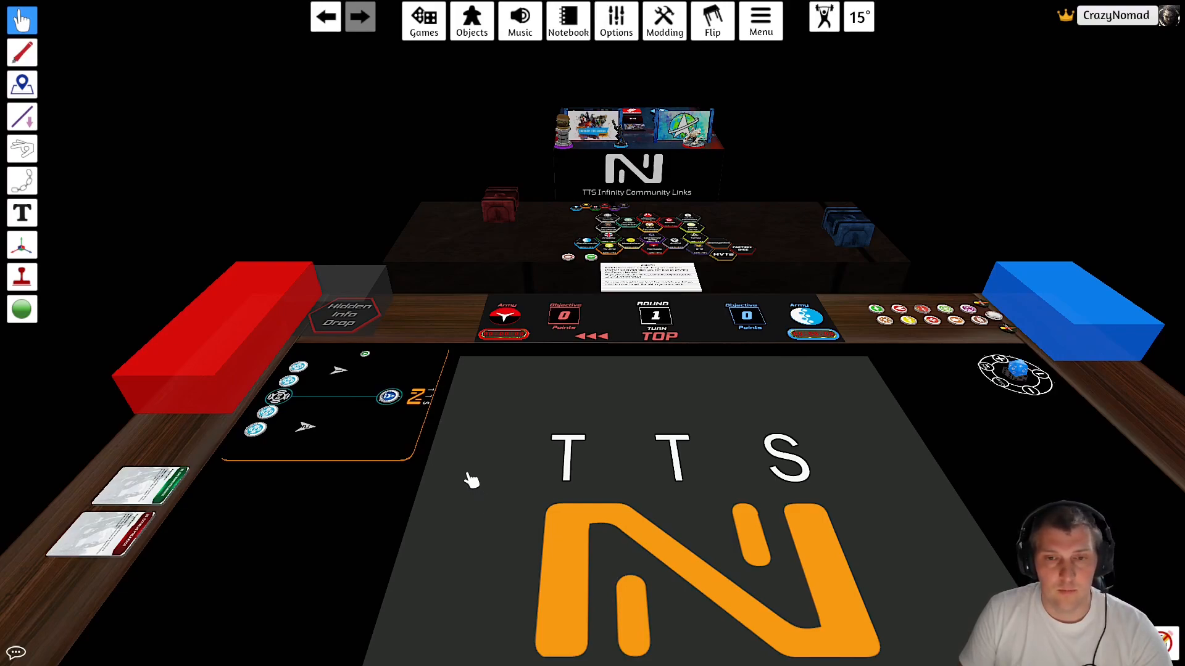
mouse_move(594, 492)
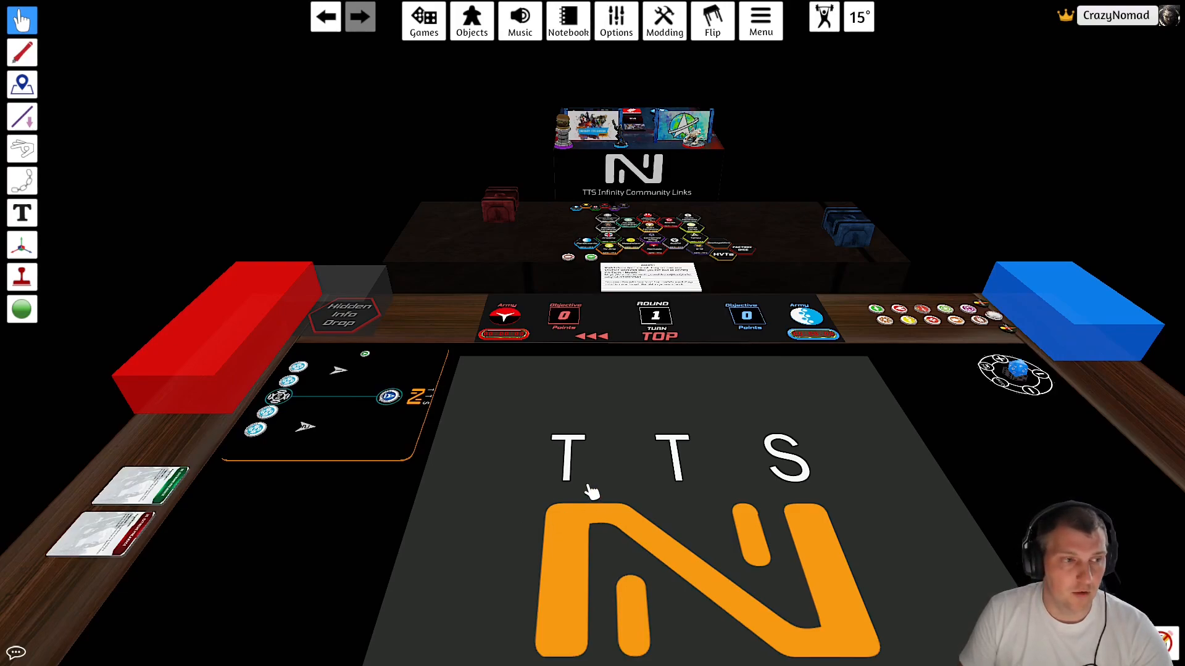
mouse_move(642, 449)
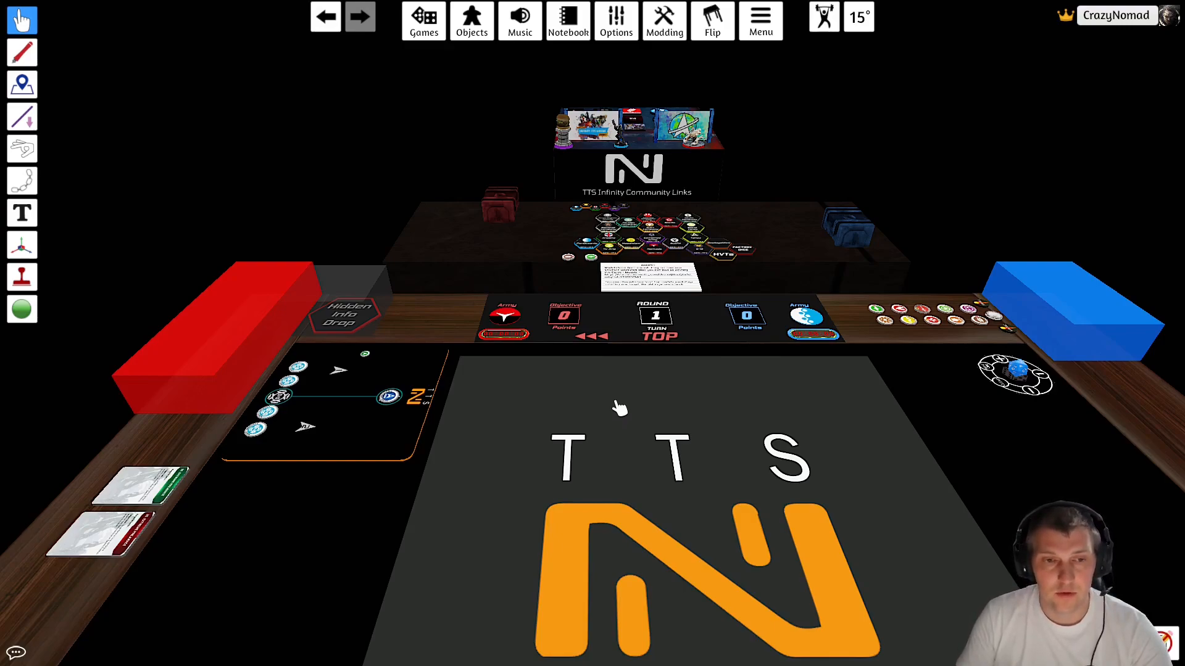
mouse_move(631, 424)
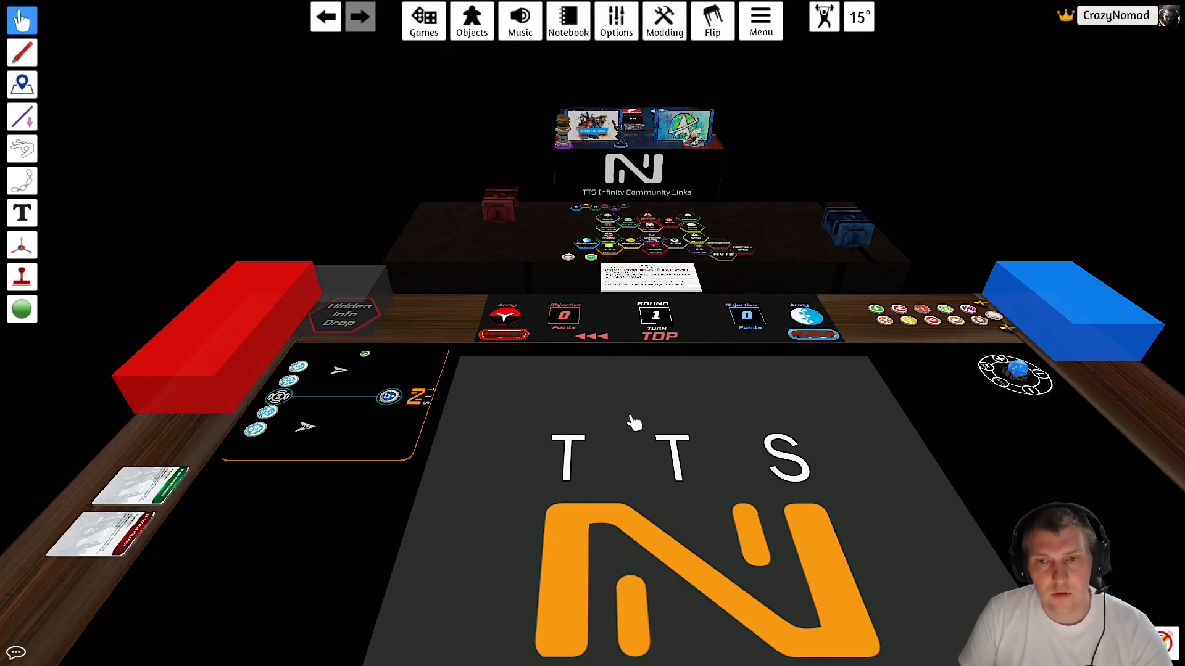
mouse_move(630, 400)
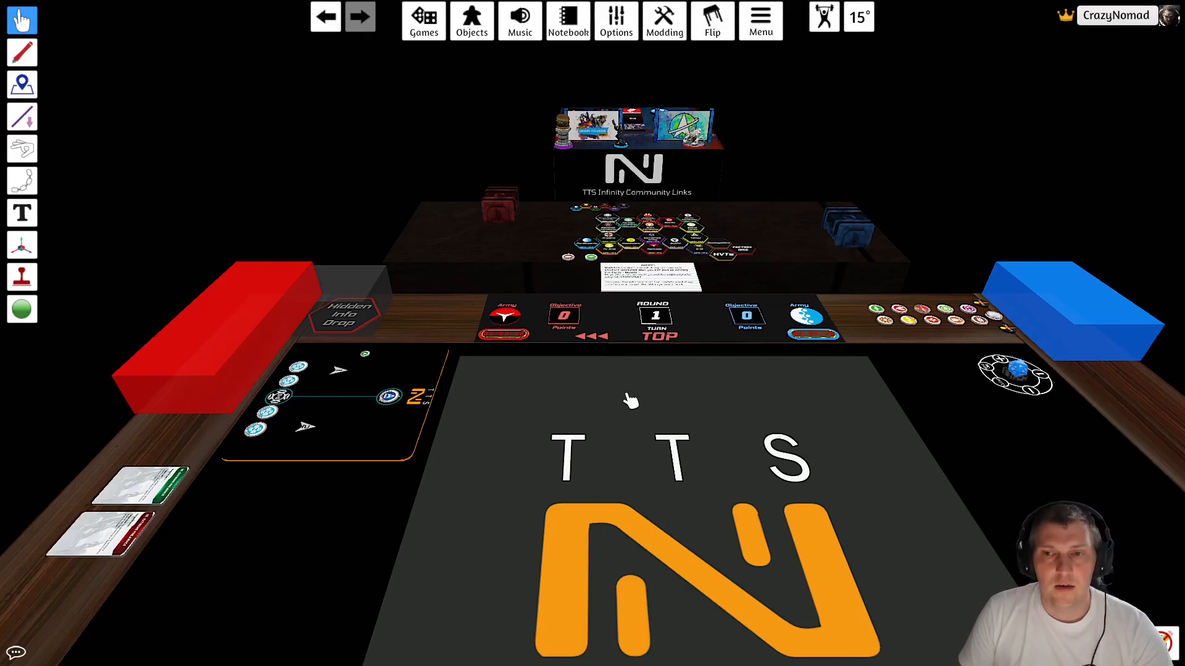
mouse_move(609, 438)
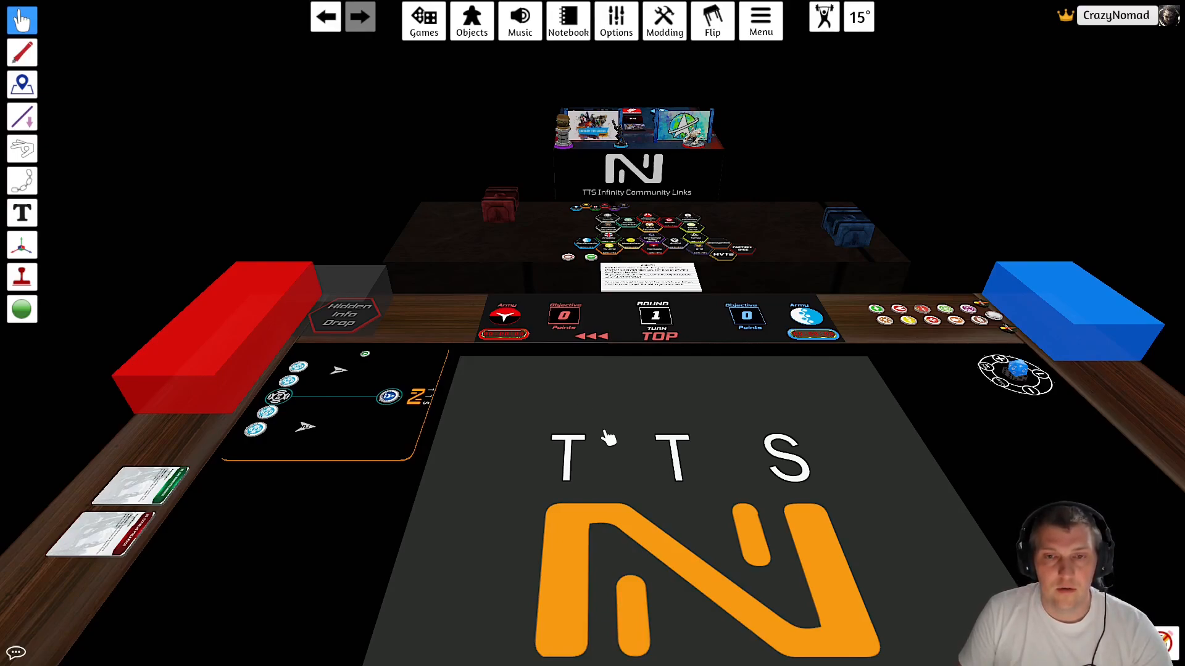
mouse_move(616, 427)
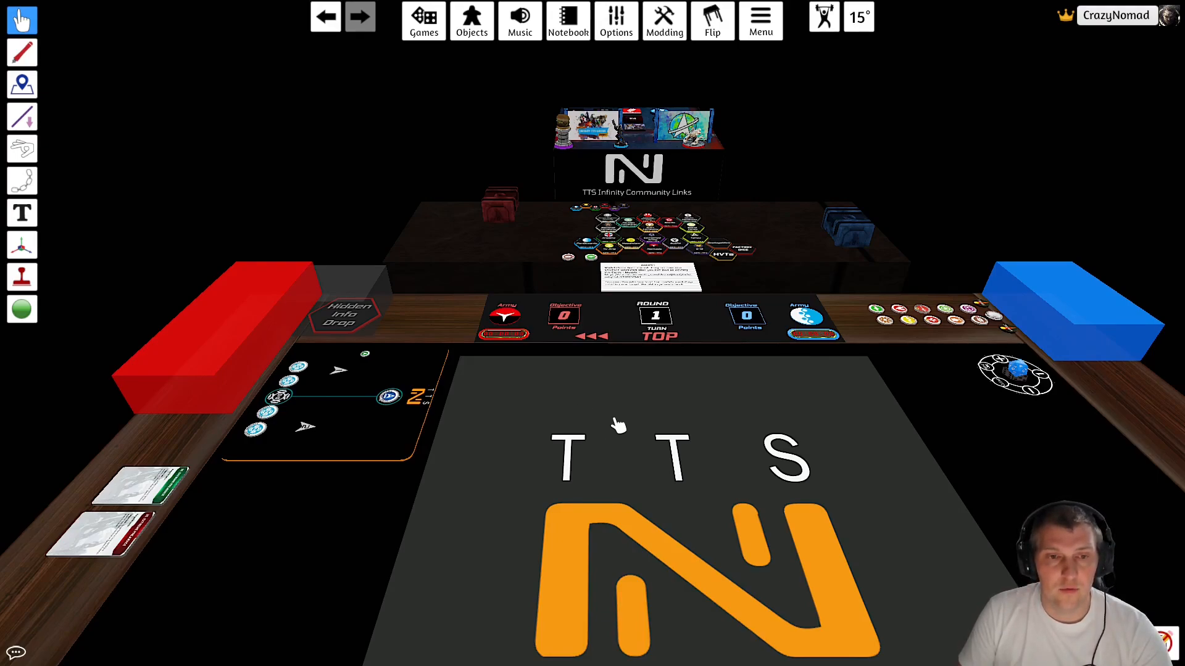
mouse_move(611, 400)
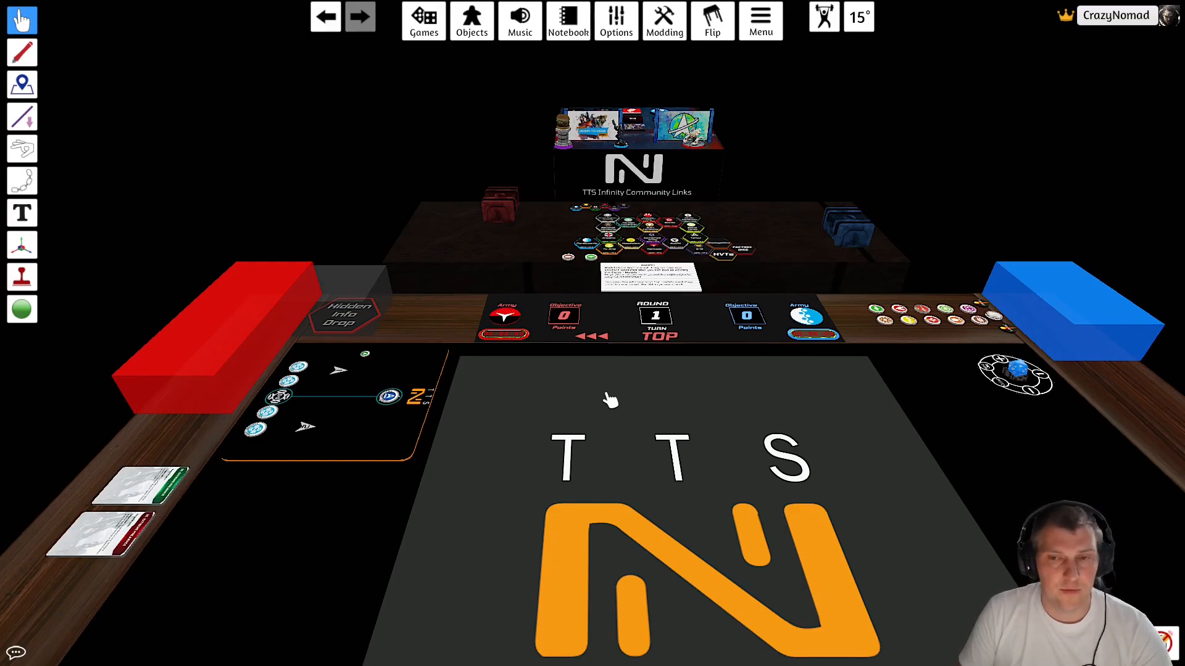
mouse_move(567, 399)
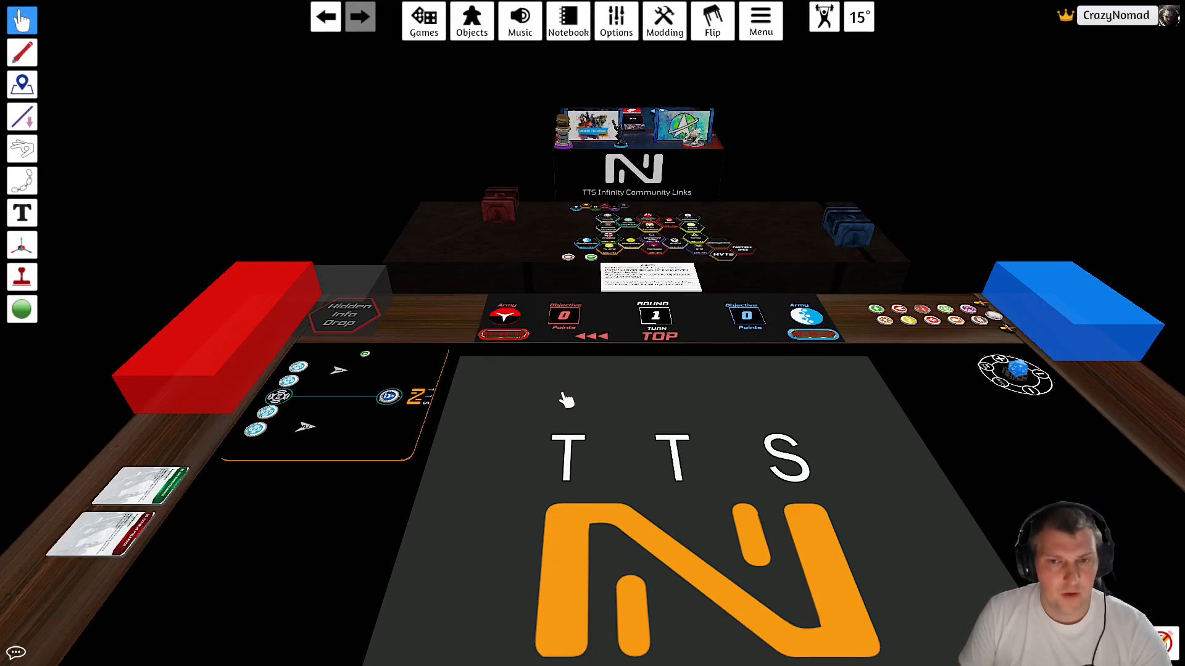
mouse_move(638, 416)
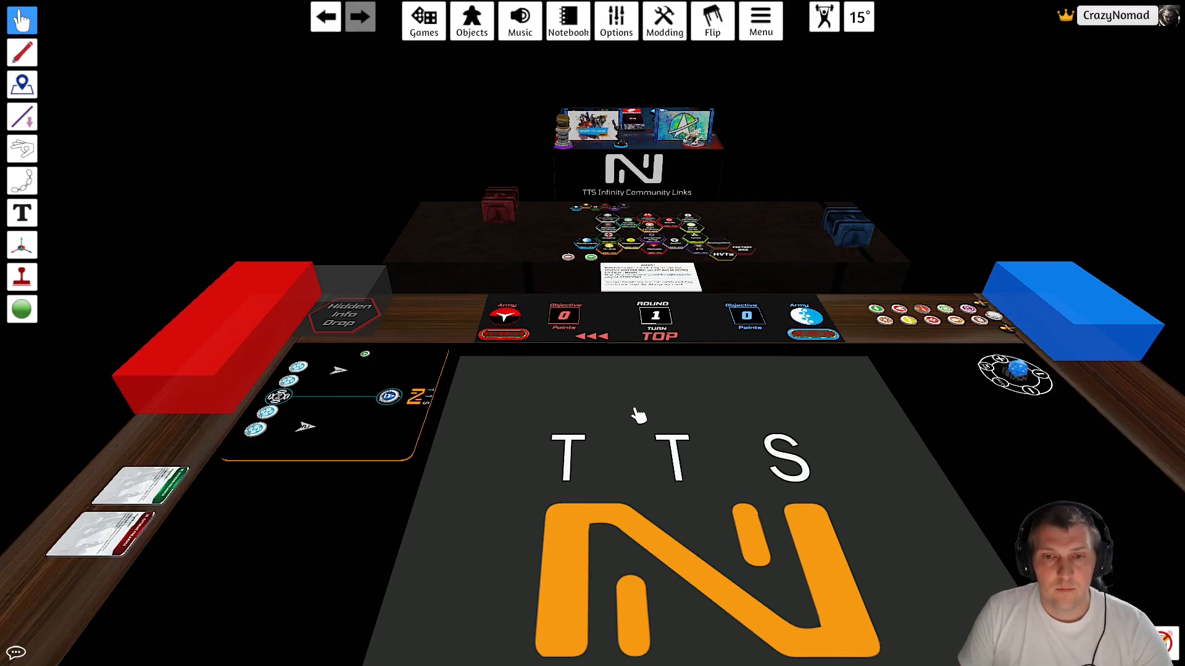
mouse_move(627, 392)
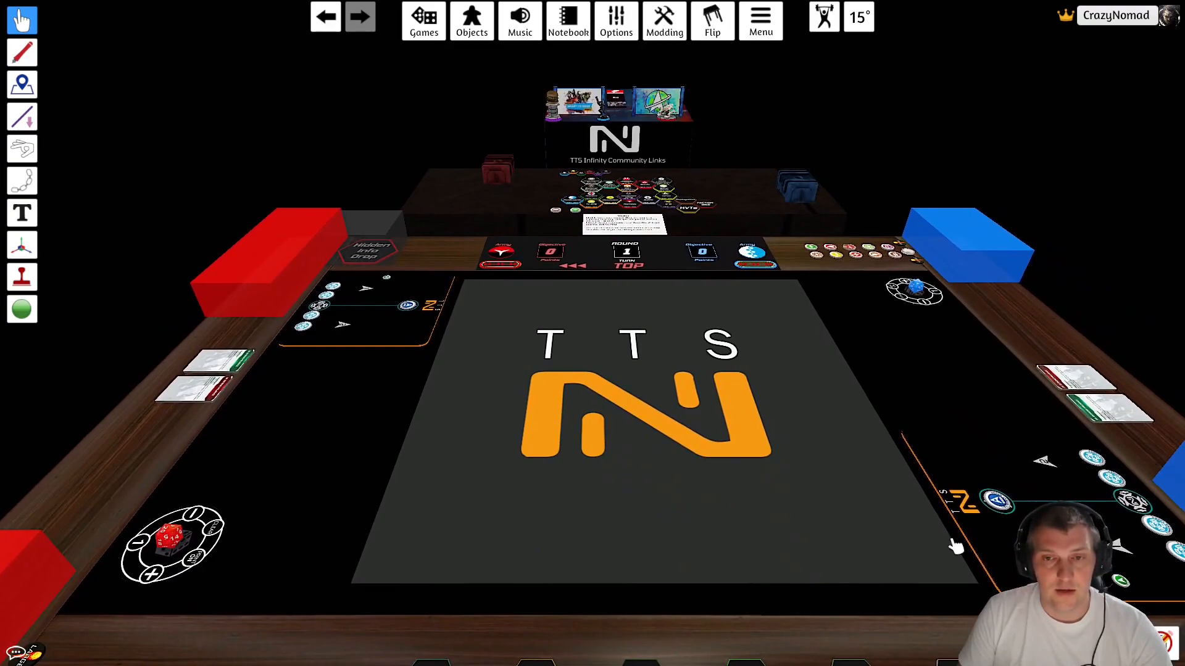
mouse_move(495, 581)
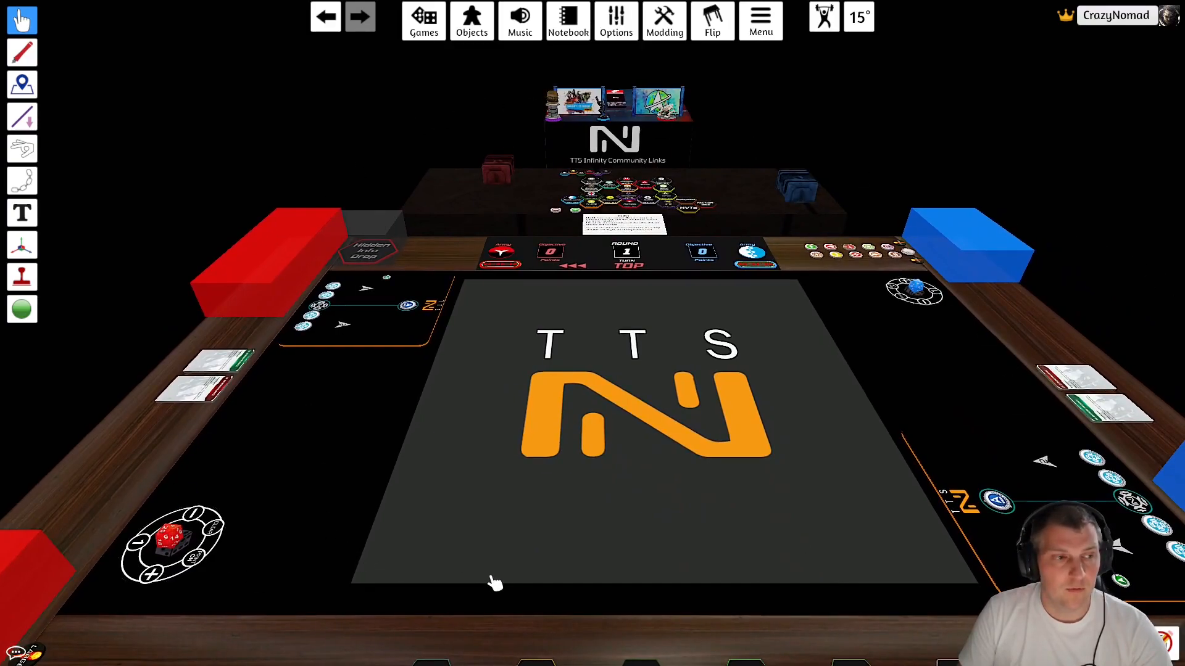
mouse_move(506, 563)
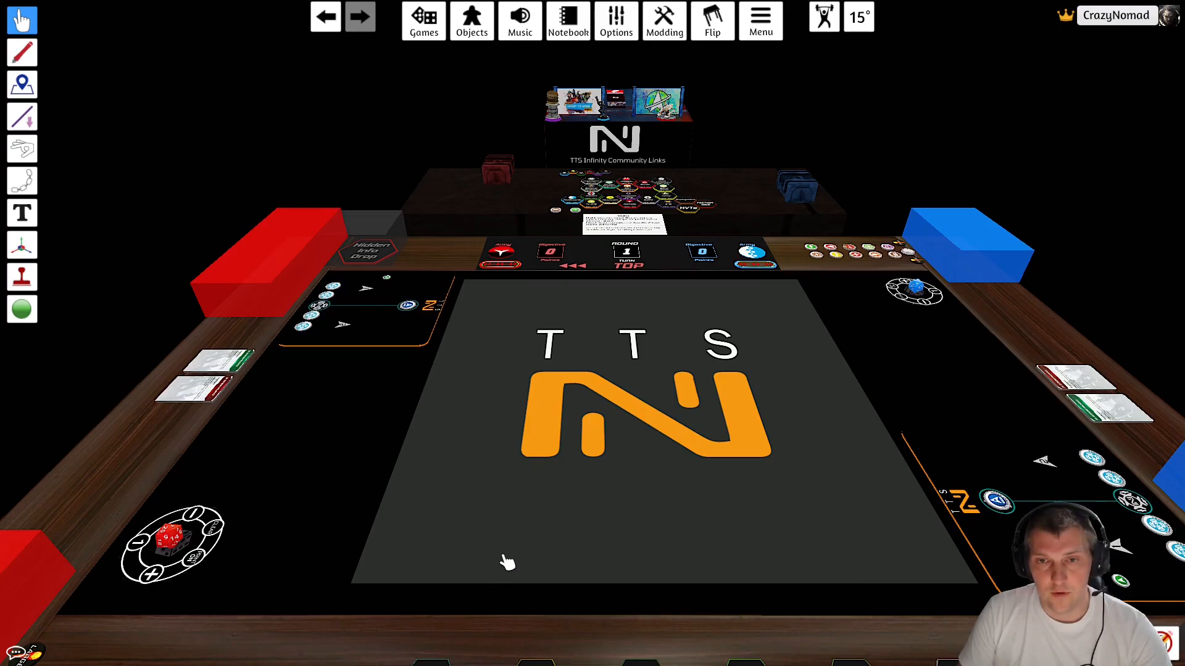
mouse_move(489, 527)
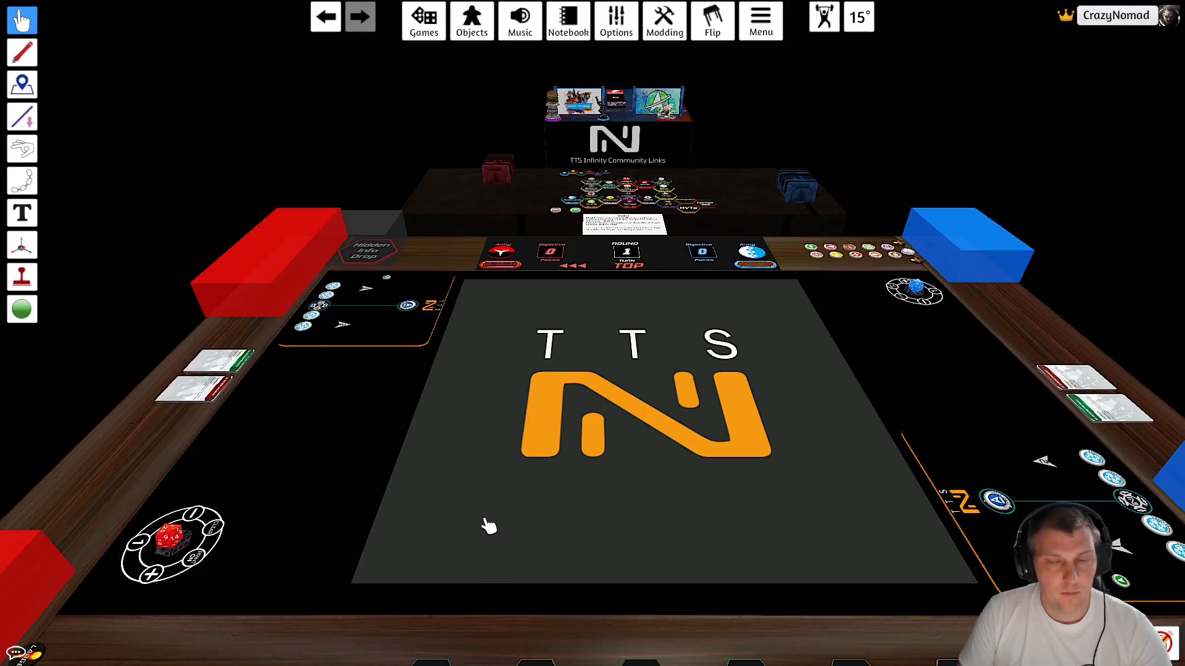
mouse_move(802, 427)
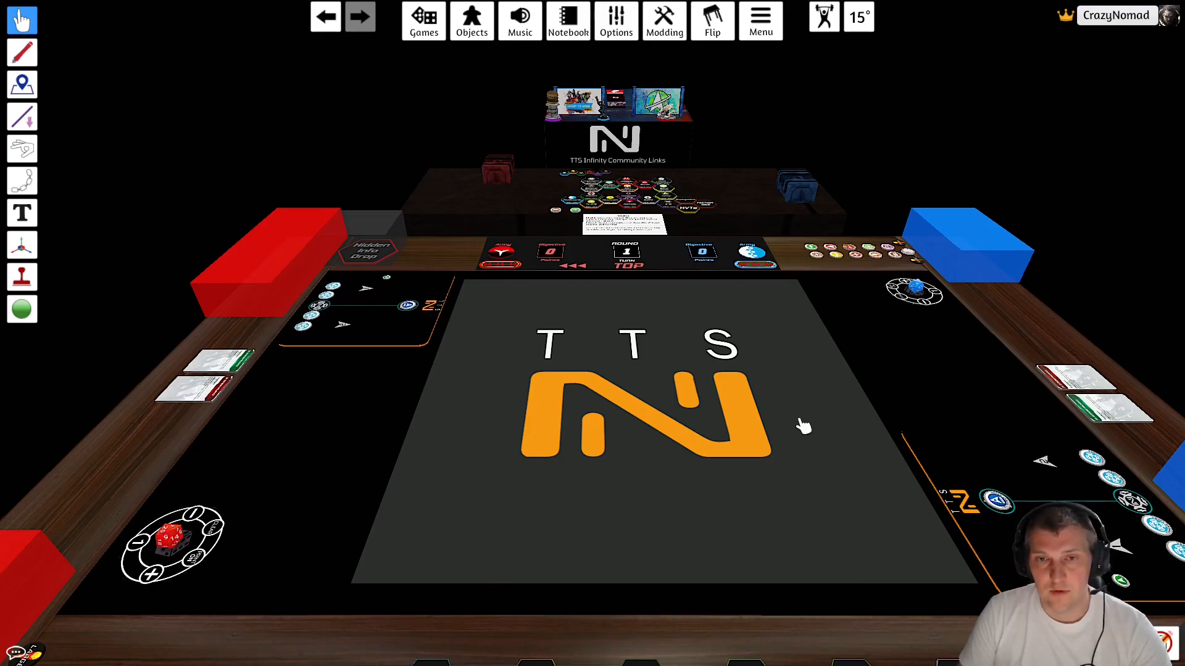
mouse_move(839, 405)
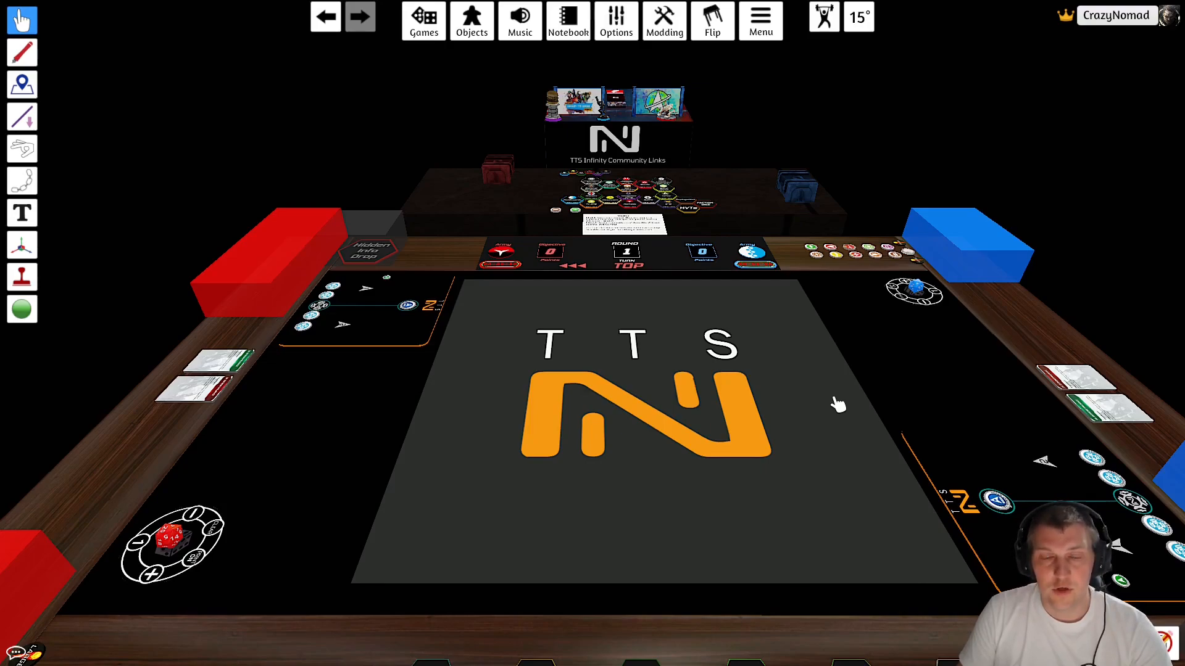
mouse_move(830, 361)
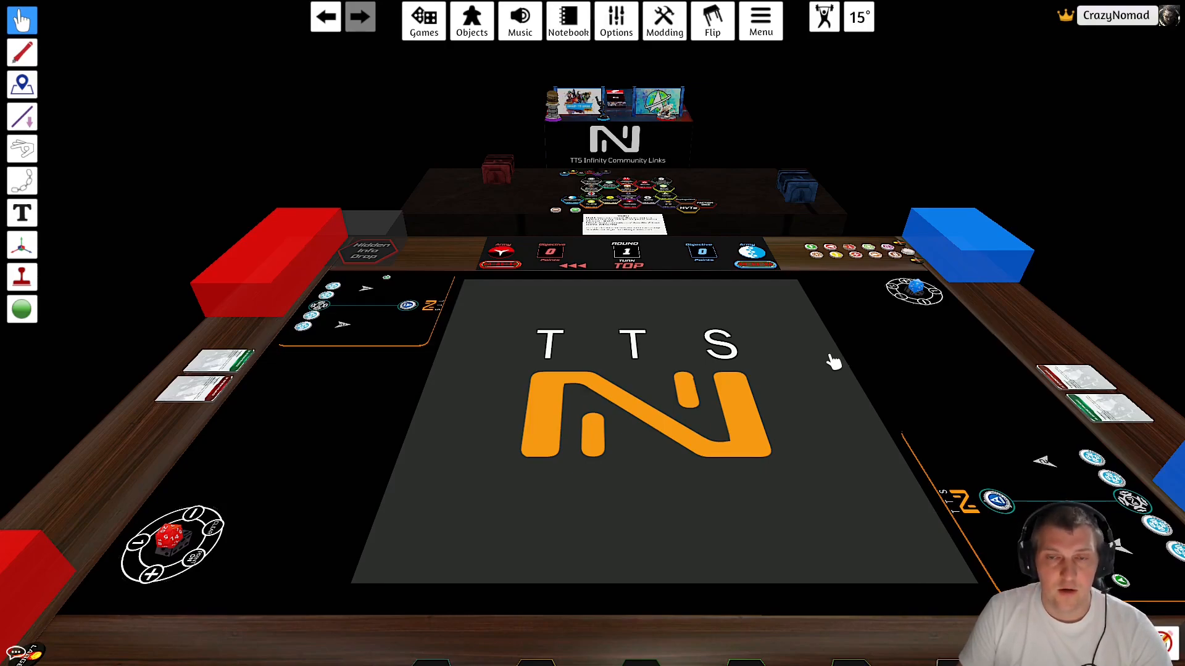
mouse_move(852, 367)
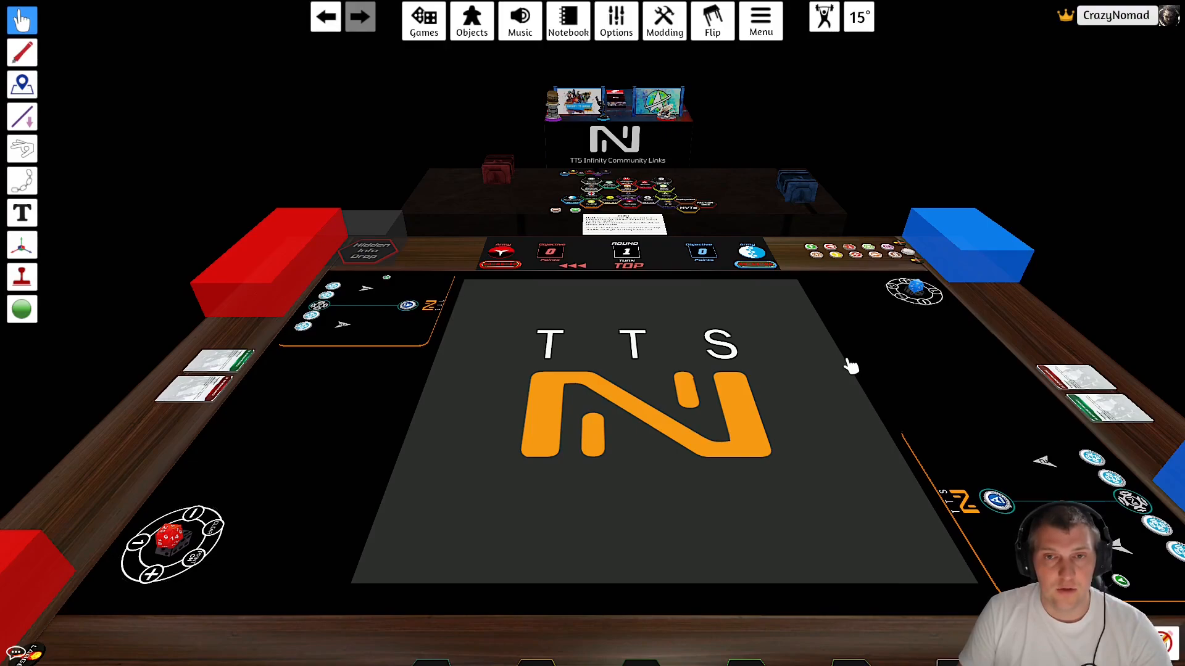
mouse_move(845, 349)
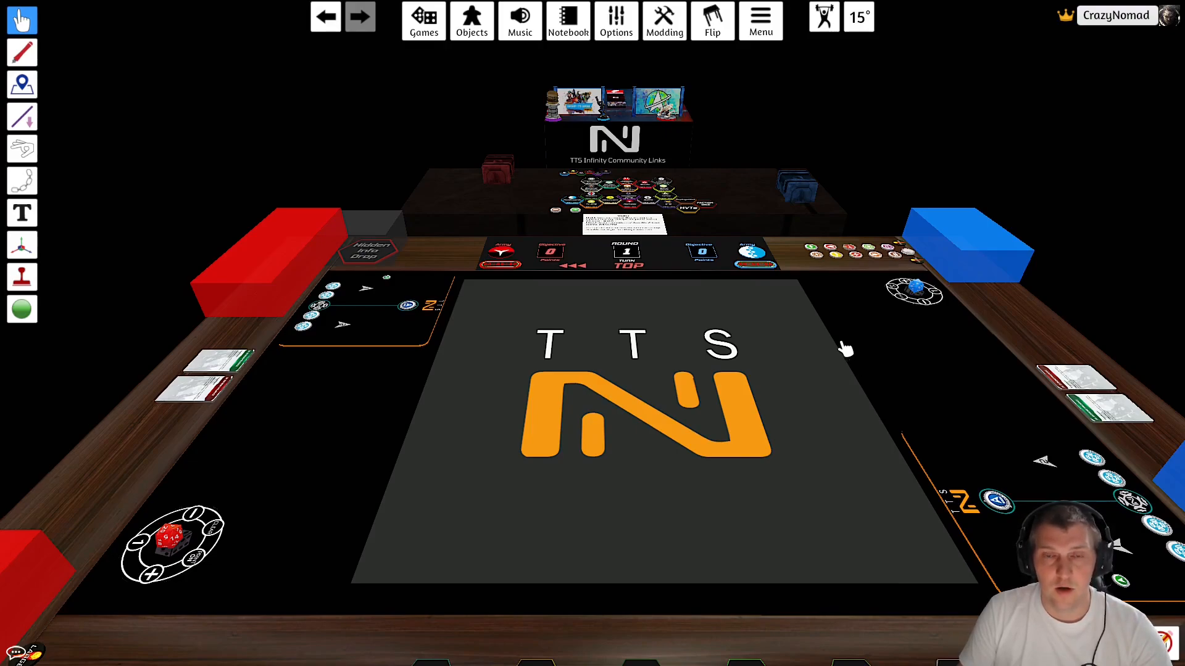
mouse_move(766, 351)
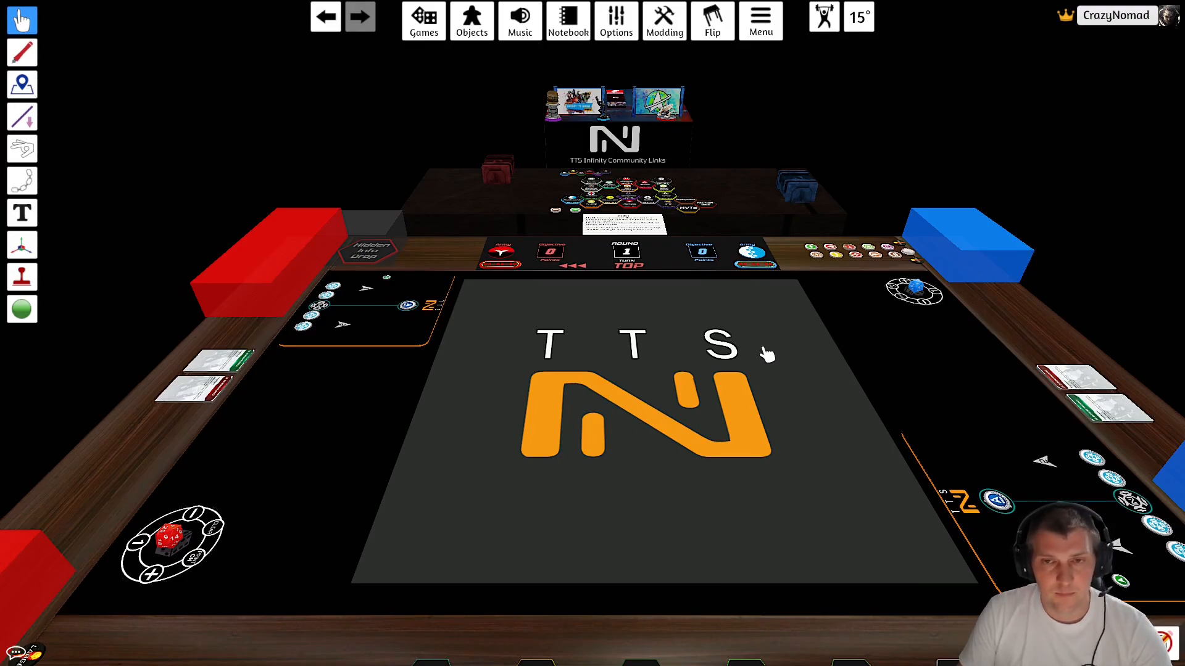
- Inspect the faction model bags, checking the Nomads N4 bag's context menu and dismissing it
left_click(423, 19)
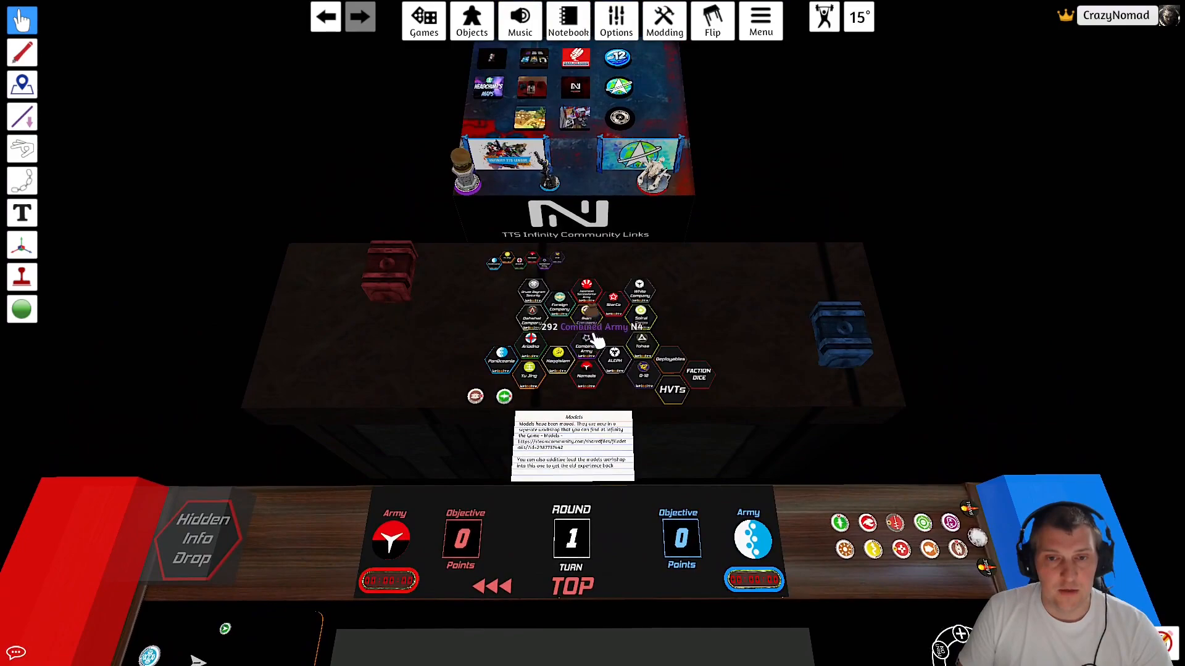
mouse_move(640, 295)
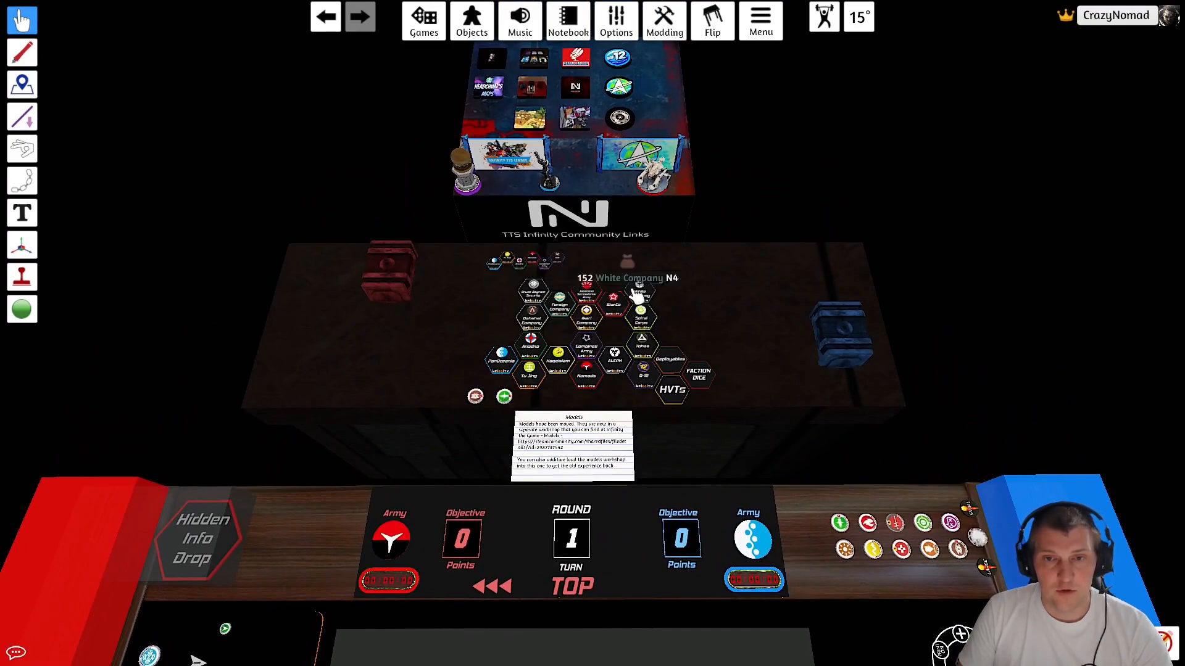
mouse_move(521, 374)
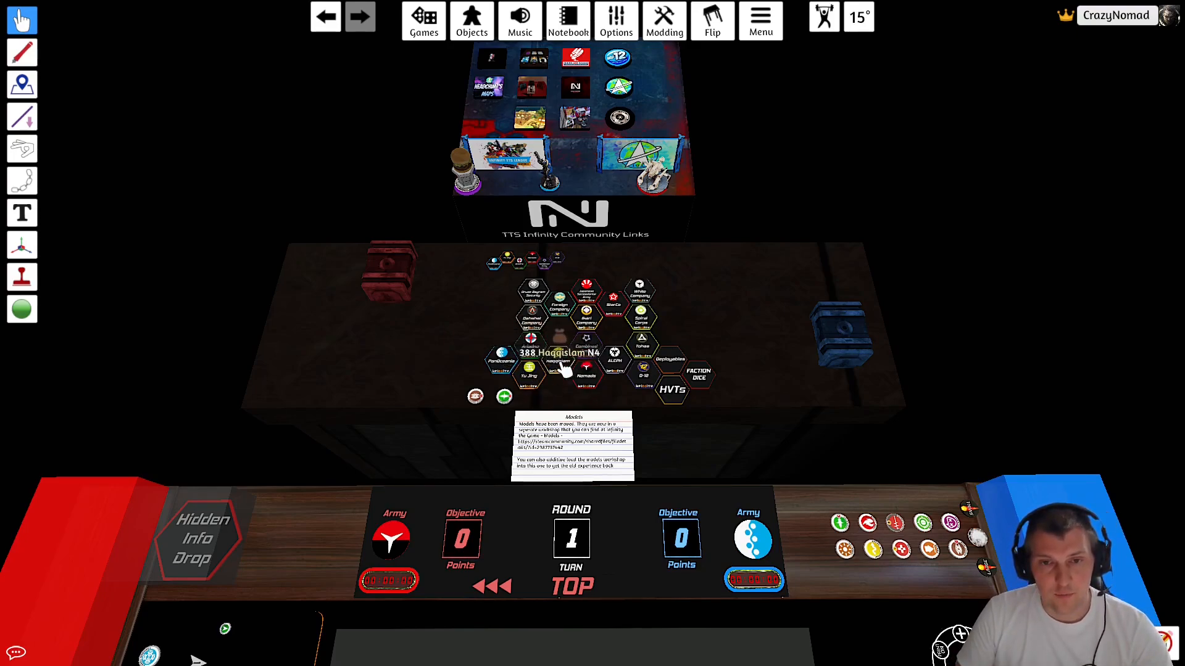
right_click(585, 352)
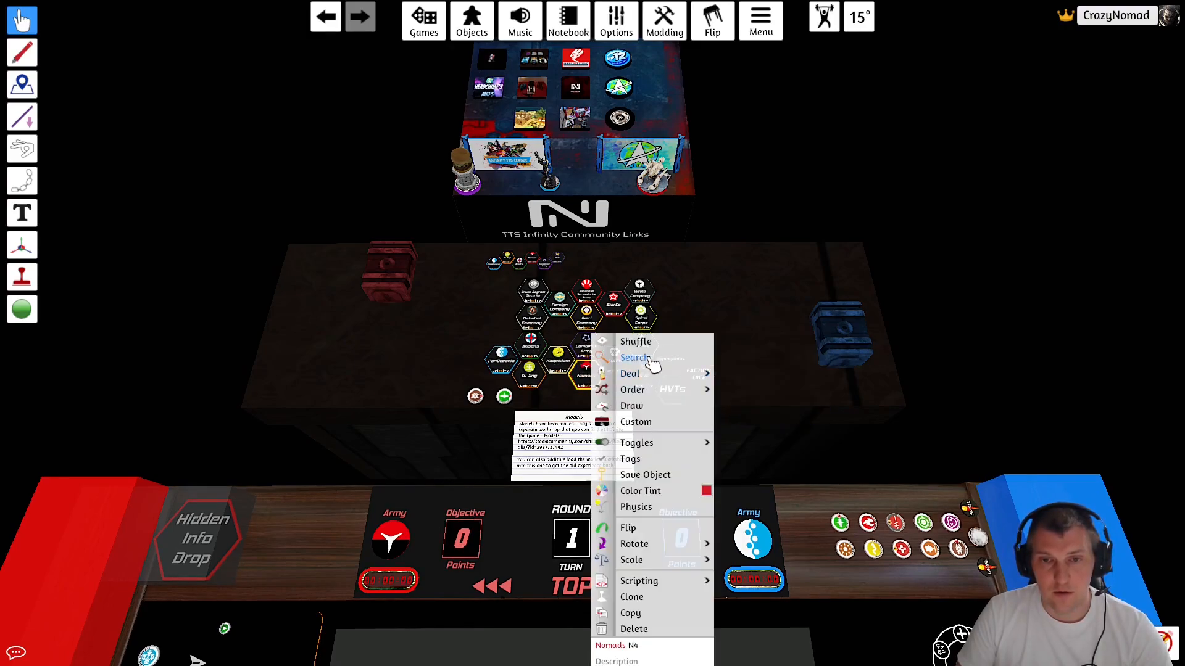
left_click(636, 358)
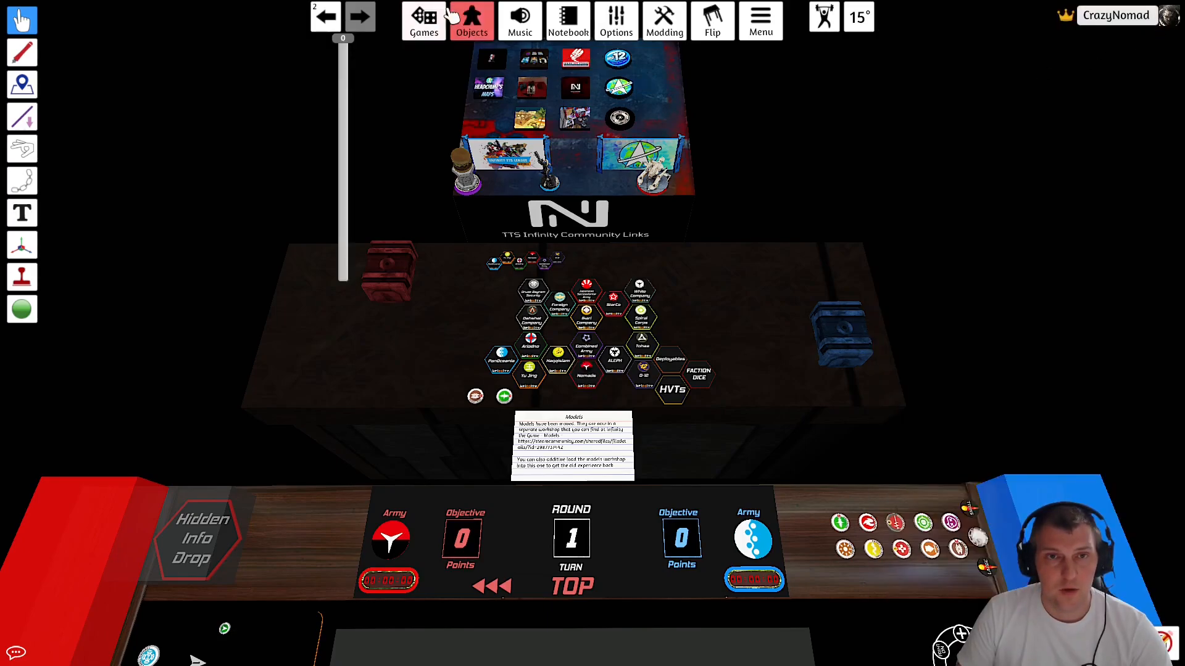
- Reload Infinity the Game from the Games library and overwrite the New Table save with it
left_click(422, 21)
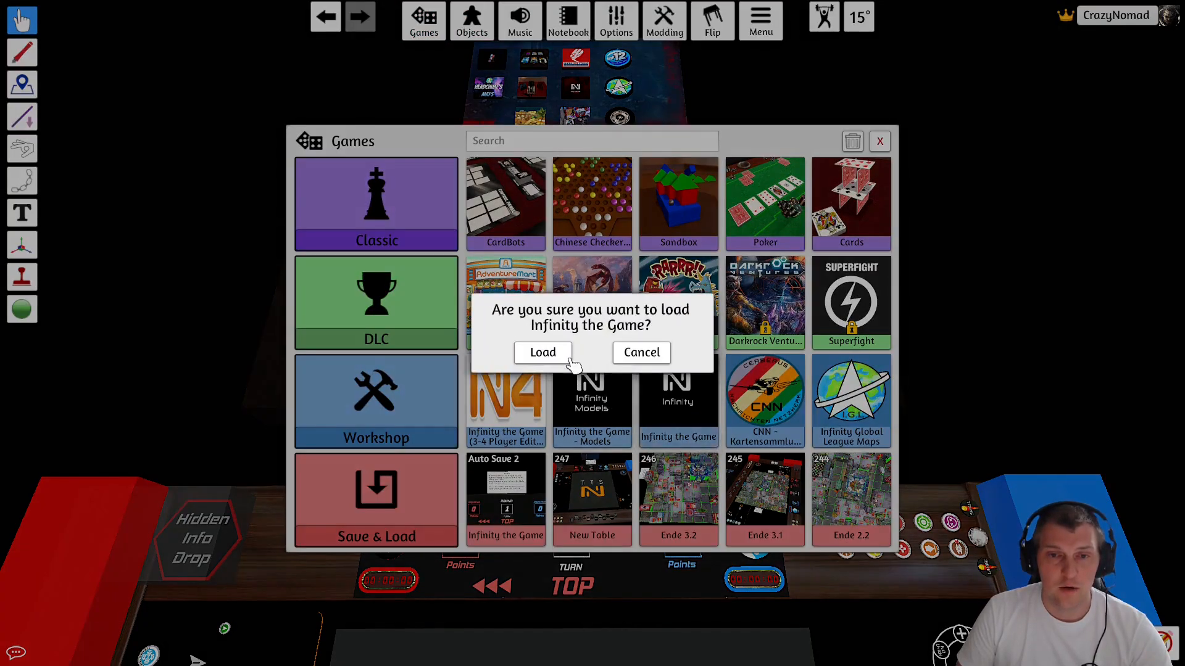
left_click(542, 352)
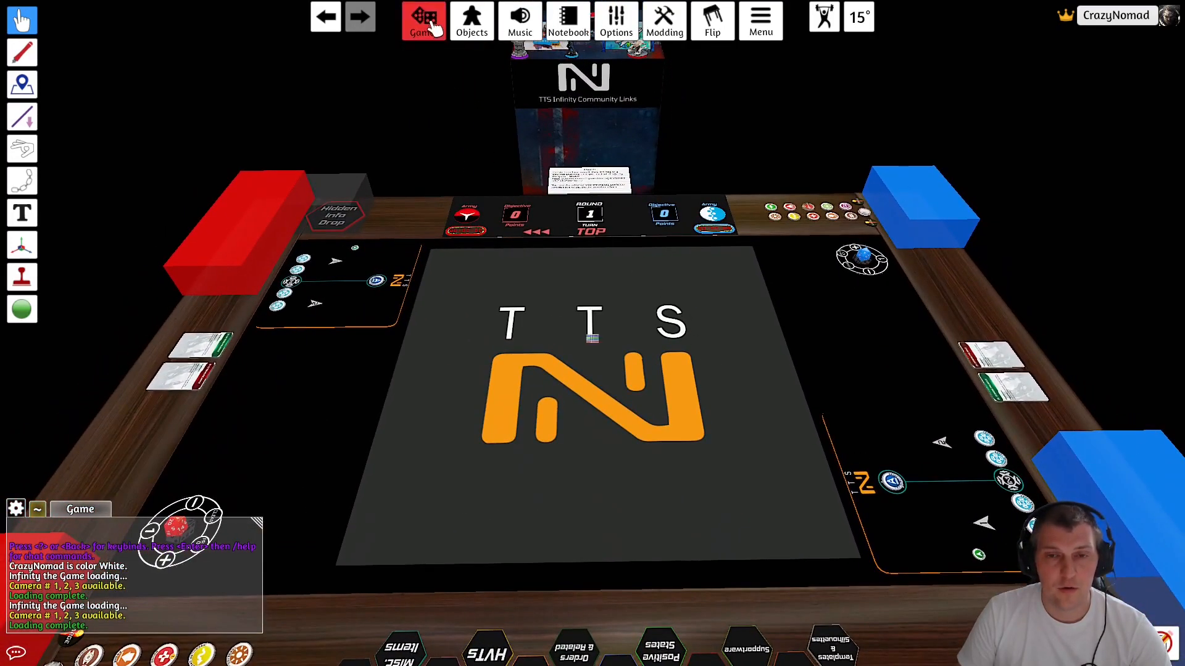
left_click(423, 19)
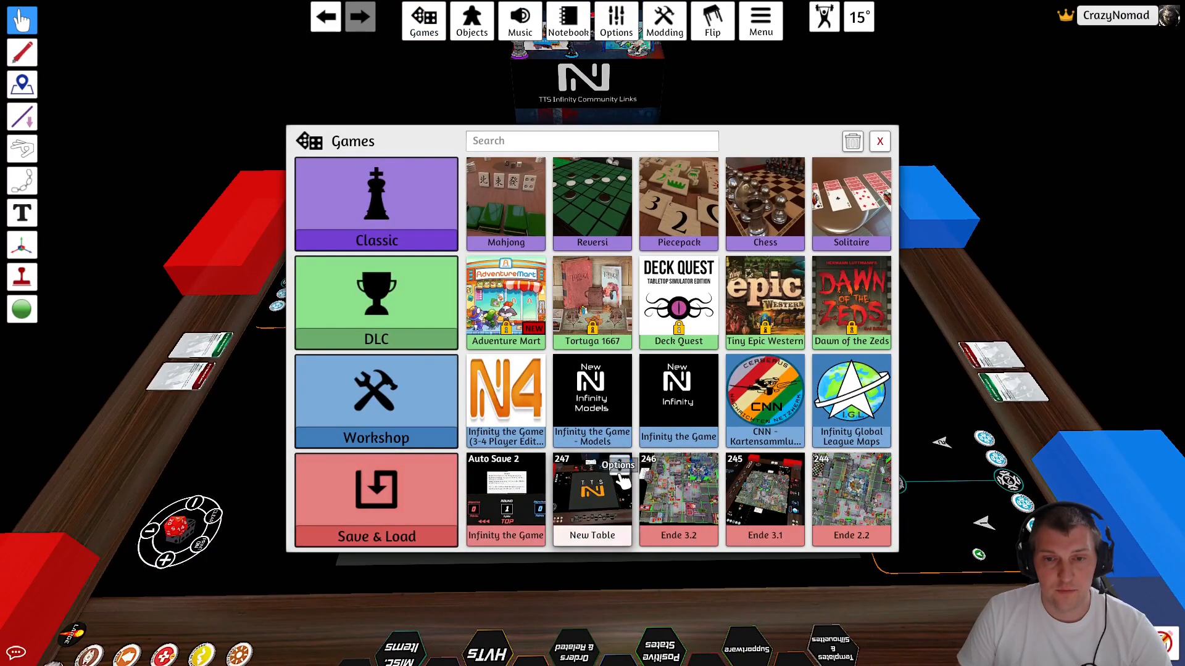
left_click(591, 495)
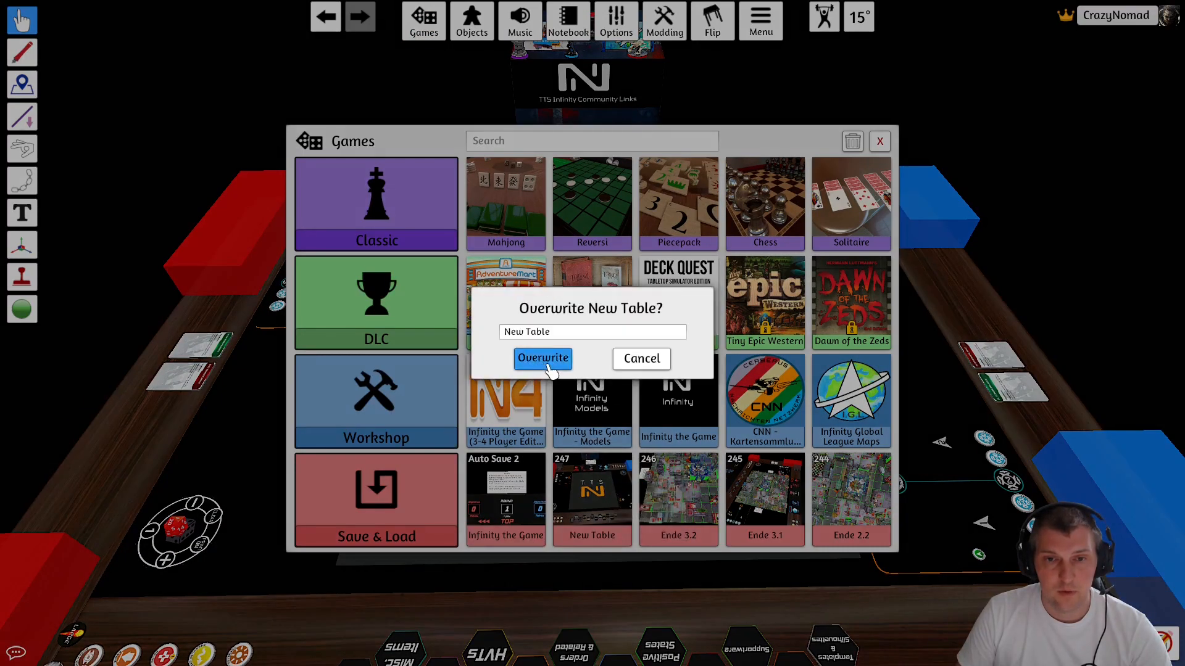
left_click(543, 358)
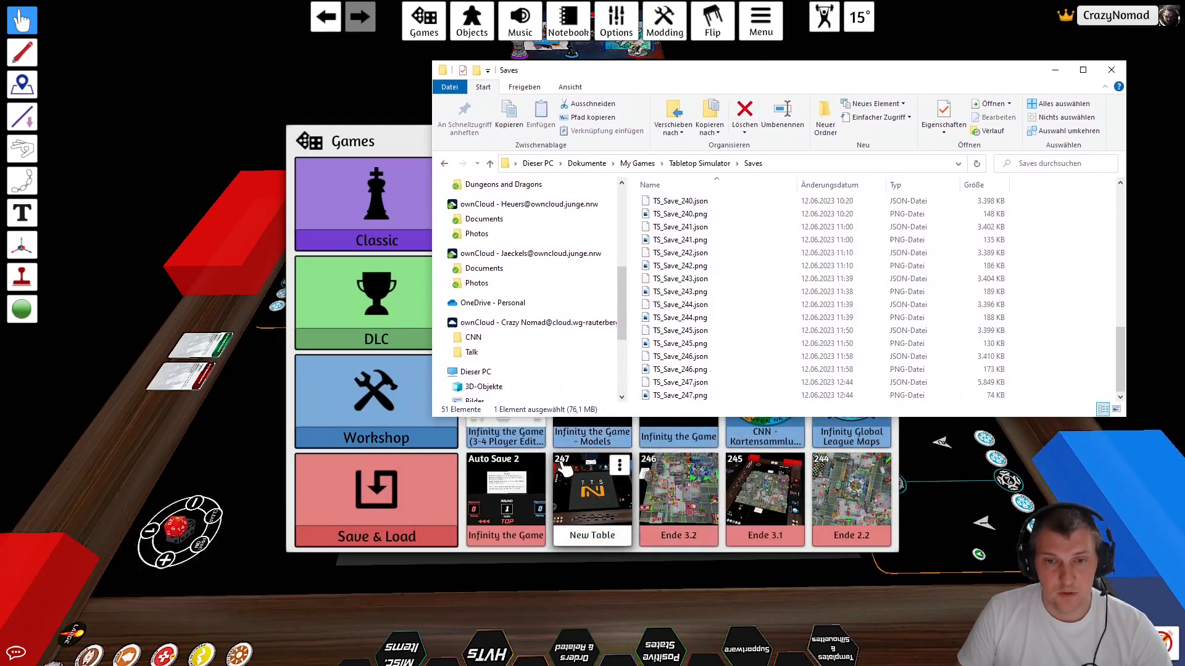
- Compare sizes of TS_Save_247.json and the TS_Save_223 json/png files in the Saves folder
left_click(680, 382)
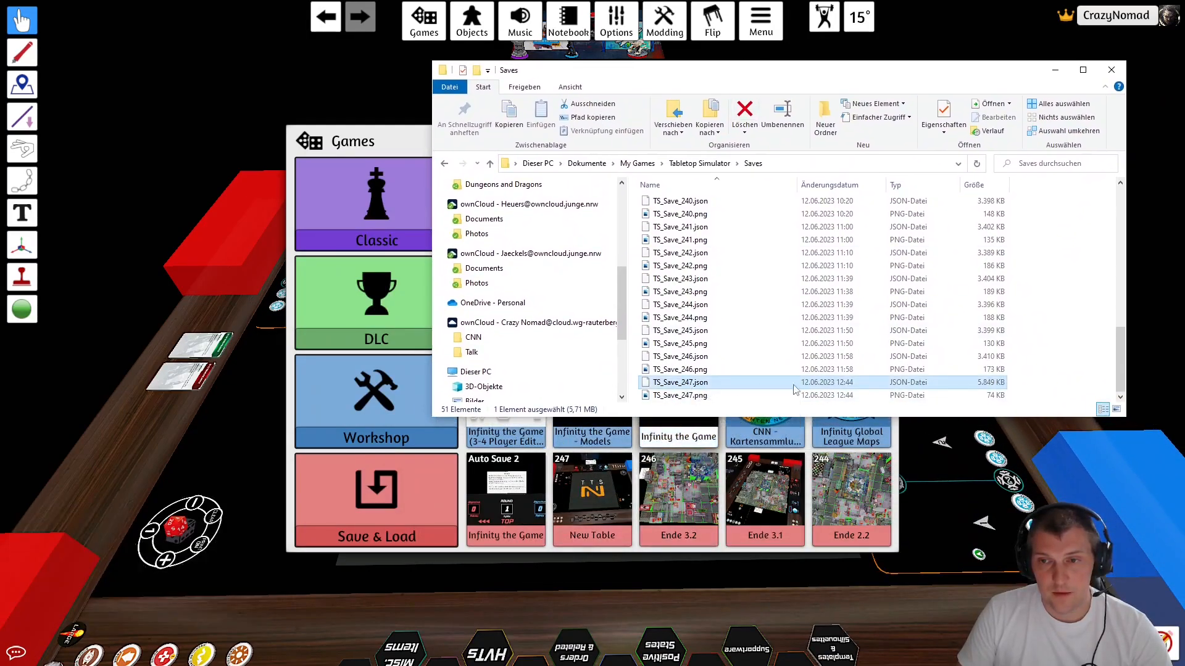
mouse_move(975, 385)
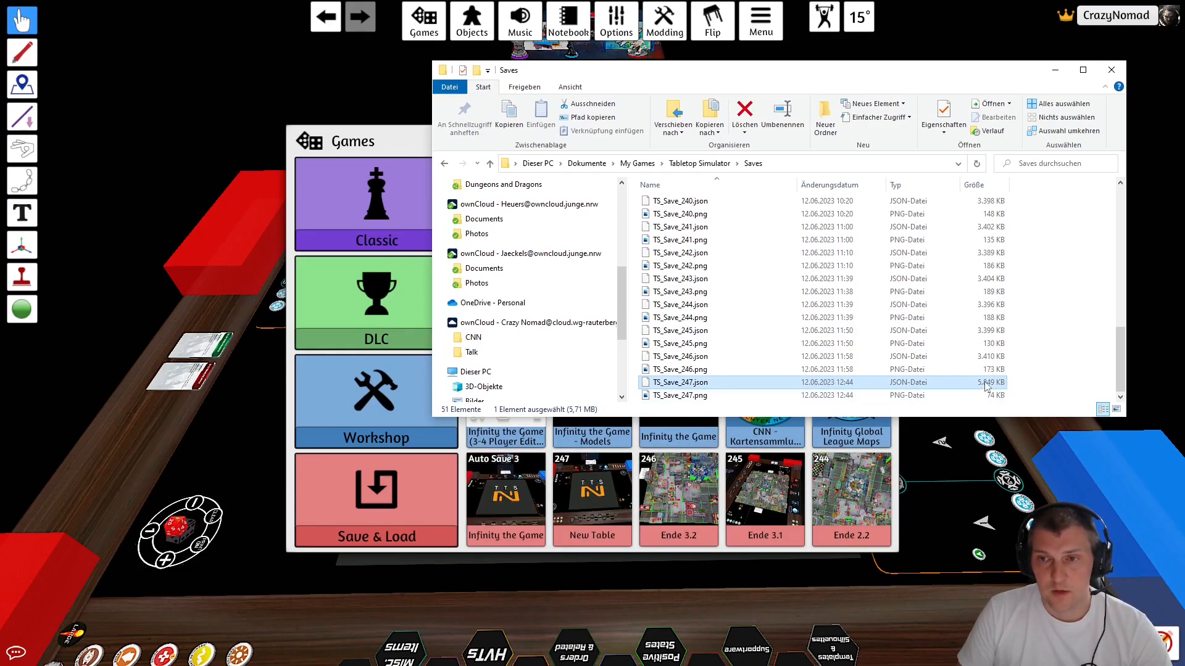
scroll("up", 3)
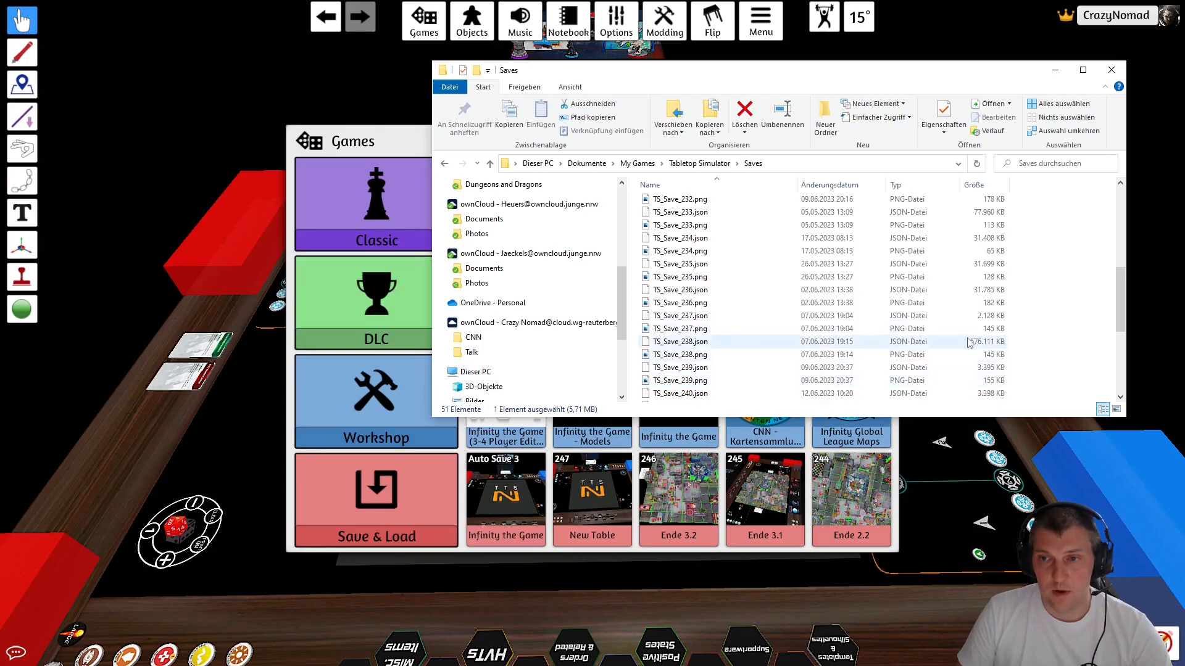
mouse_move(714, 346)
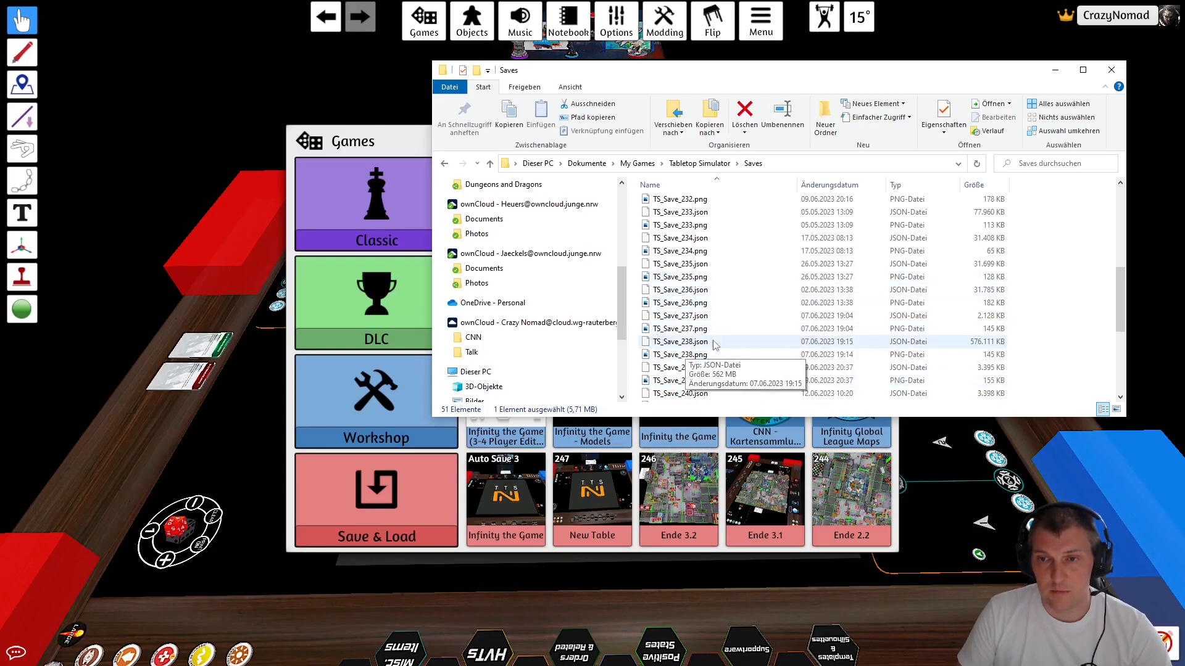
mouse_move(896, 315)
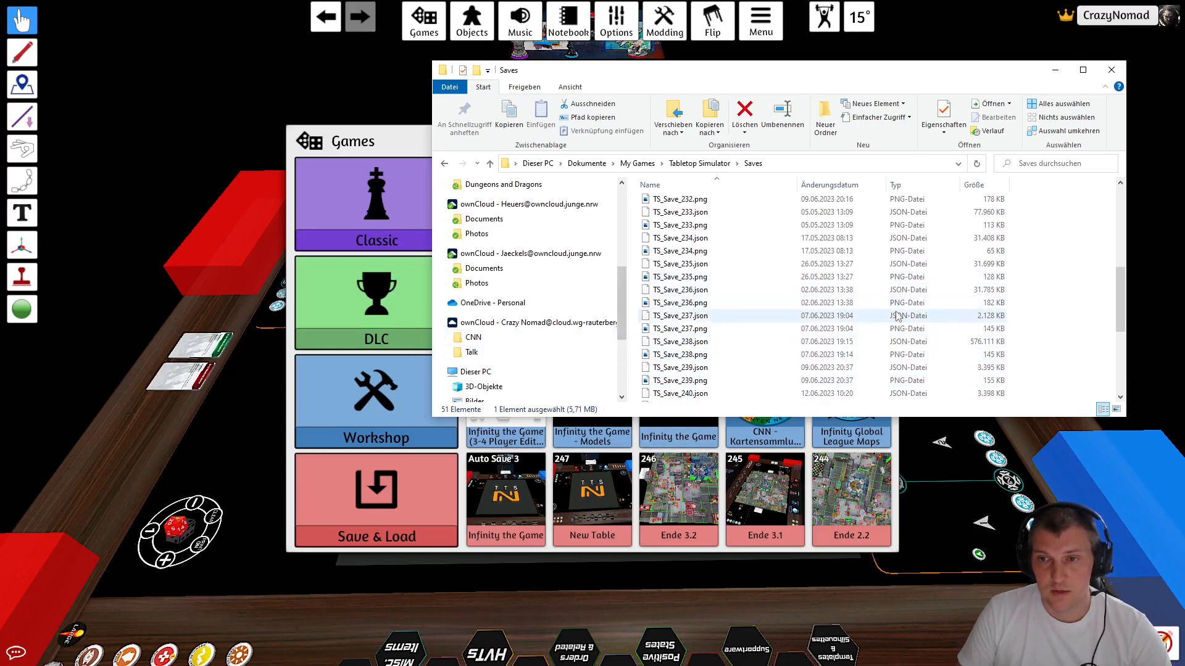
scroll("up", 3)
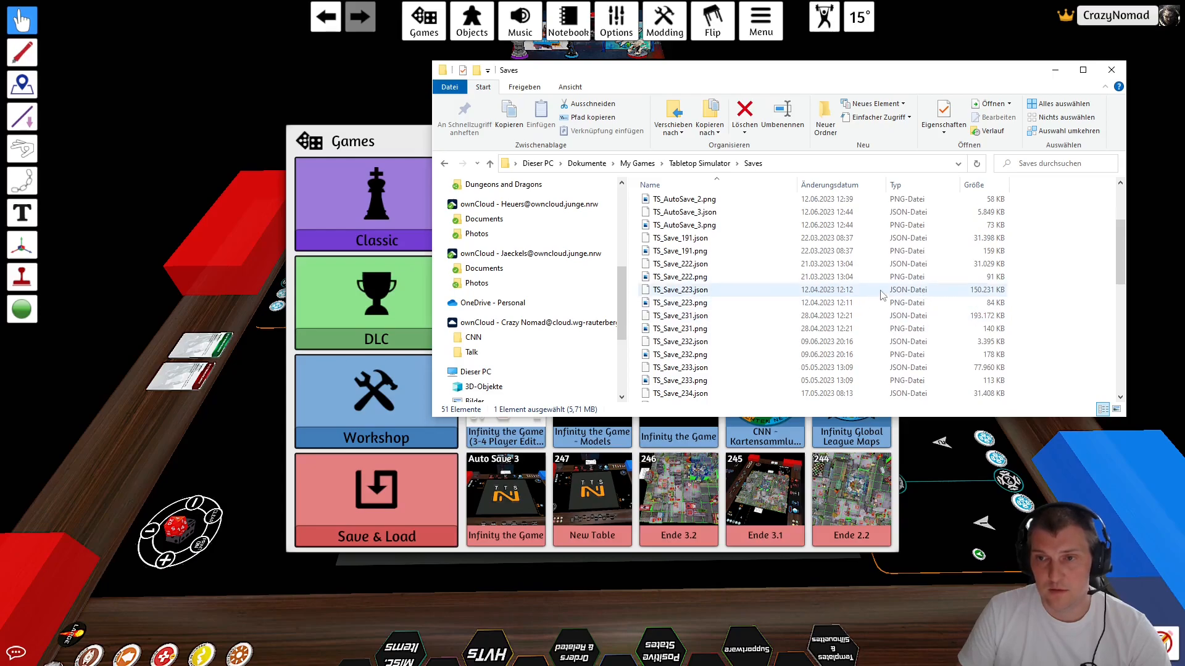
scroll("up", 3)
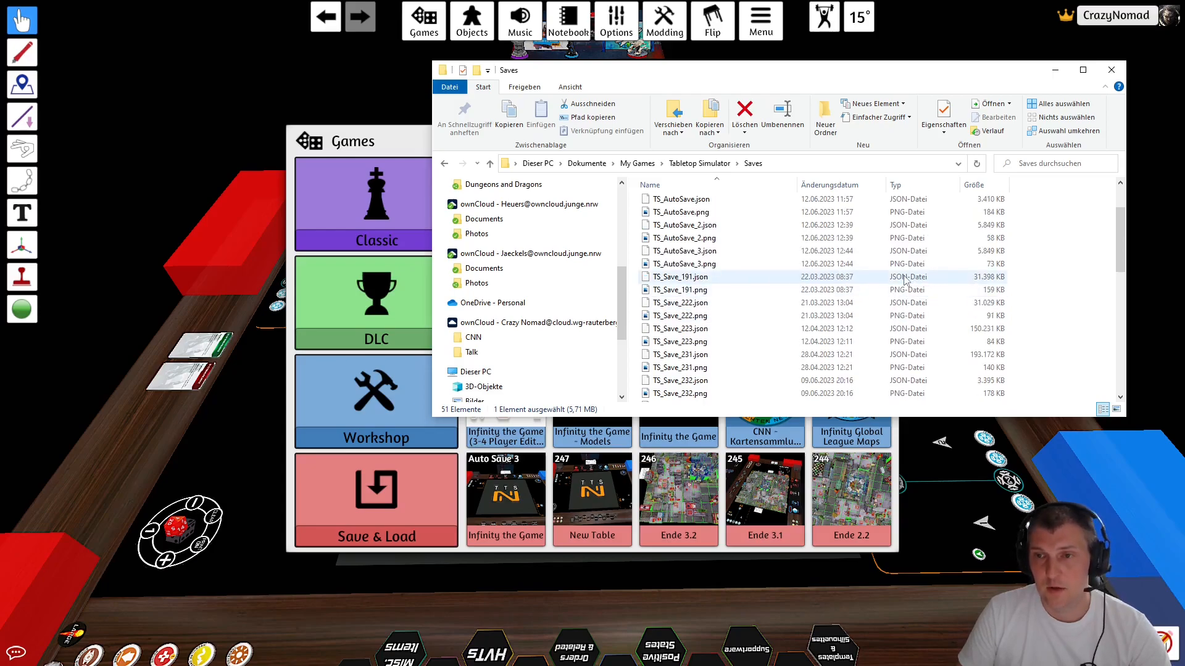
left_click(680, 329)
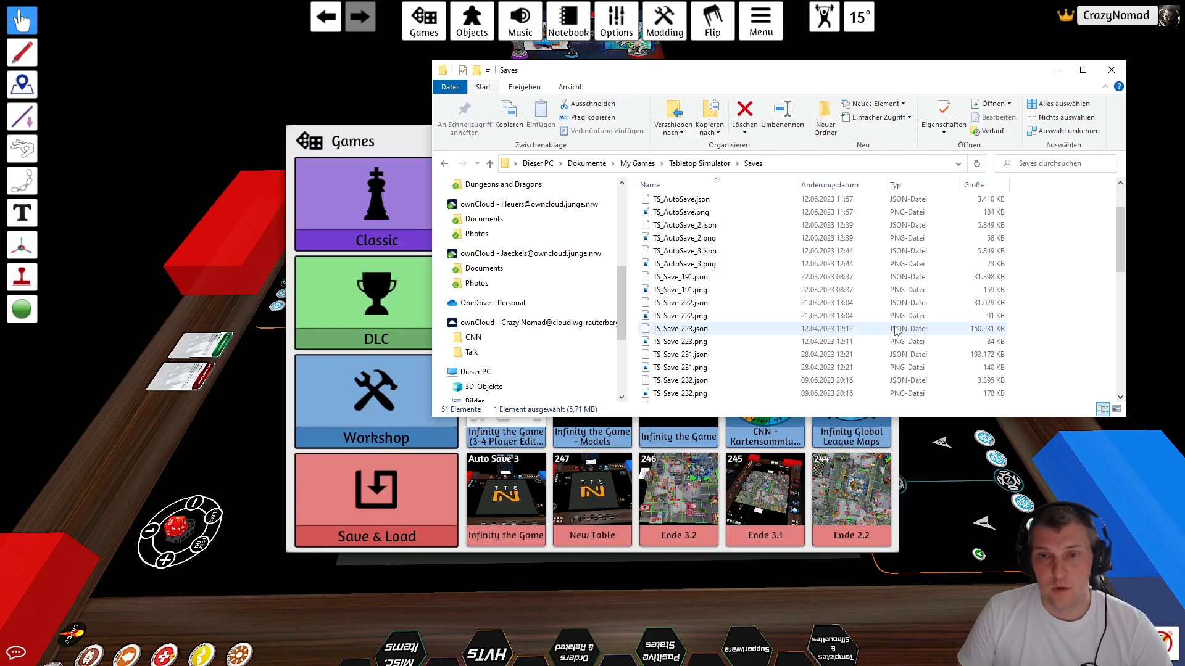
left_click(680, 342)
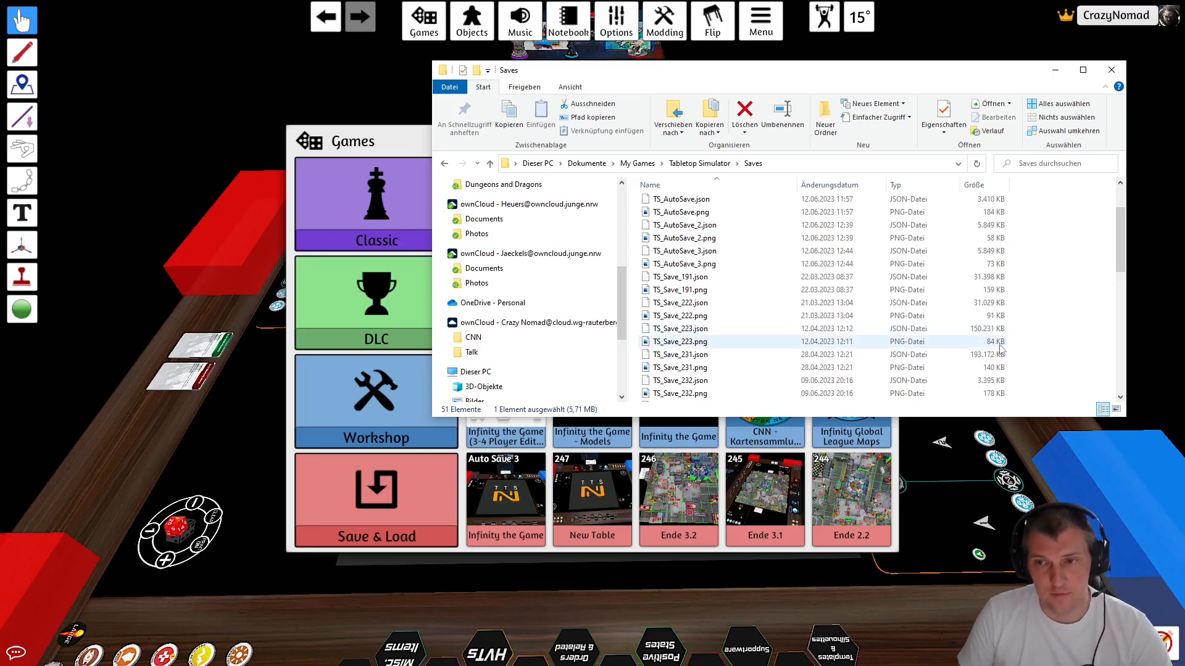
left_click(680, 328)
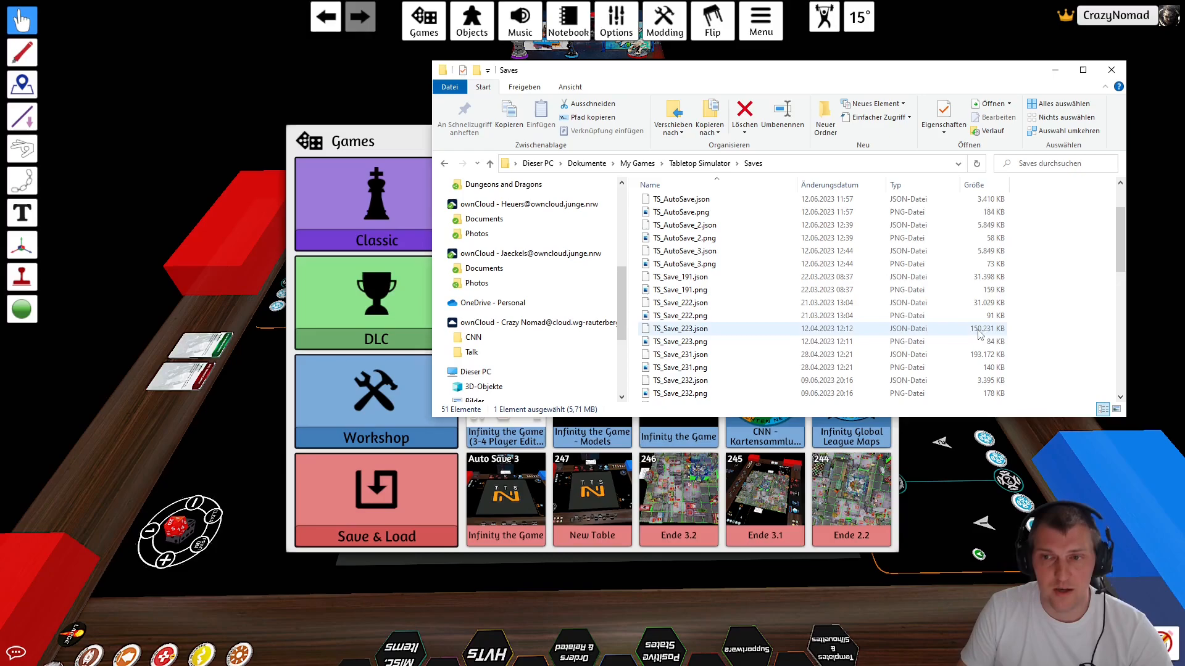
left_click(680, 329)
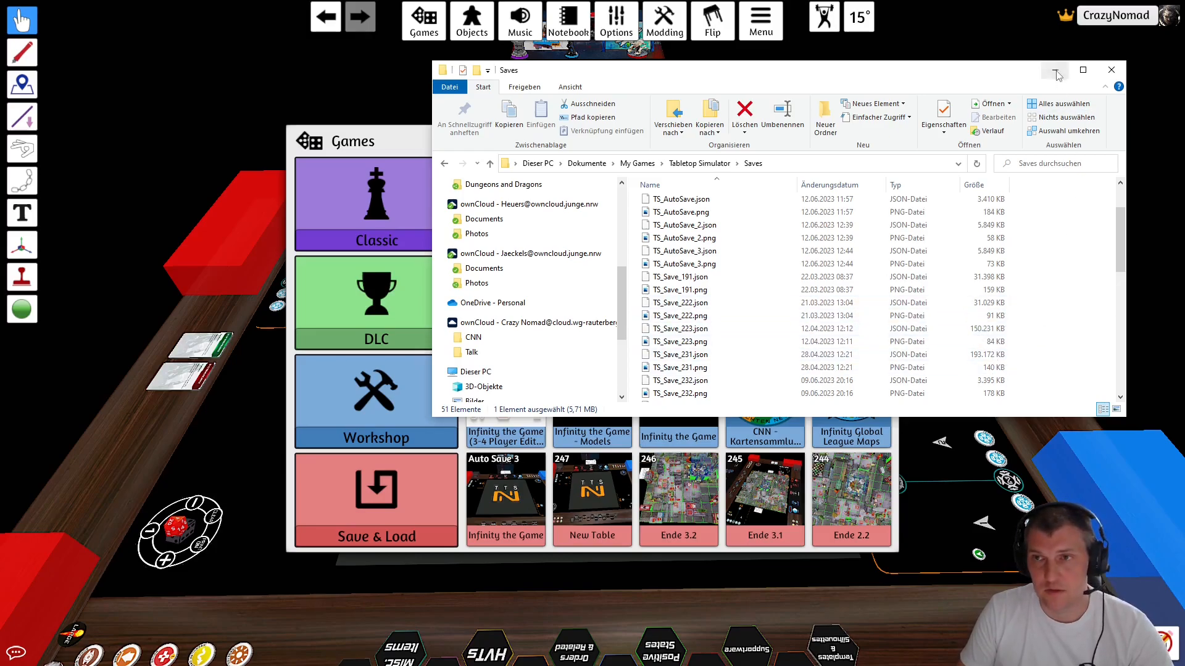
mouse_move(1055, 69)
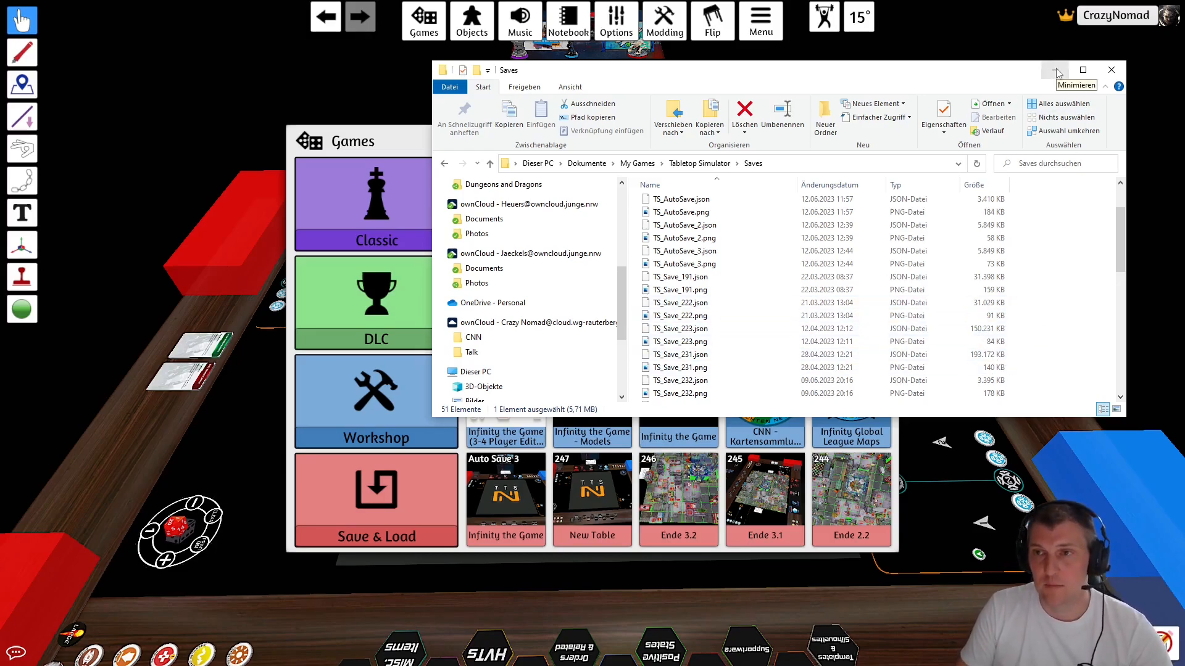
scroll("down", 3)
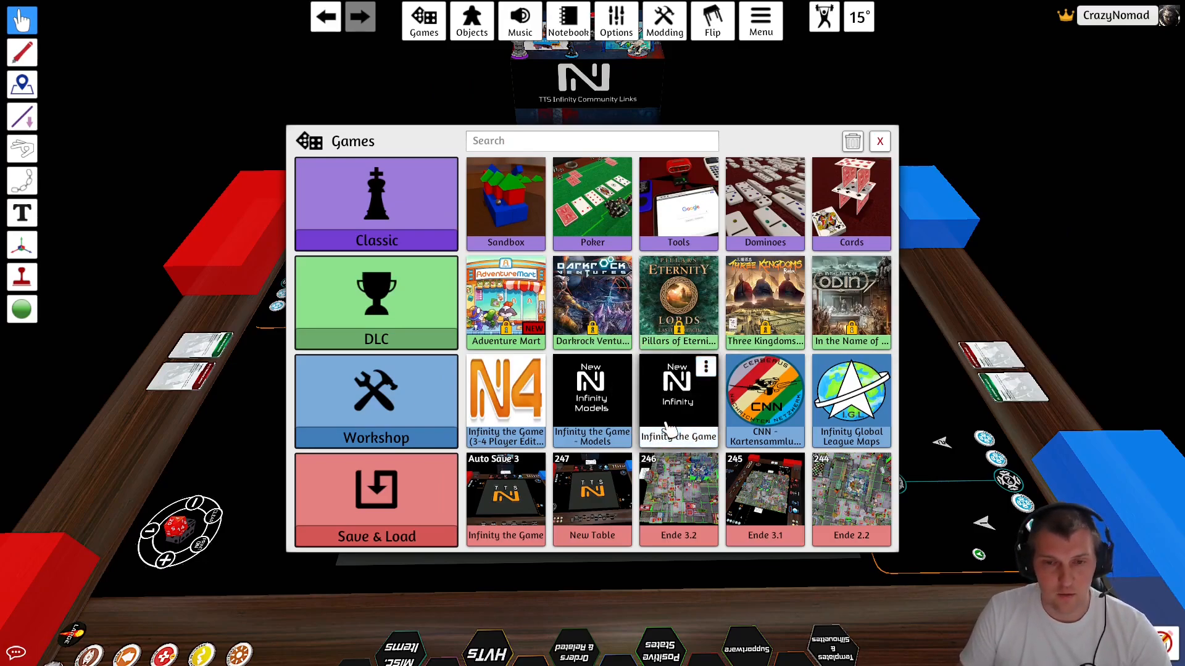
mouse_move(887, 149)
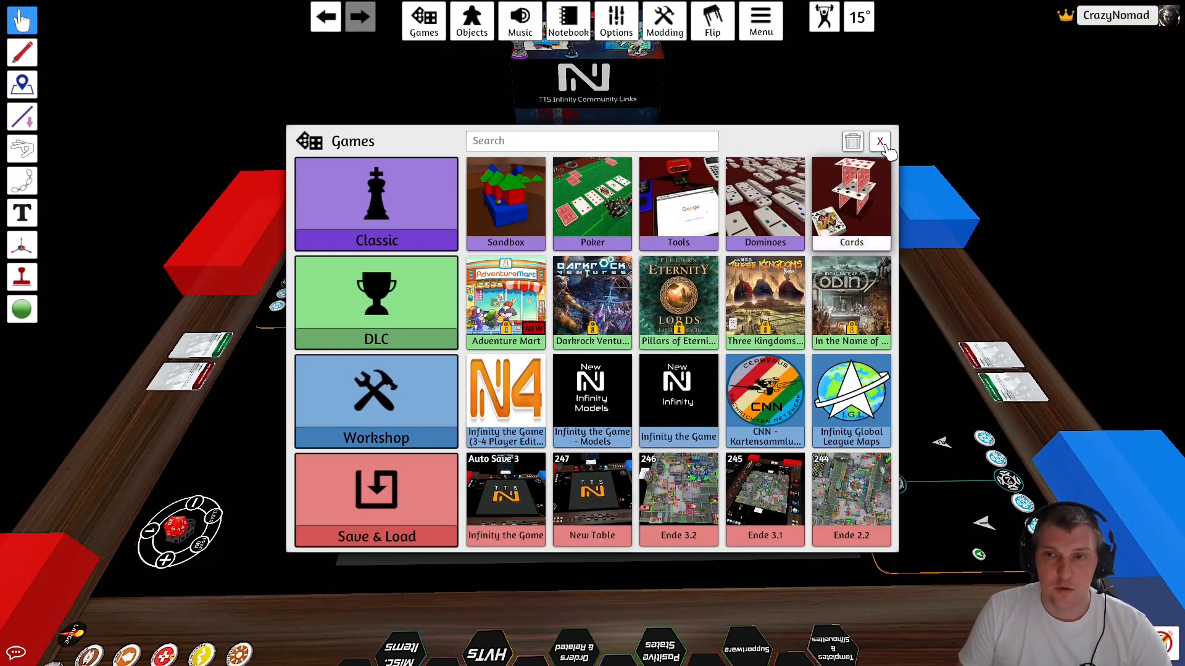
- Load the Infinity the Game - Models workshop from Games, then return to the games library
left_click(880, 142)
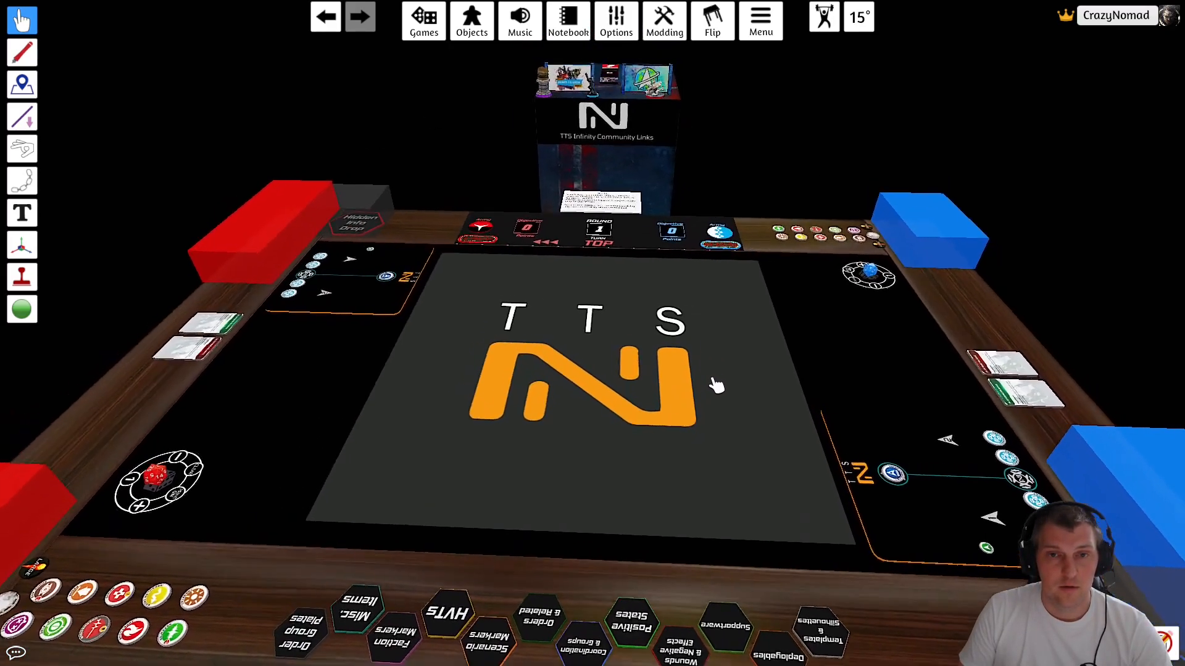
left_click(470, 21)
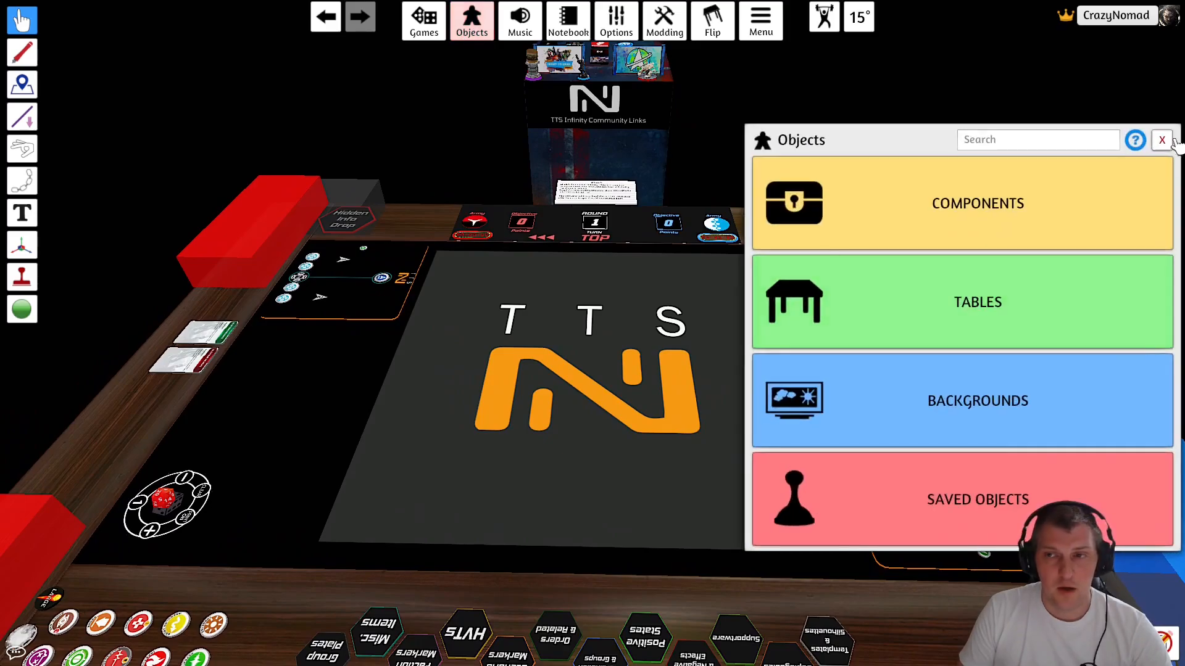
left_click(422, 21)
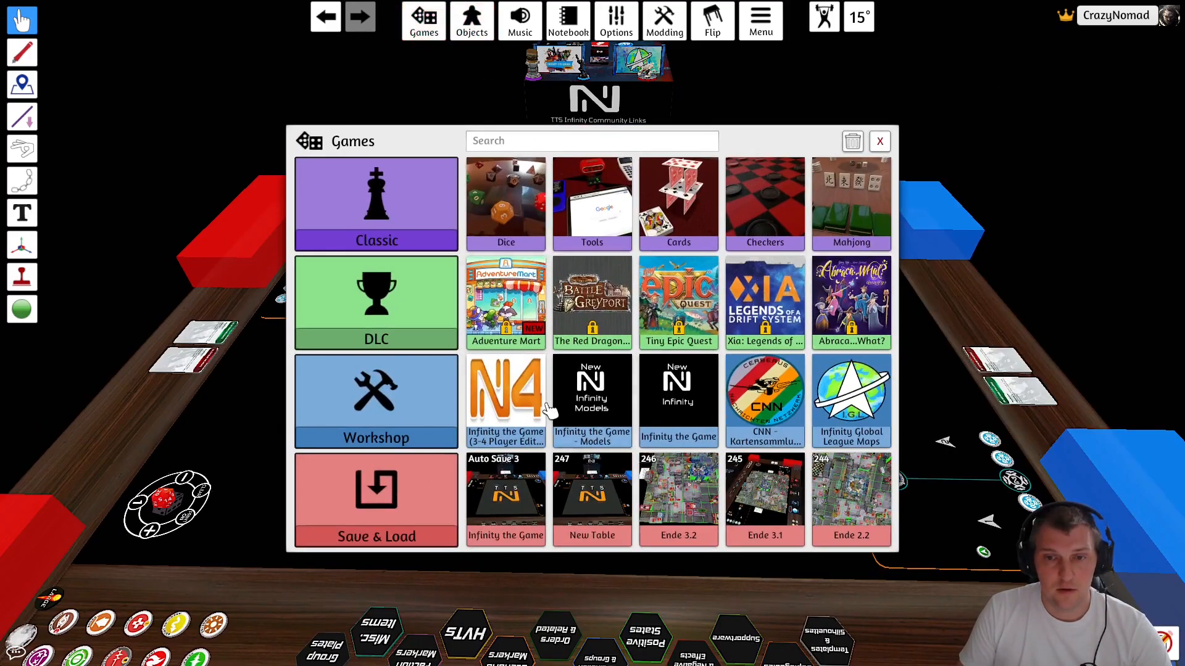
left_click(591, 400)
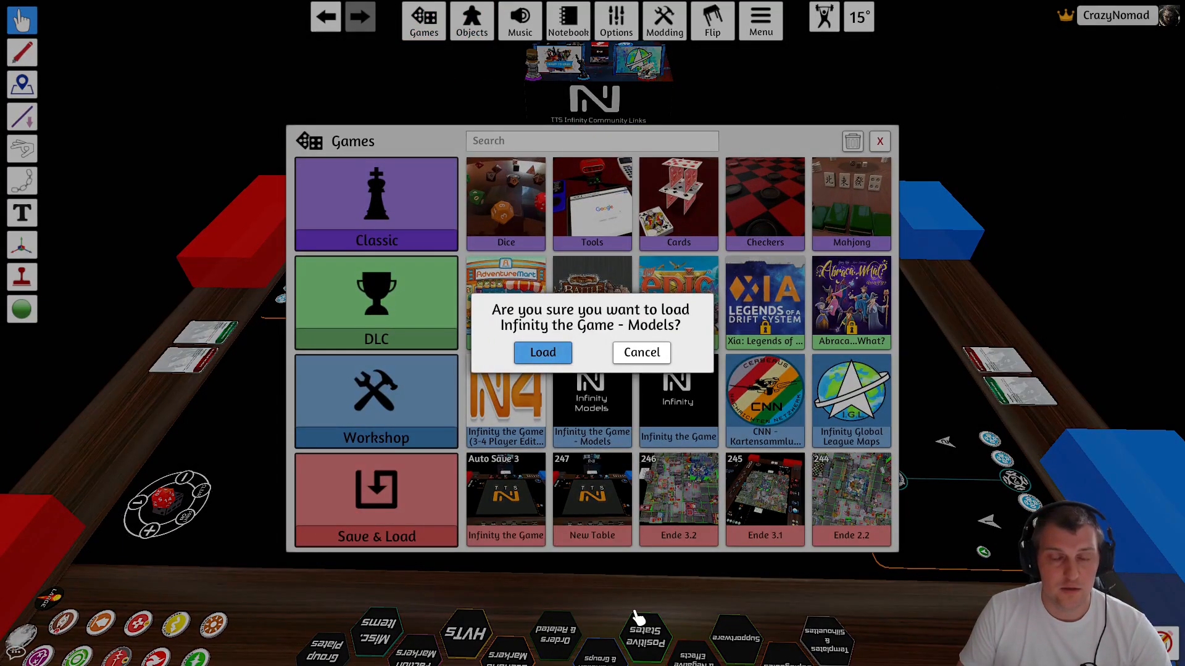
left_click(542, 353)
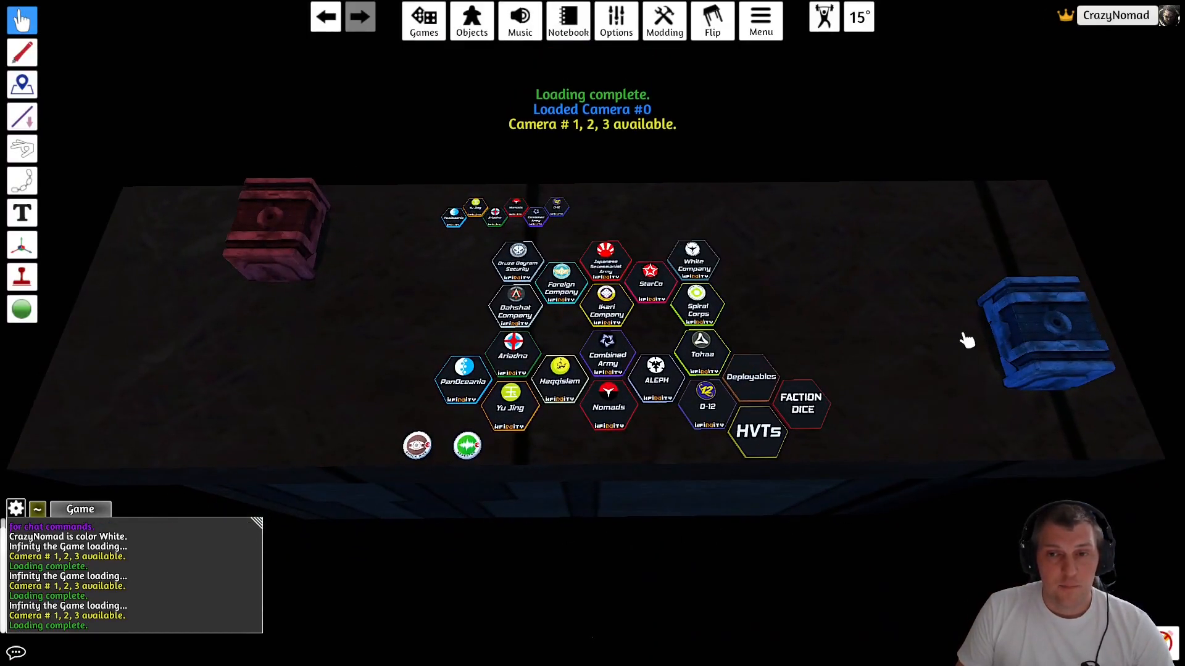
mouse_move(839, 423)
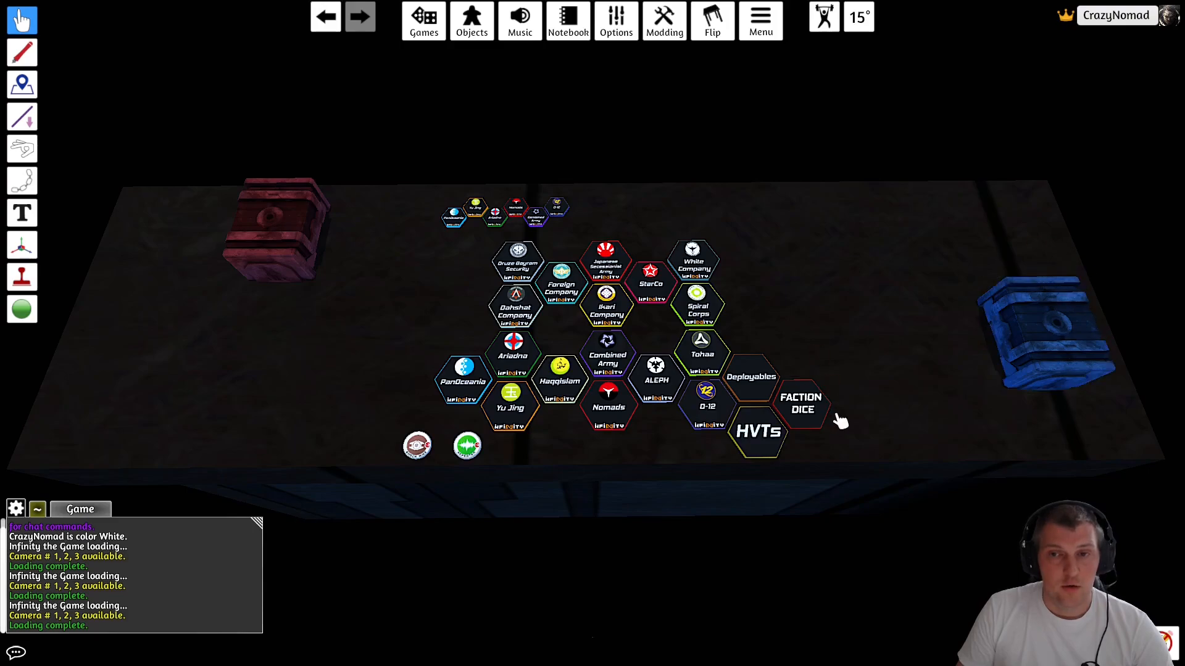
mouse_move(675, 326)
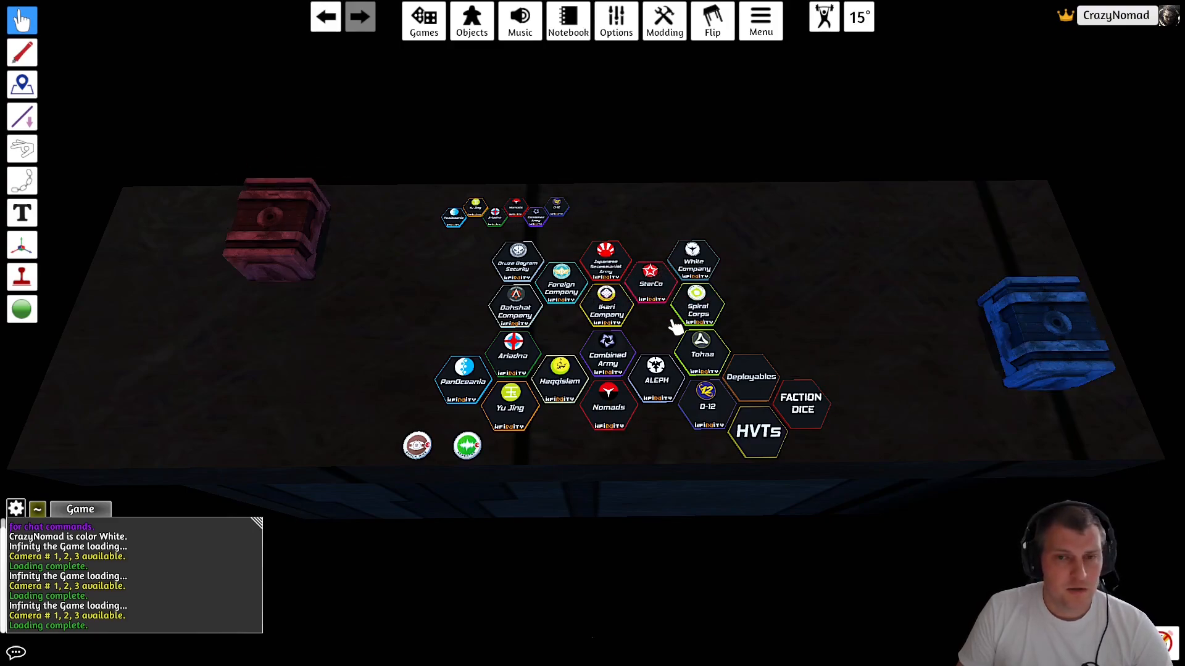
mouse_move(841, 551)
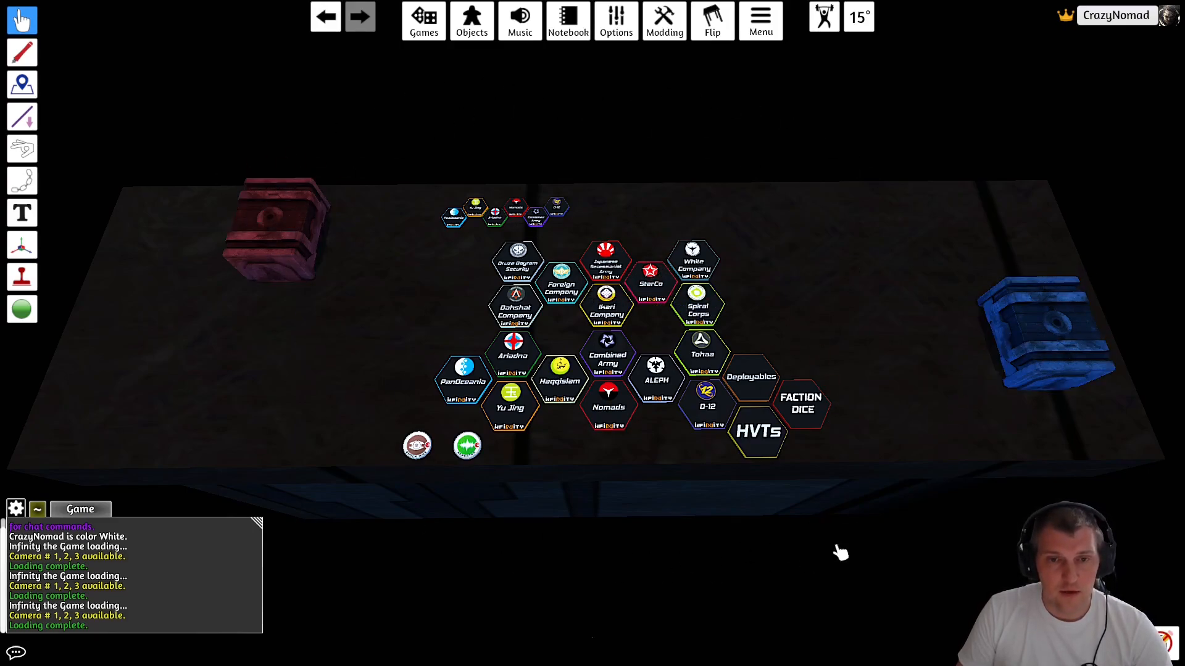
left_click(424, 21)
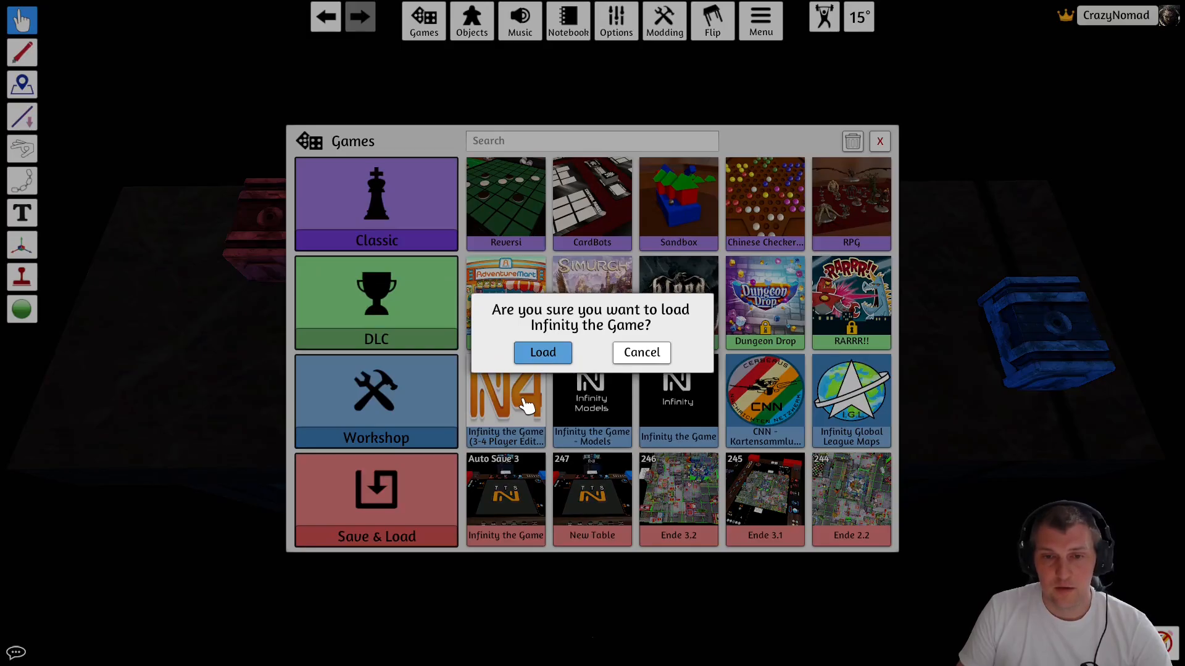
- Confirm reloading Infinity the Game, then choose Additive Load for the Models workshop
left_click(542, 351)
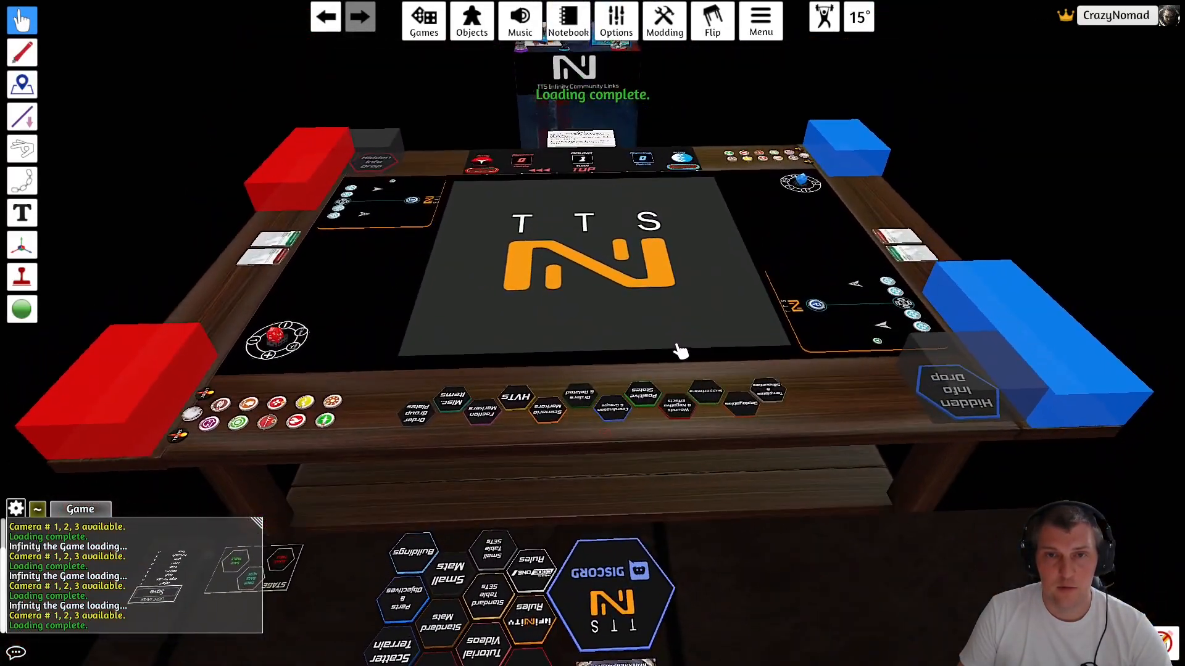
left_click(423, 21)
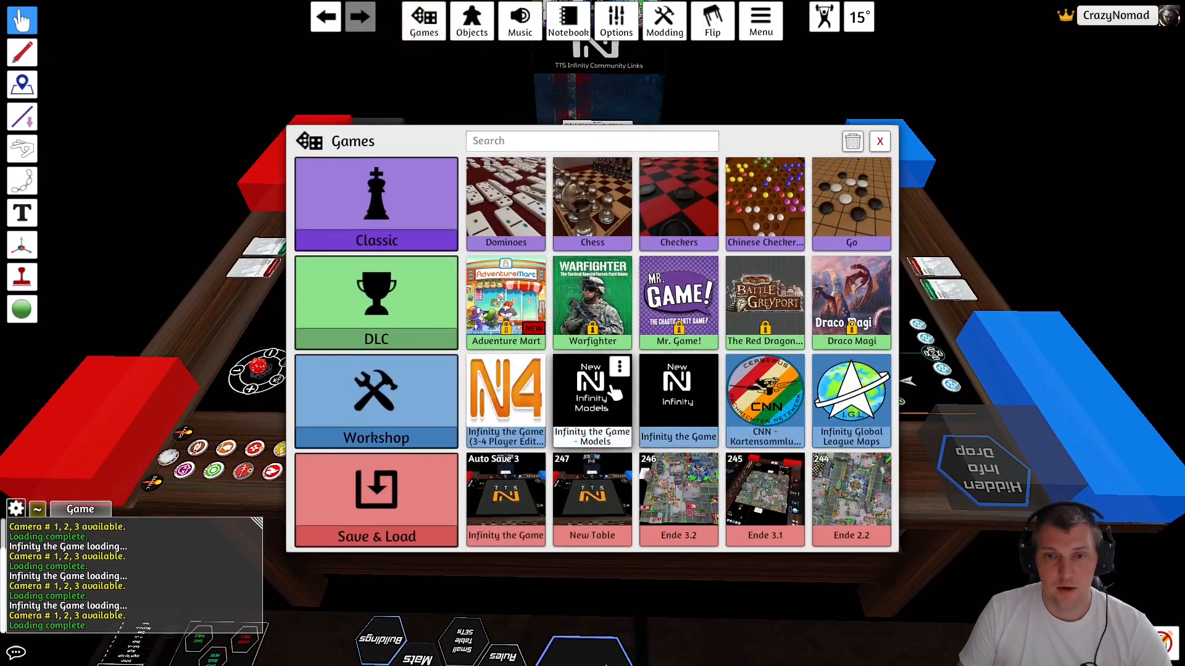
left_click(618, 368)
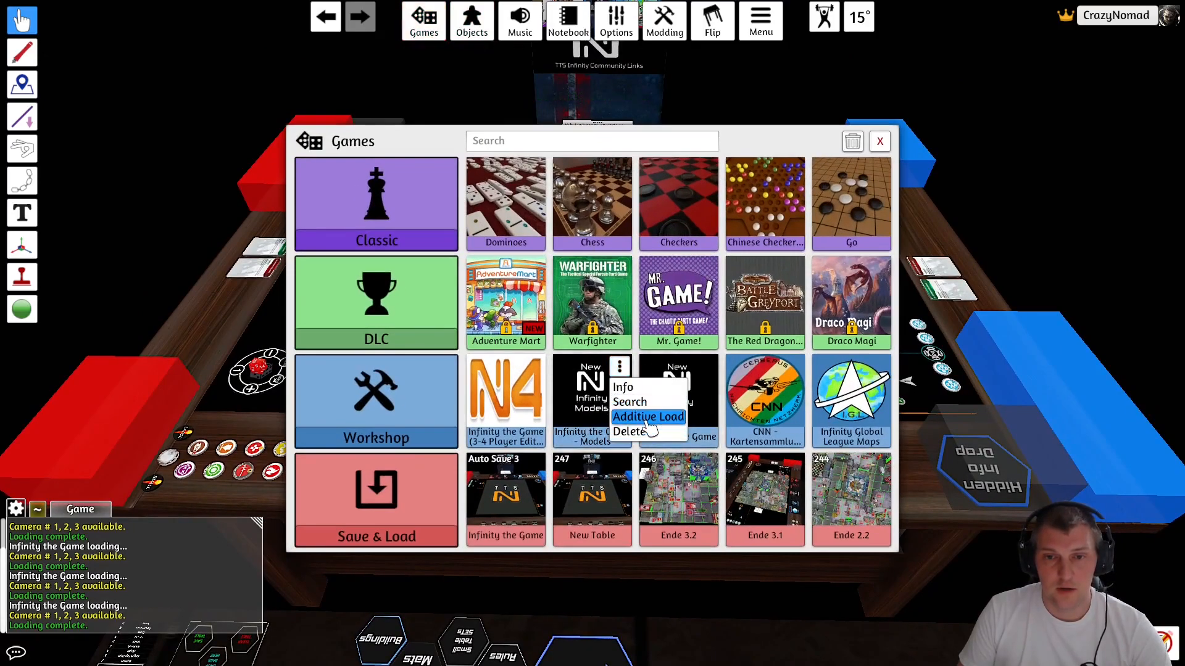
left_click(646, 416)
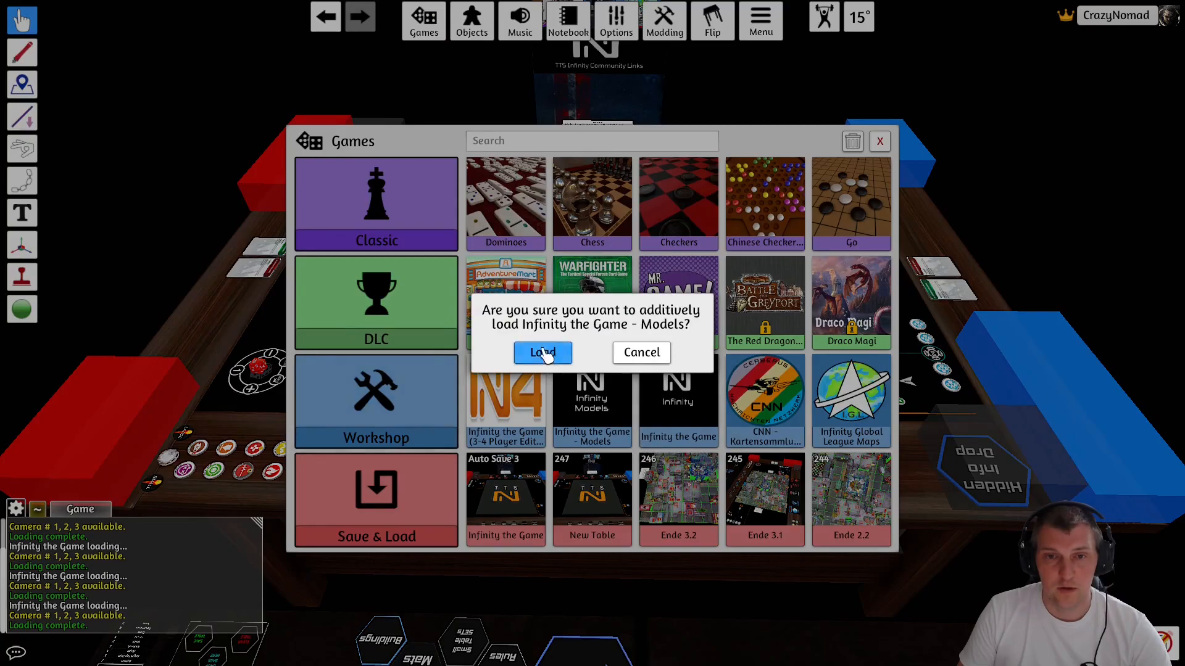
mouse_move(883, 150)
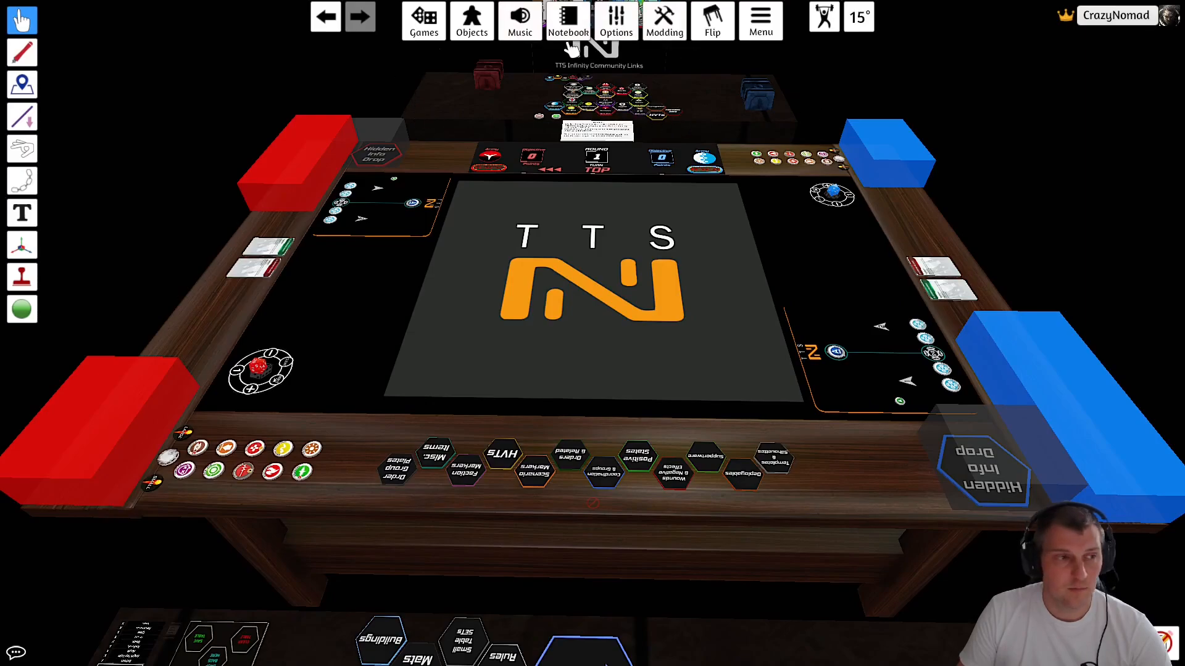
mouse_move(362, 362)
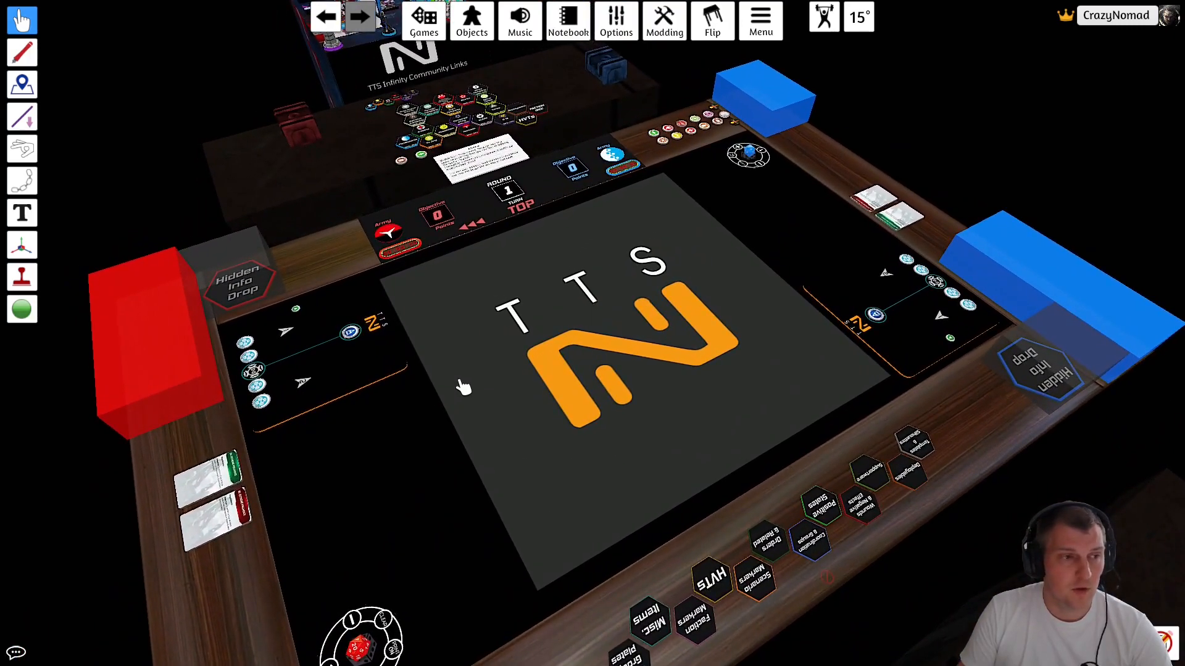
mouse_move(474, 438)
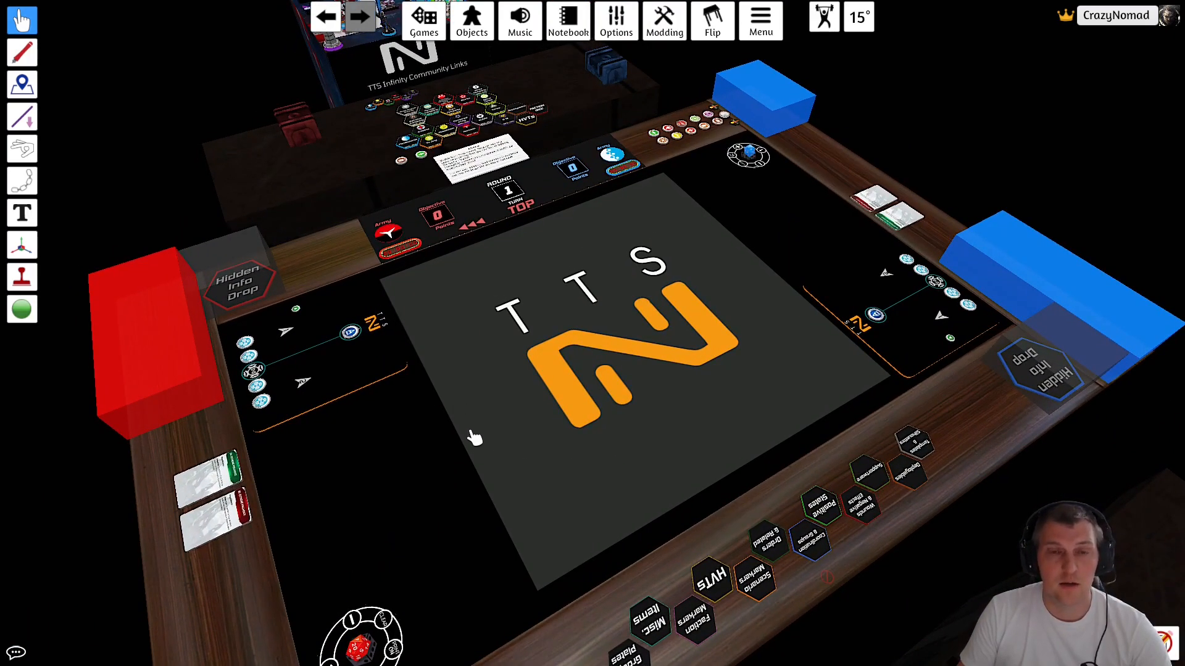
mouse_move(840, 291)
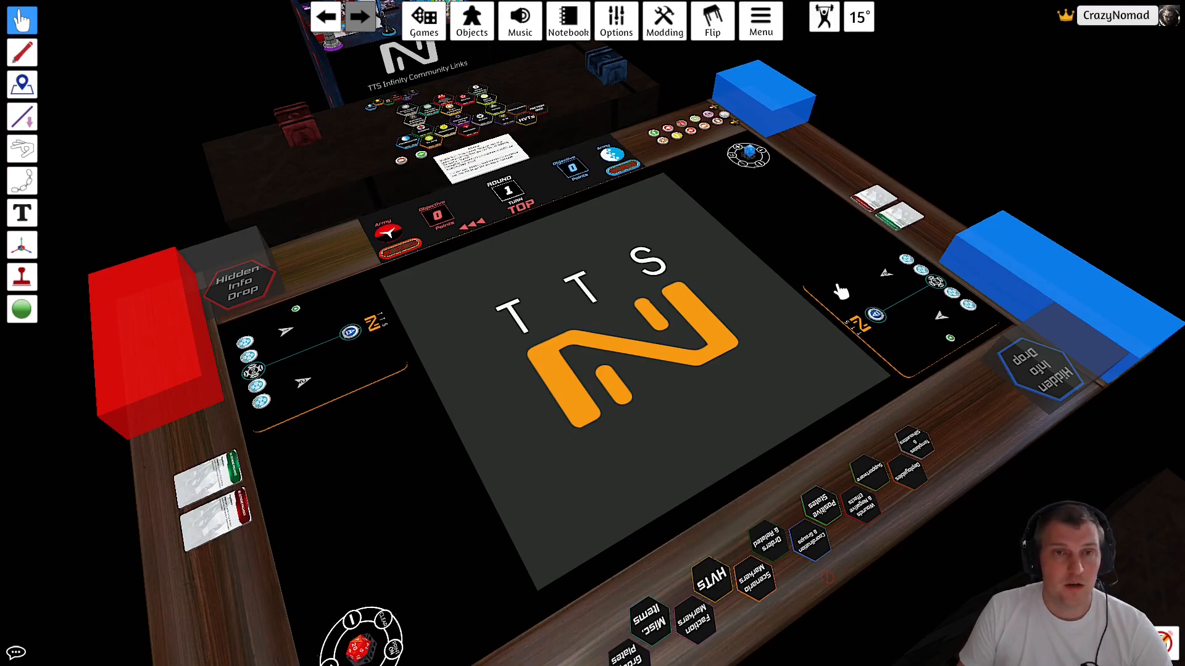
mouse_move(275, 159)
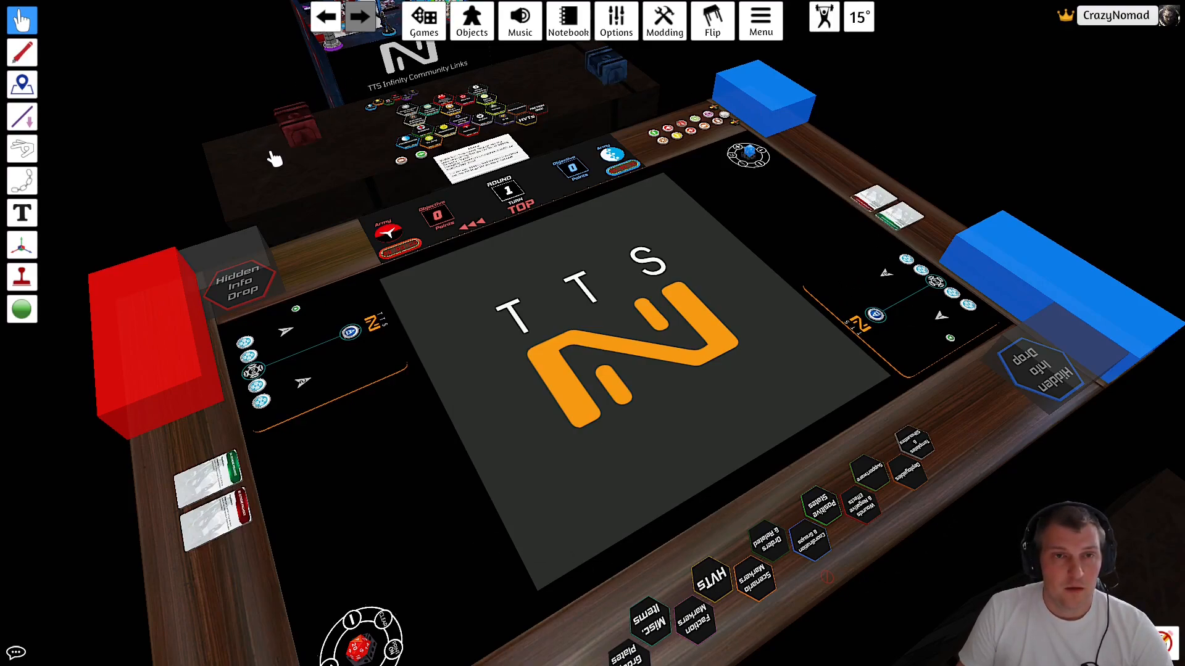
mouse_move(763, 484)
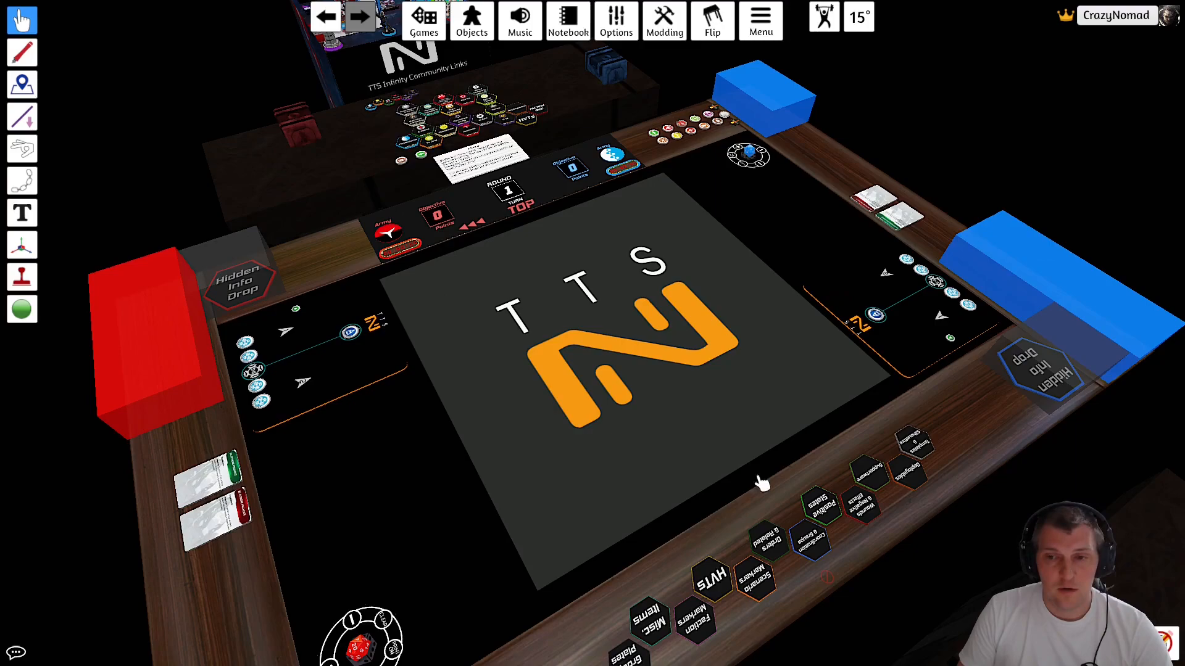
mouse_move(804, 312)
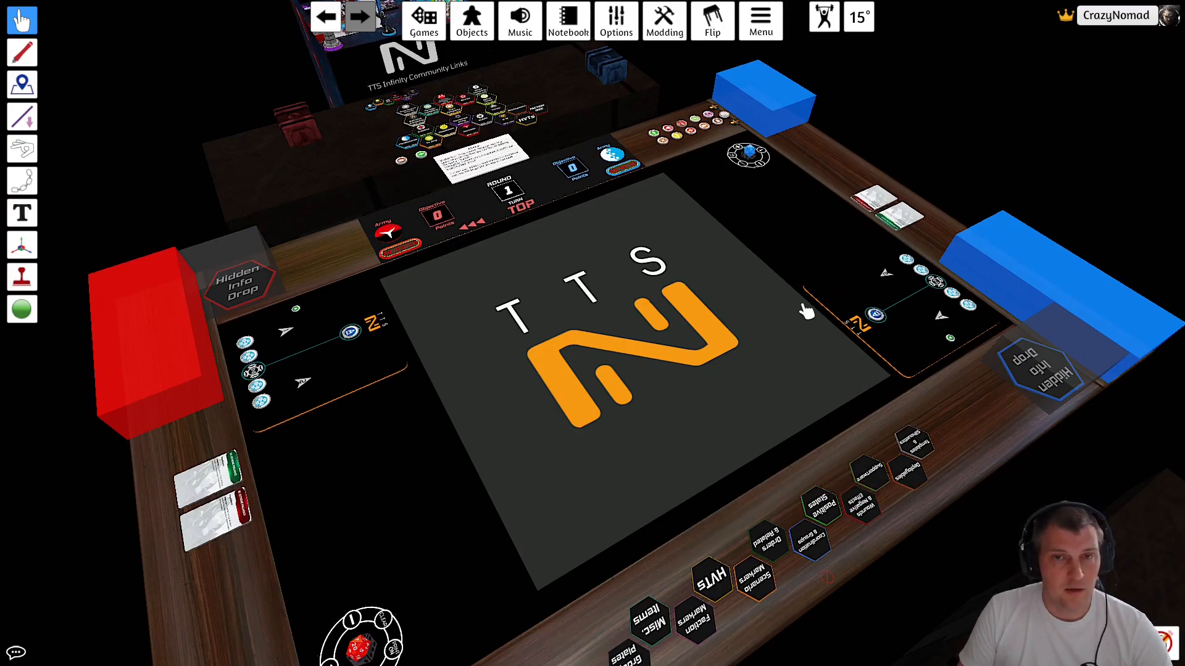
mouse_move(306, 253)
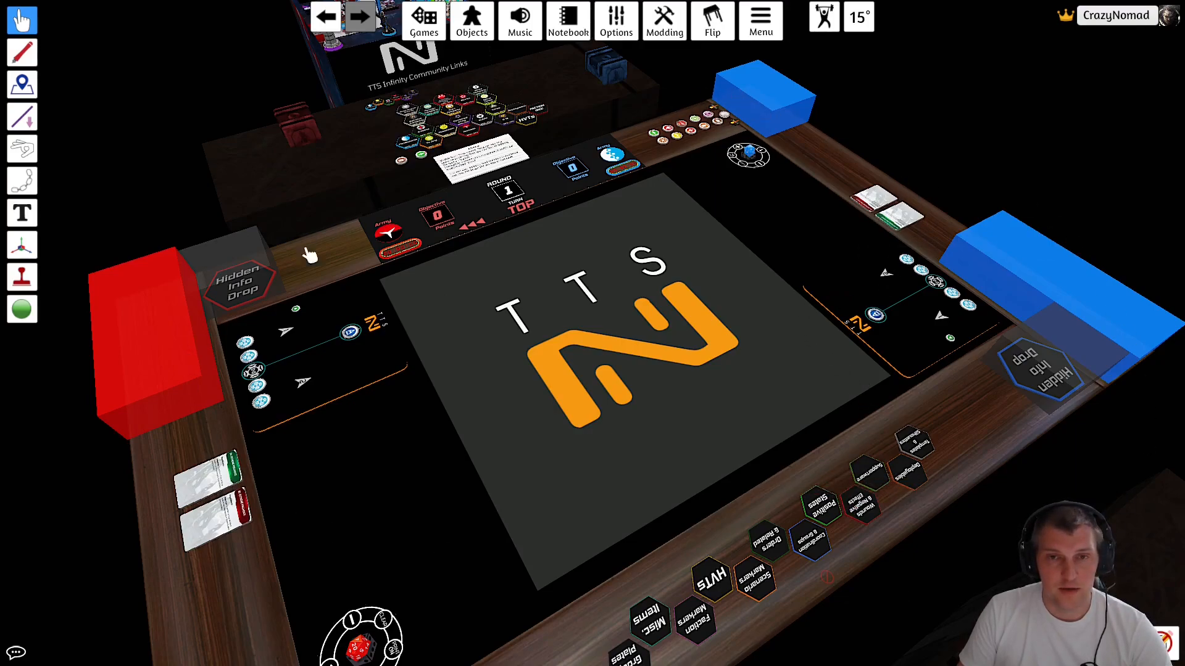
mouse_move(328, 533)
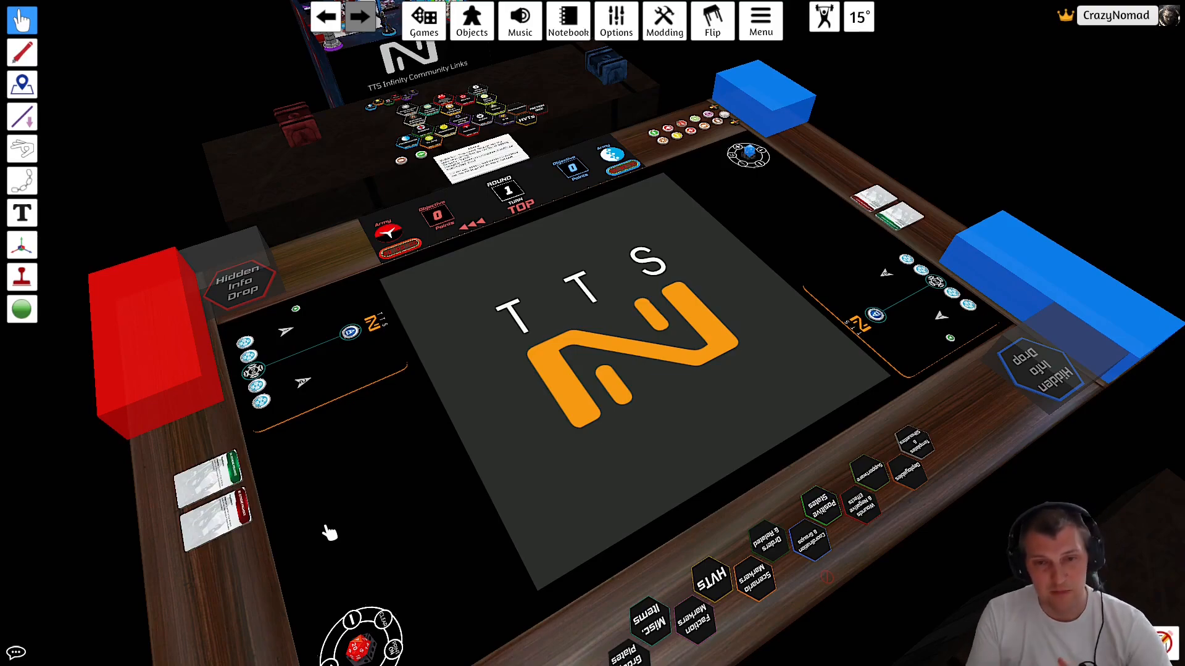
mouse_move(408, 537)
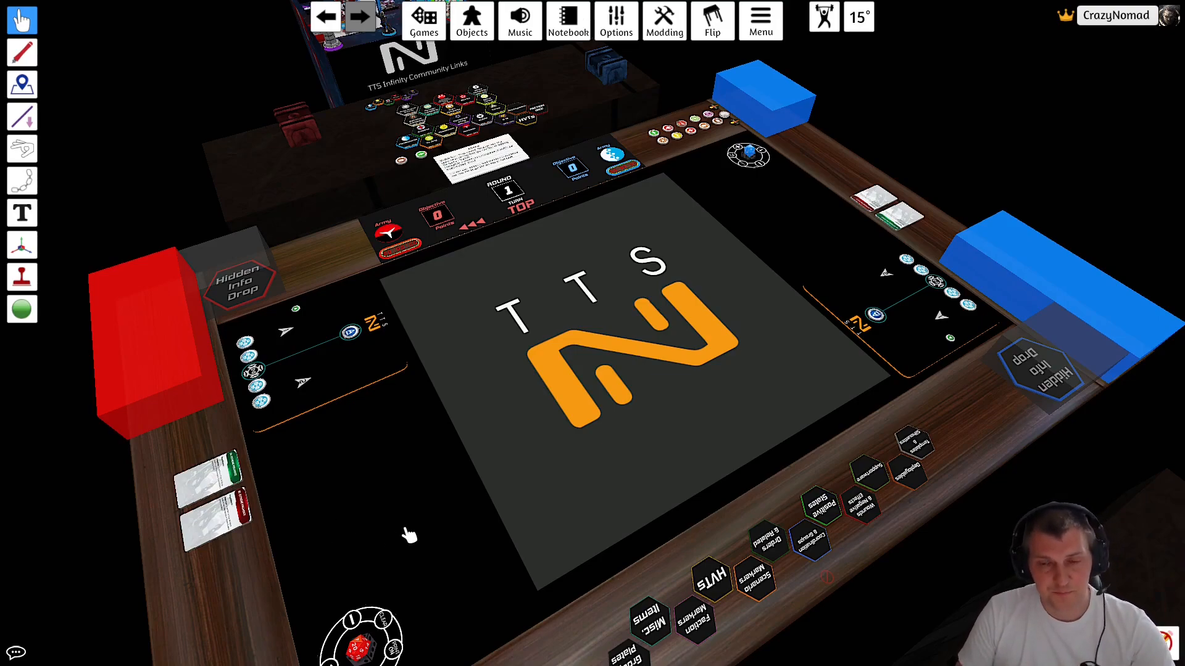
mouse_move(745, 371)
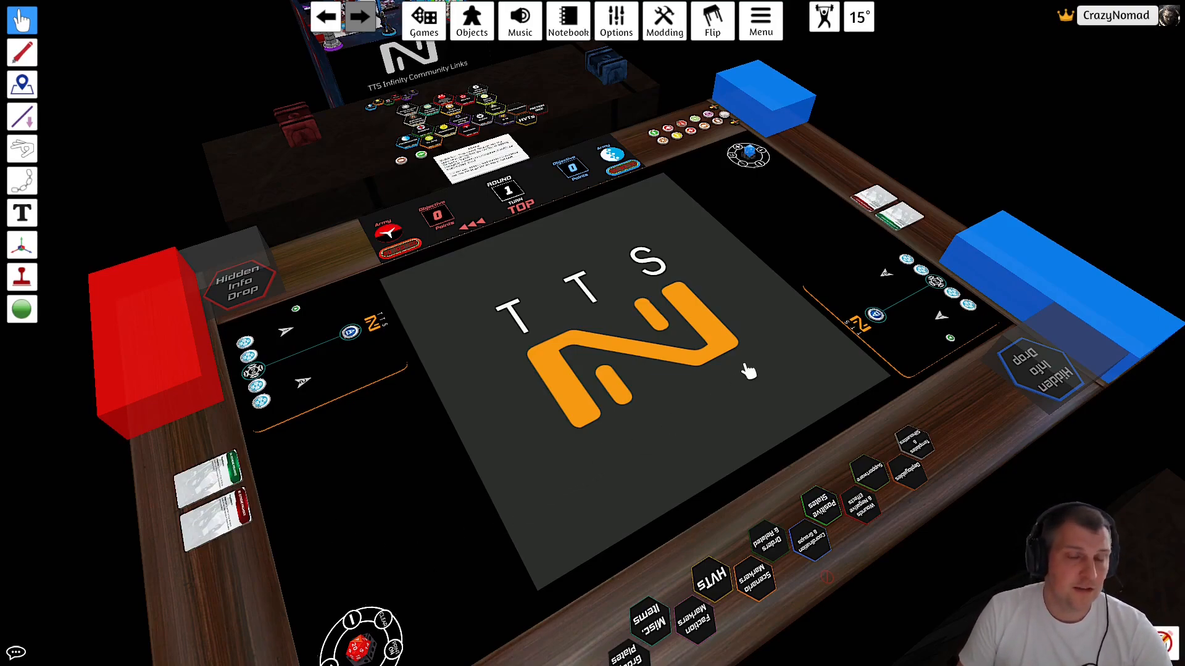
mouse_move(835, 374)
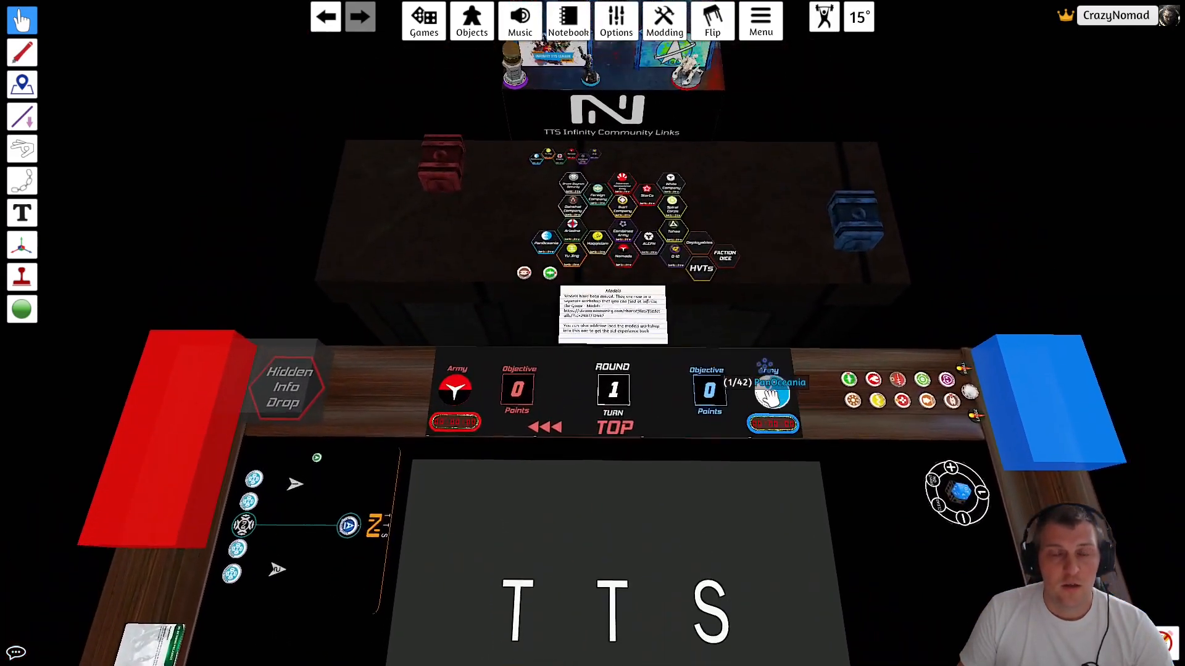
right_click(706, 340)
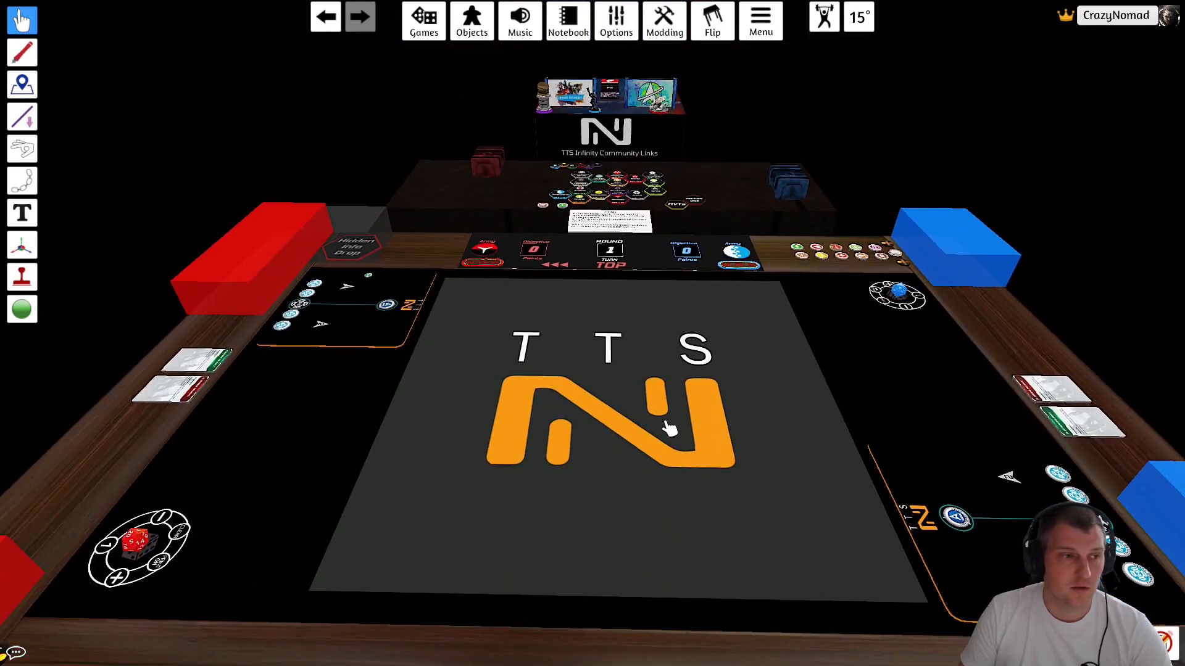
mouse_move(473, 168)
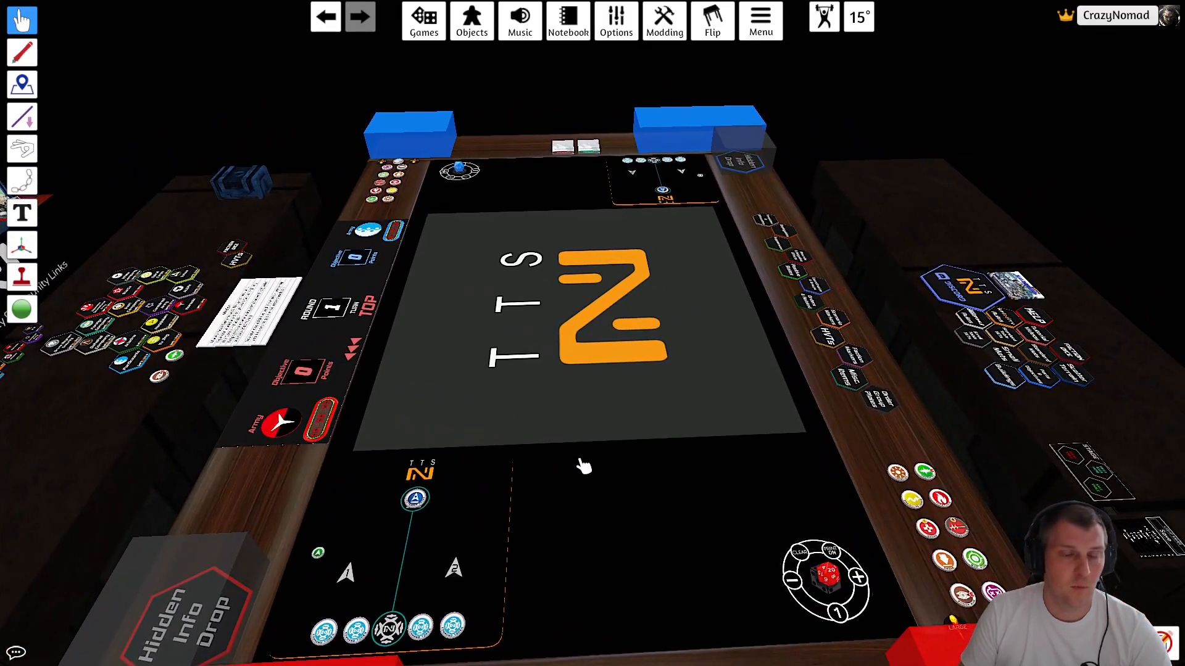
mouse_move(808, 486)
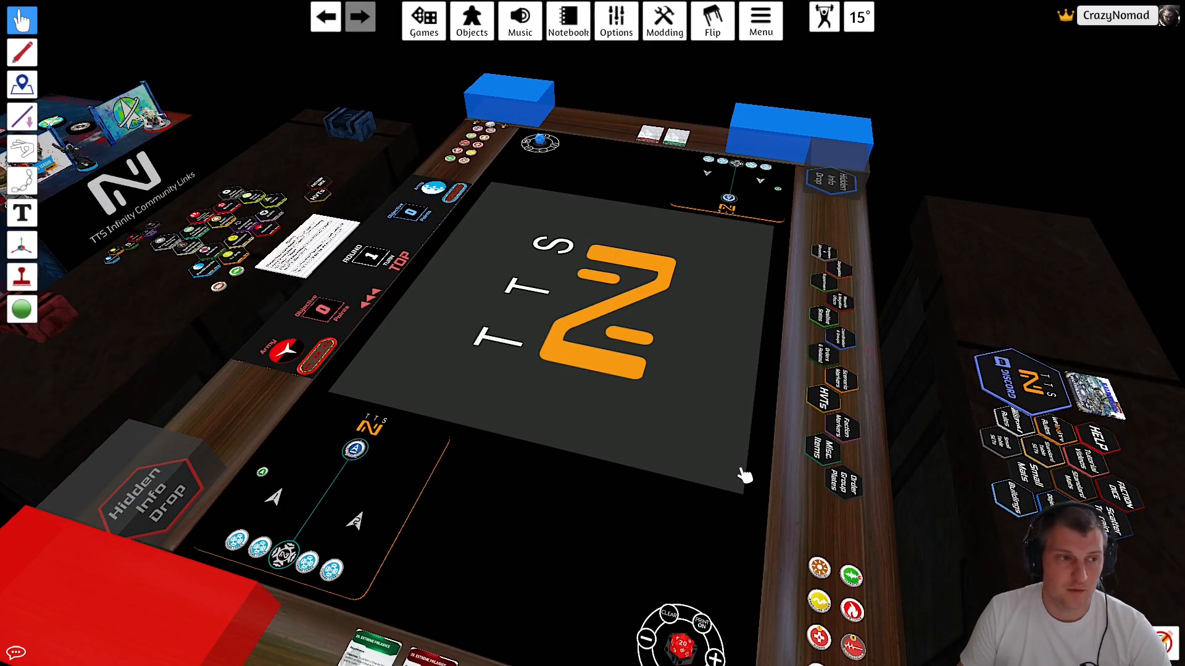
mouse_move(748, 487)
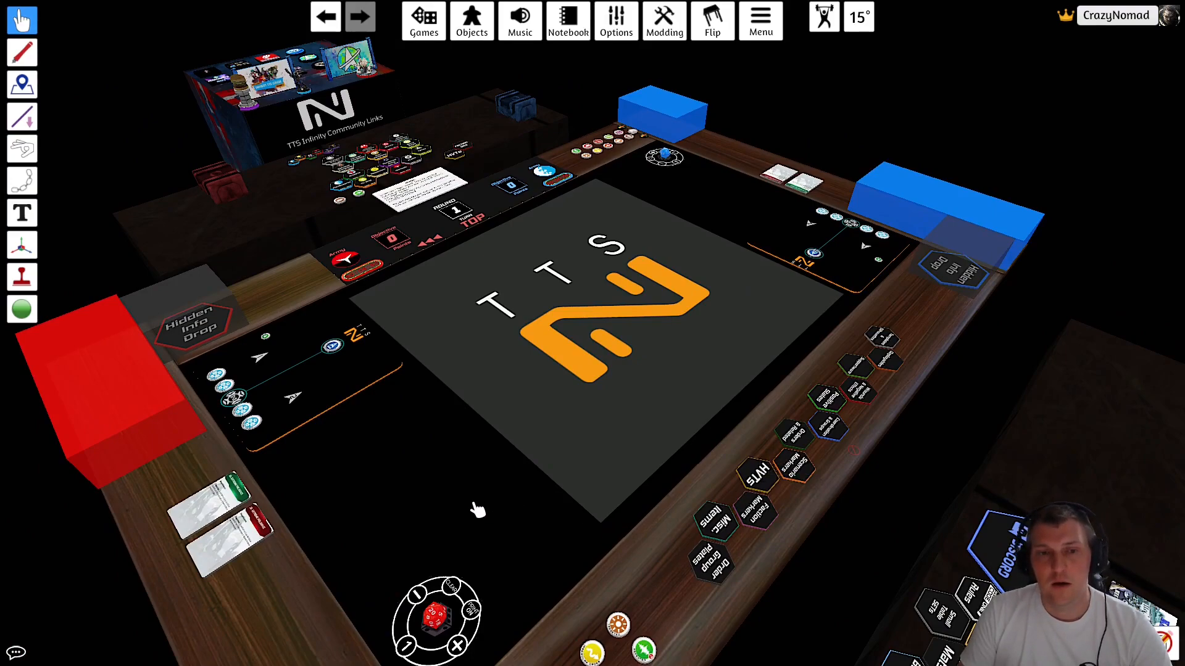
mouse_move(356, 497)
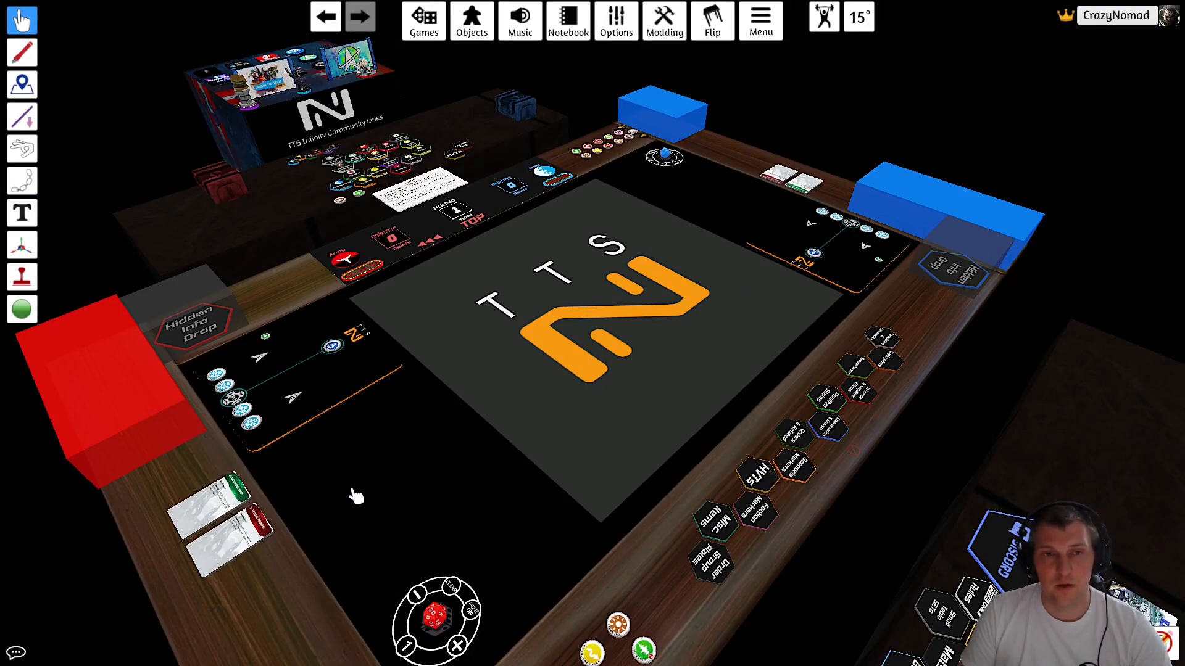
mouse_move(438, 457)
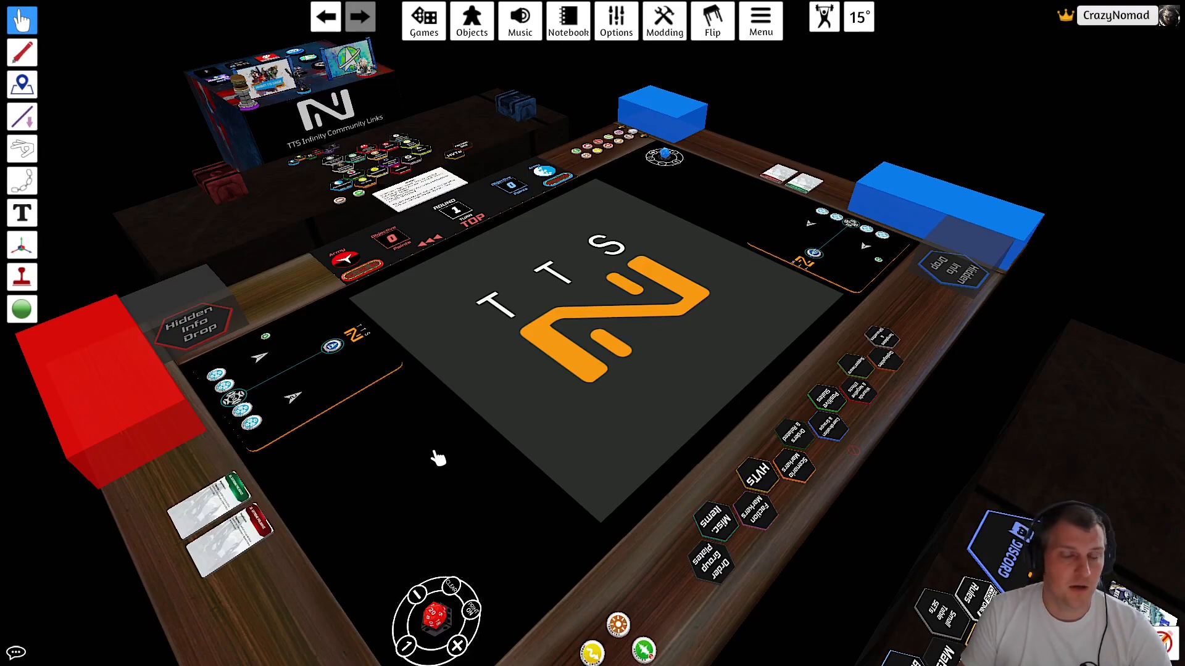
mouse_move(460, 406)
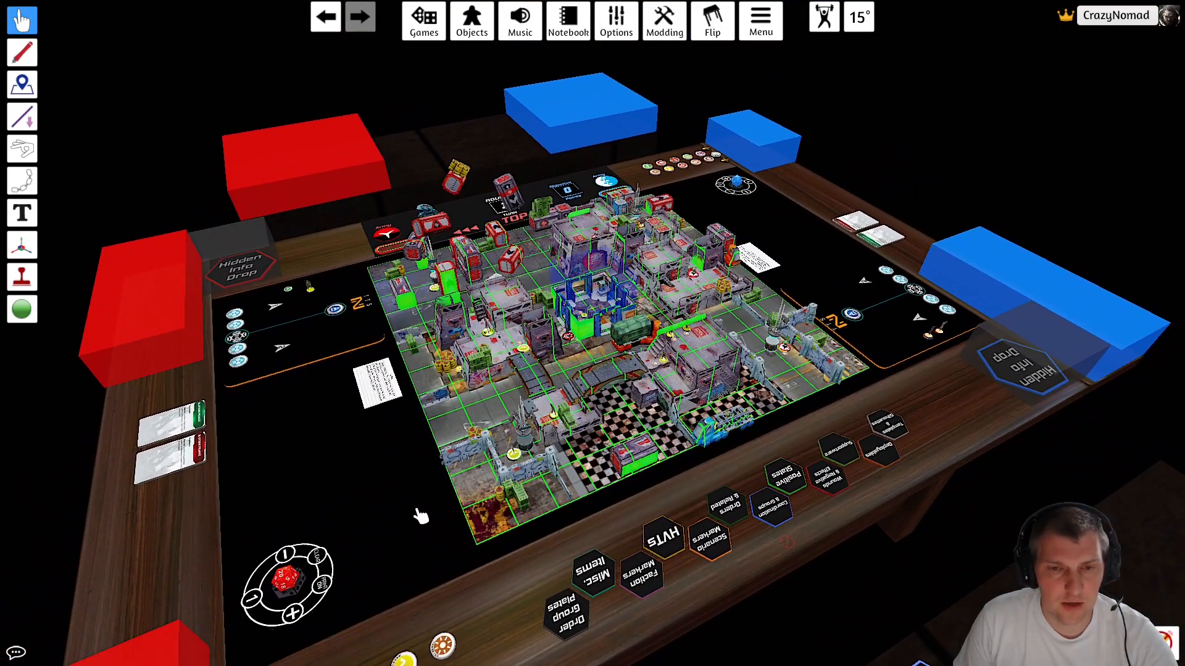
mouse_move(445, 506)
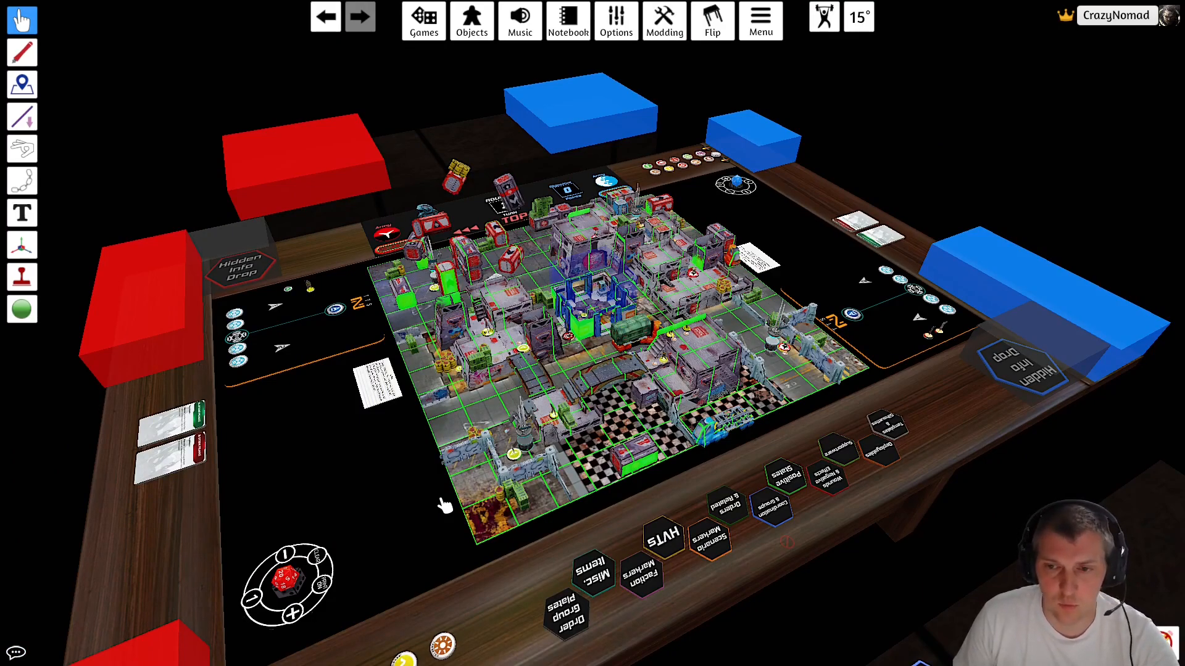
mouse_move(556, 413)
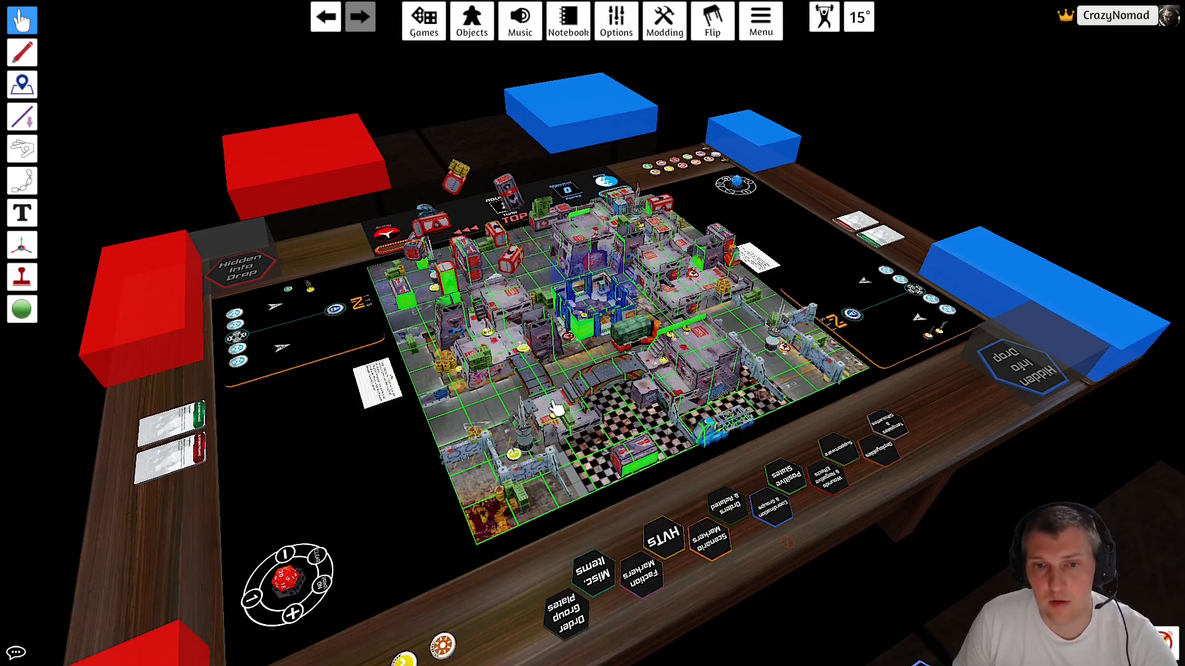
mouse_move(594, 366)
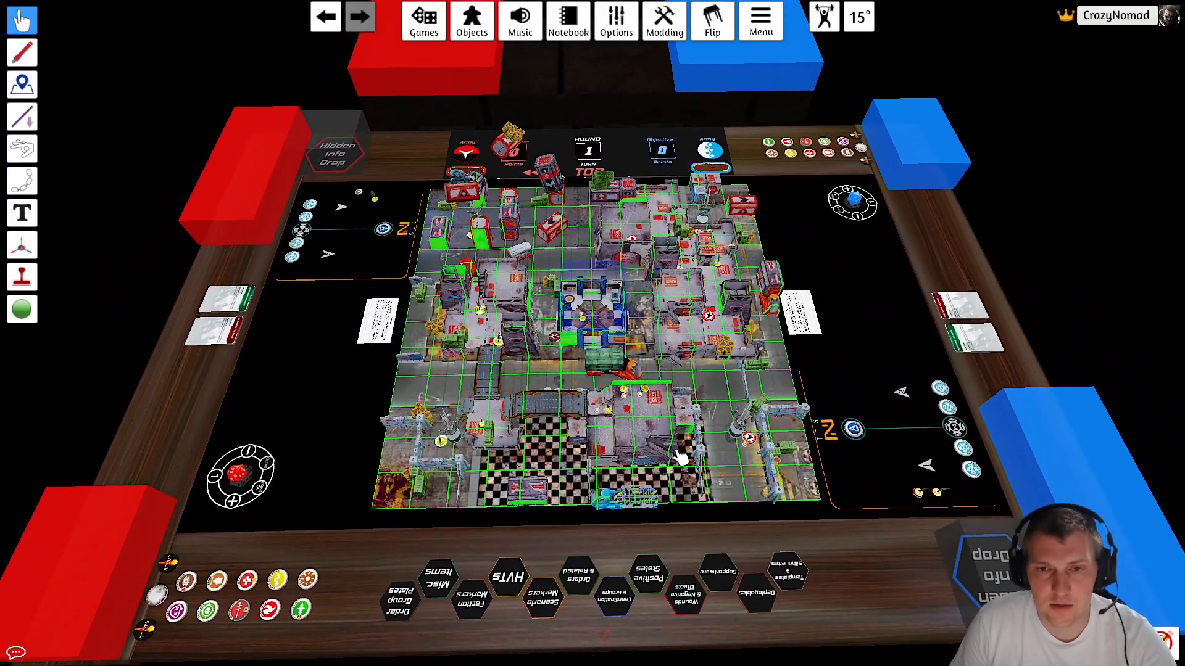
mouse_move(722, 473)
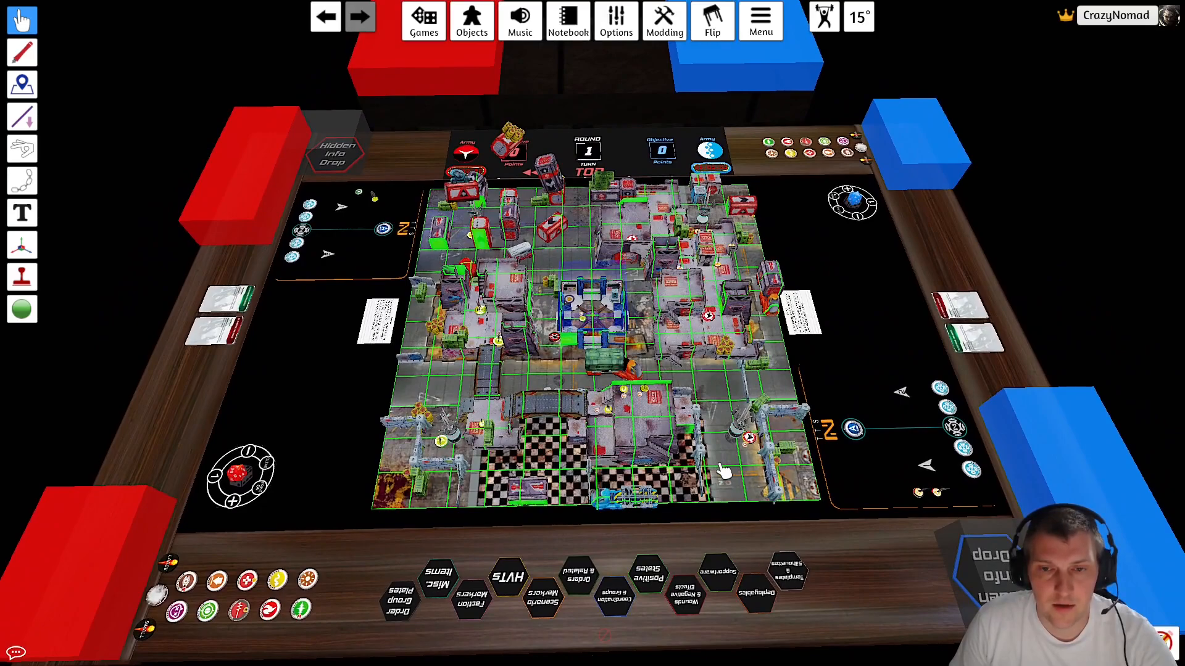
mouse_move(884, 298)
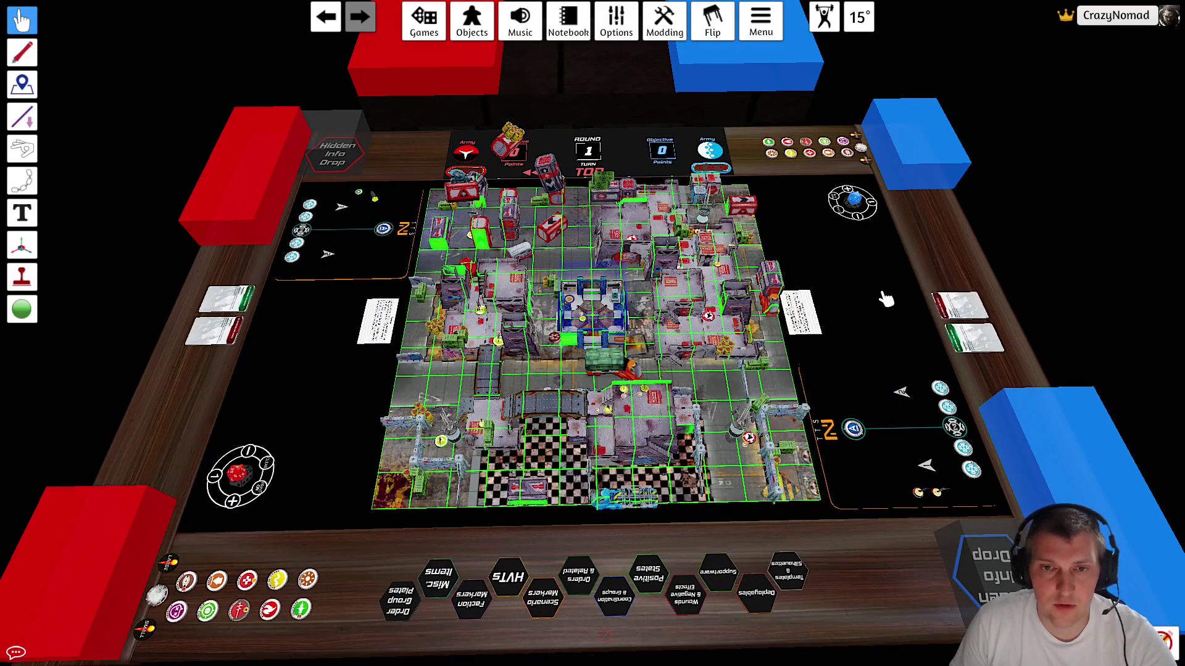
mouse_move(891, 285)
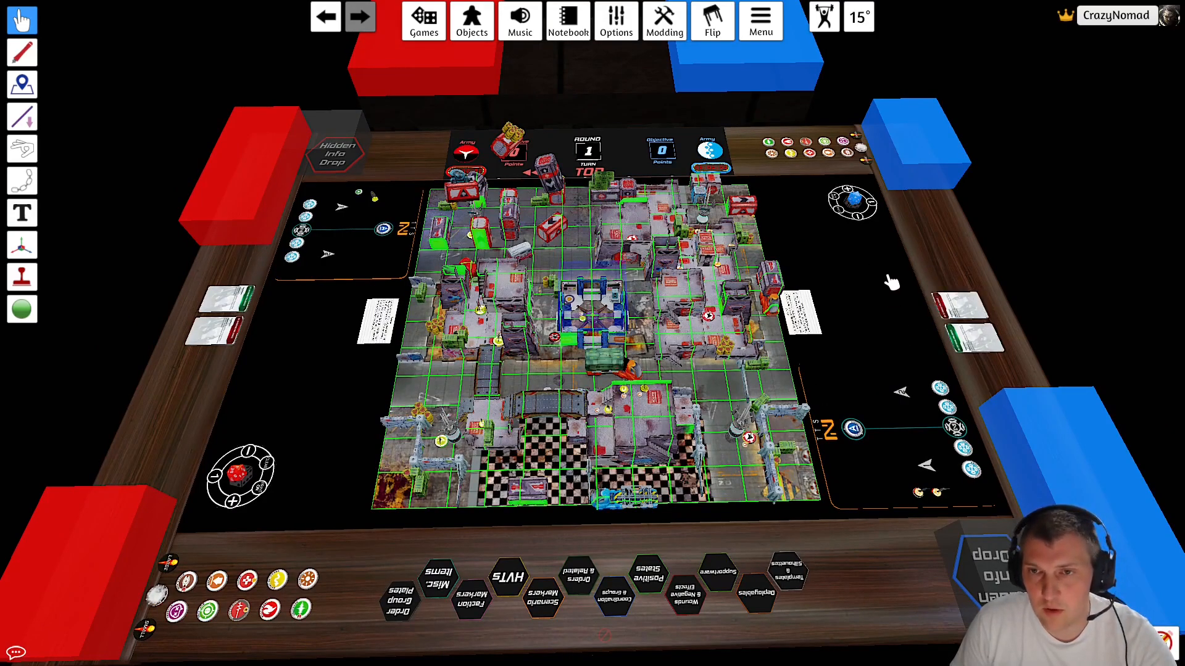
mouse_move(876, 283)
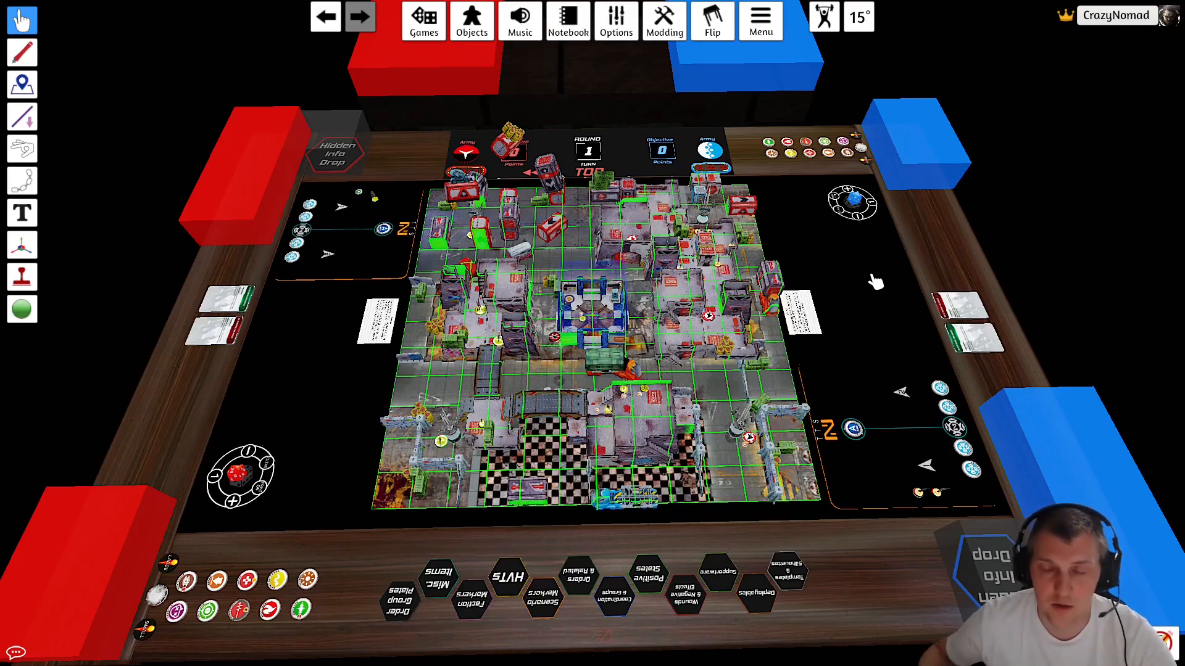
mouse_move(900, 252)
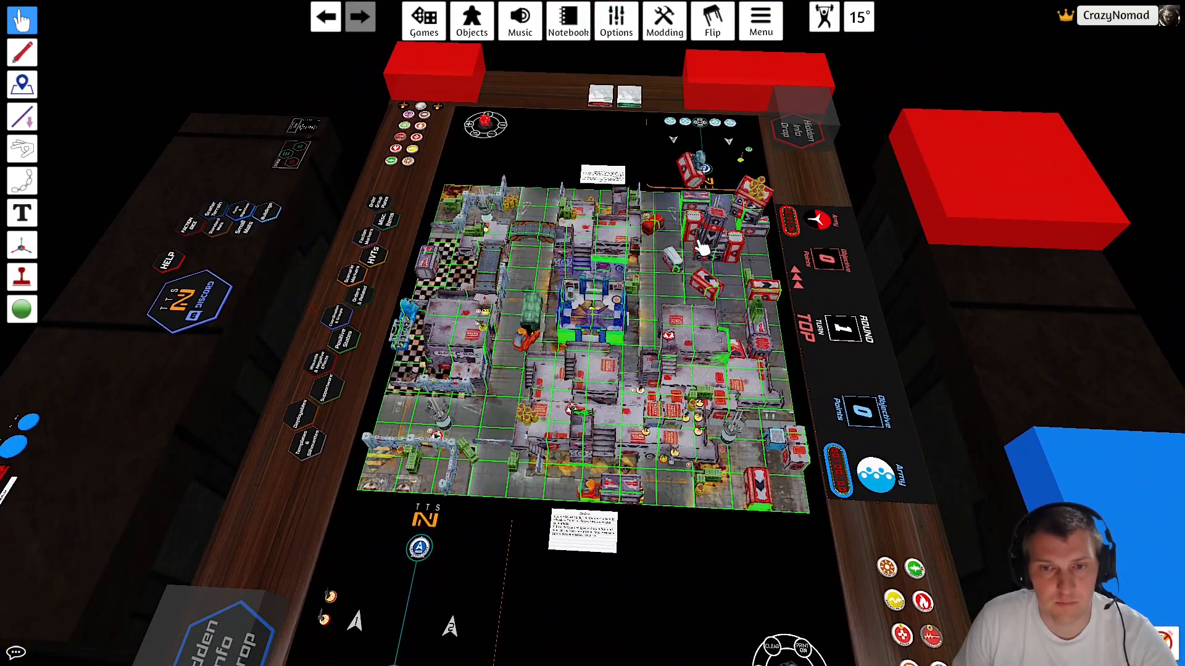
mouse_move(706, 338)
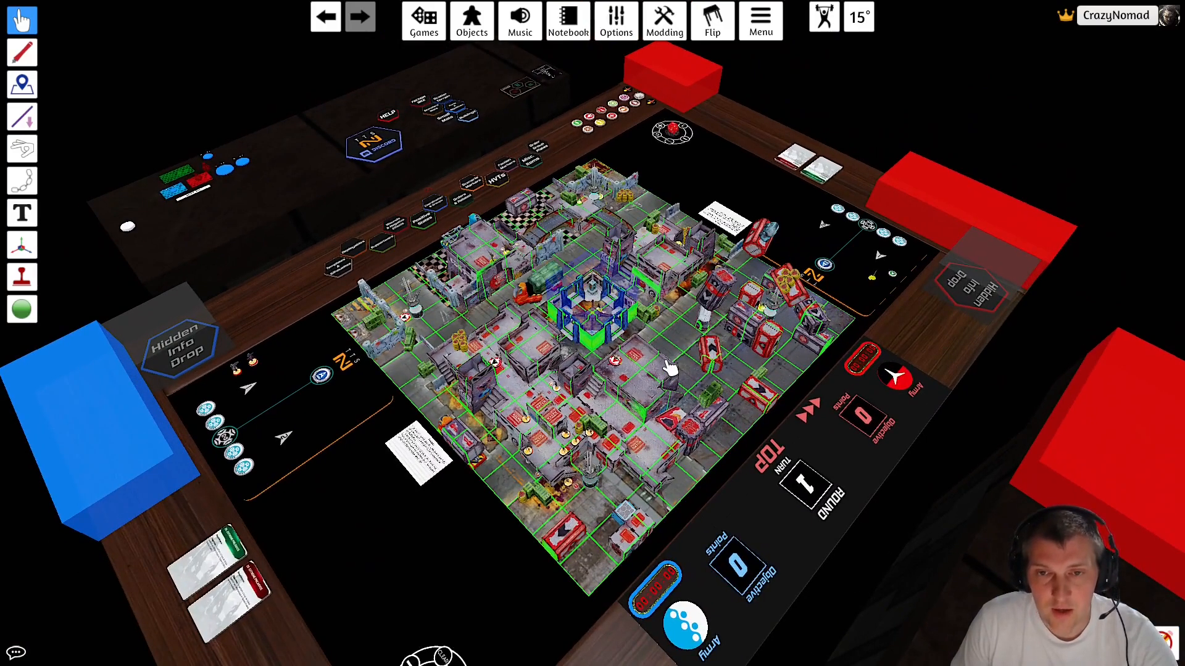
mouse_move(392, 651)
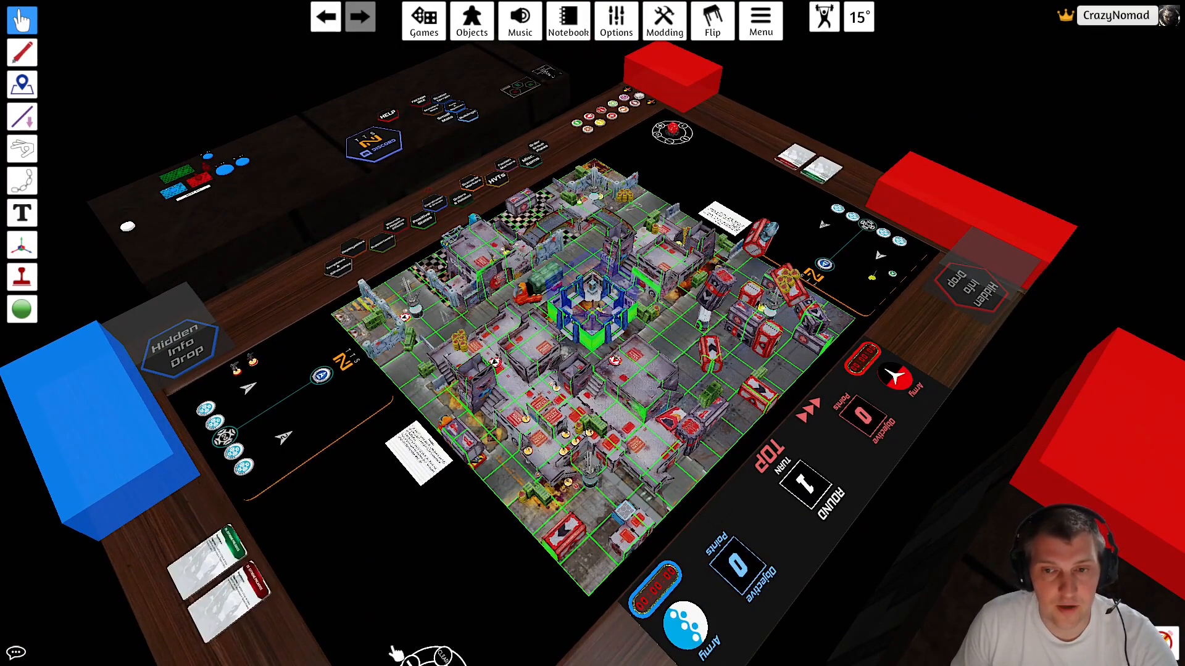
mouse_move(896, 563)
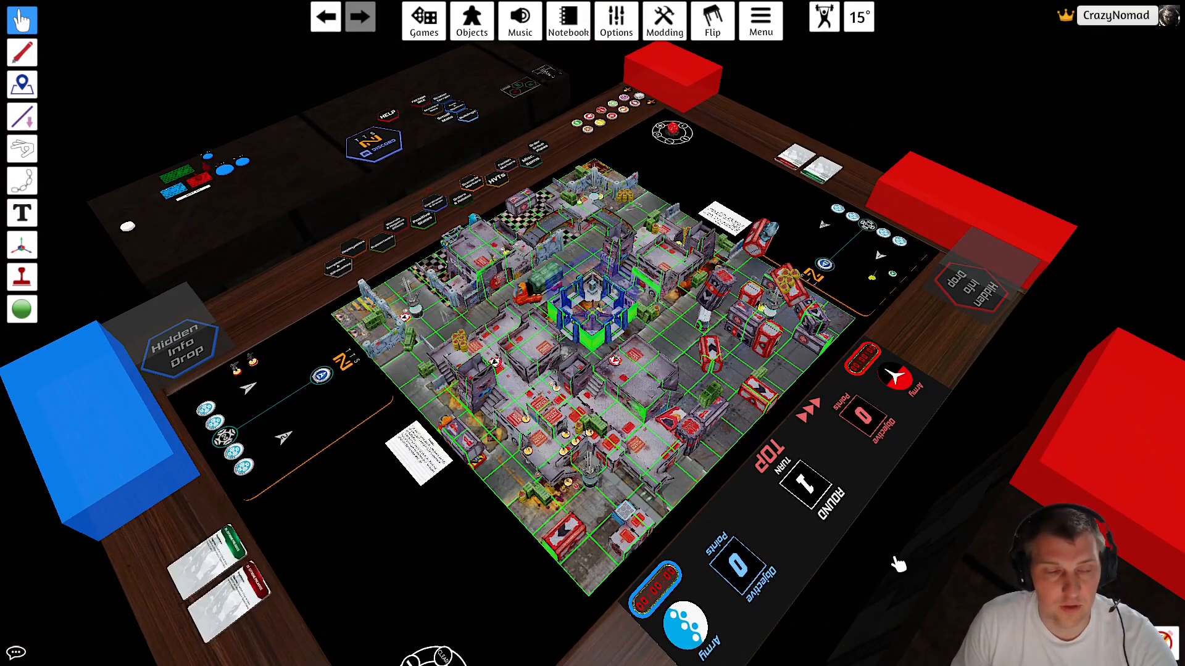
mouse_move(906, 513)
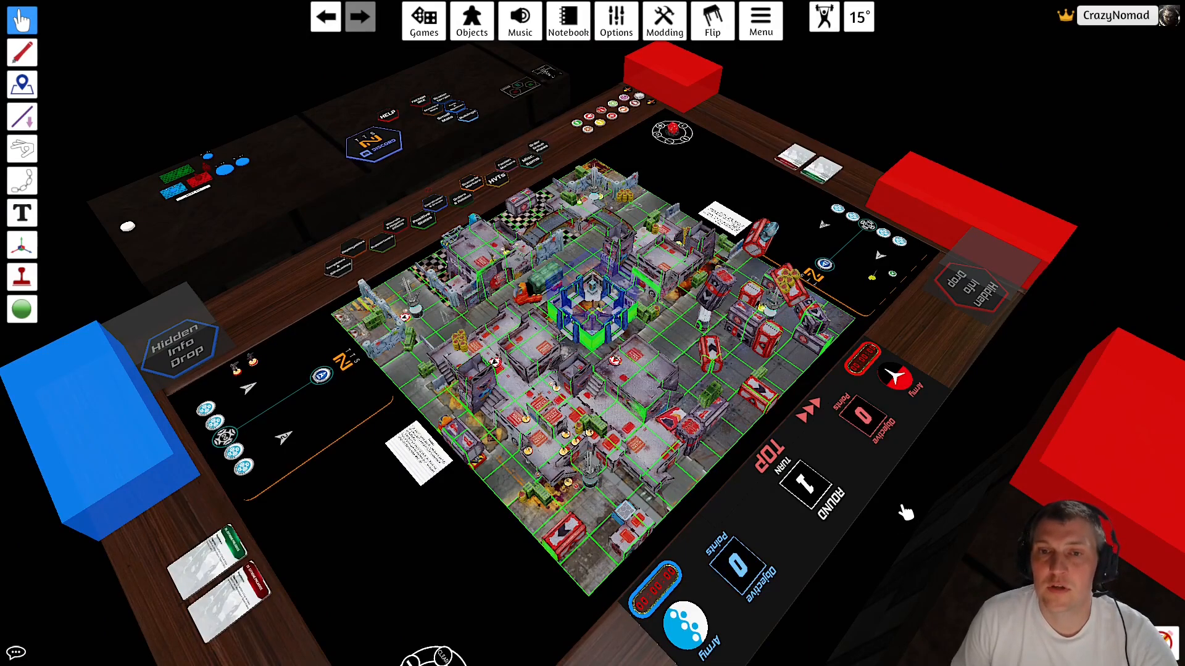
mouse_move(900, 504)
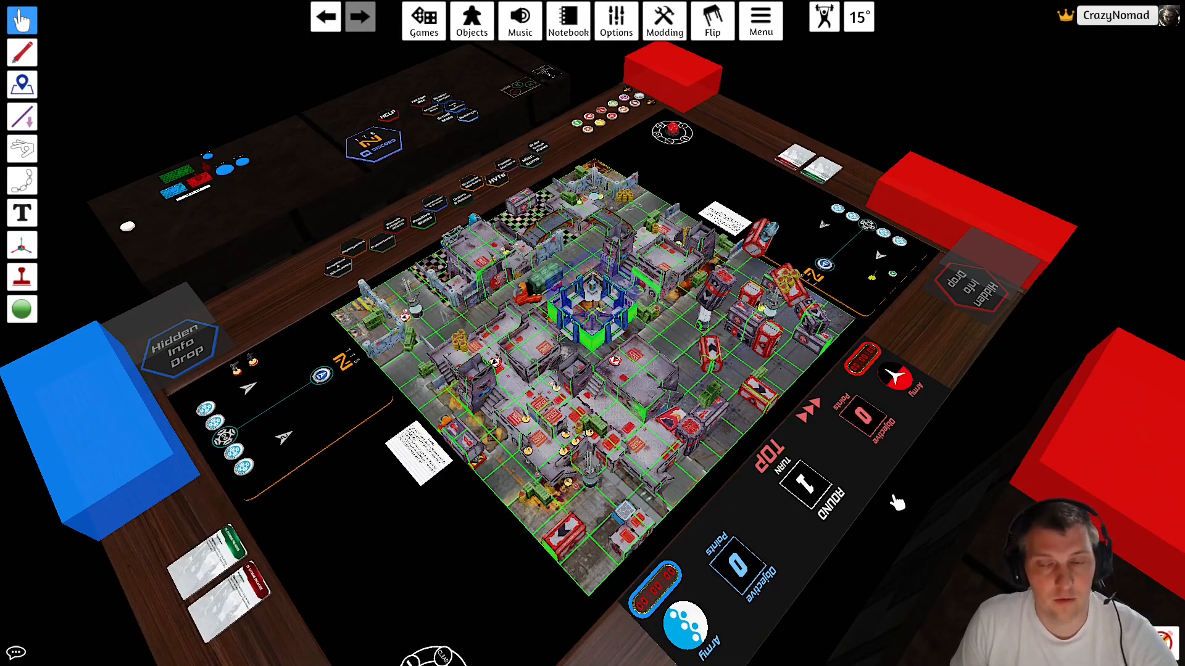
mouse_move(865, 477)
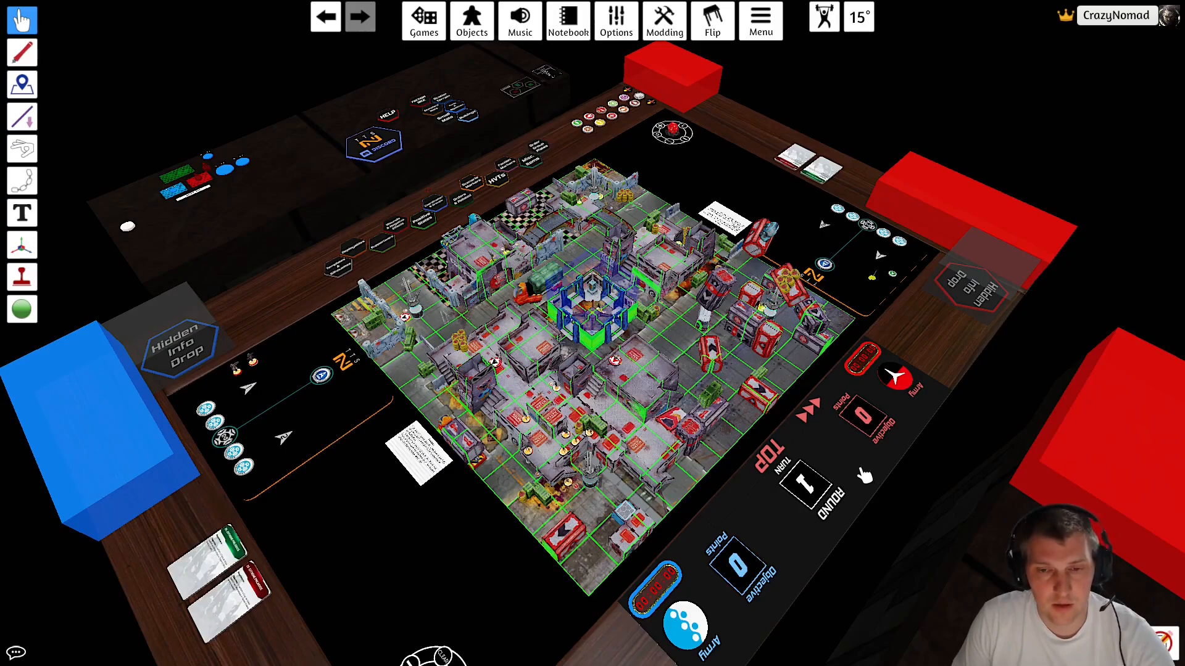
mouse_move(955, 297)
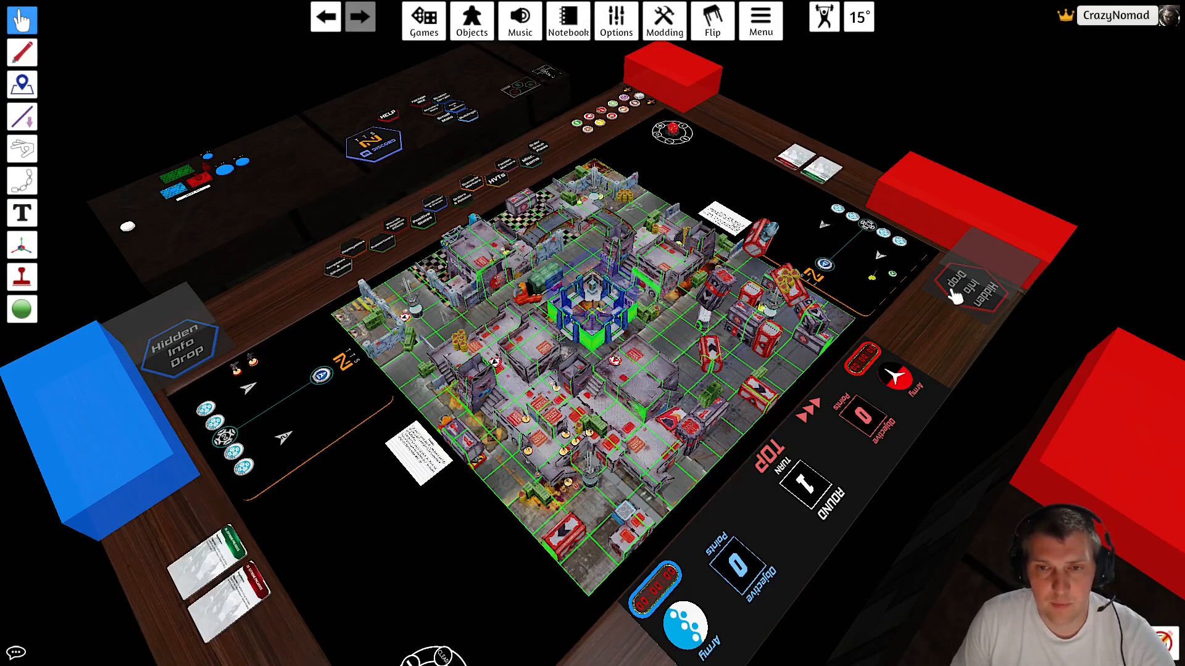
mouse_move(389, 620)
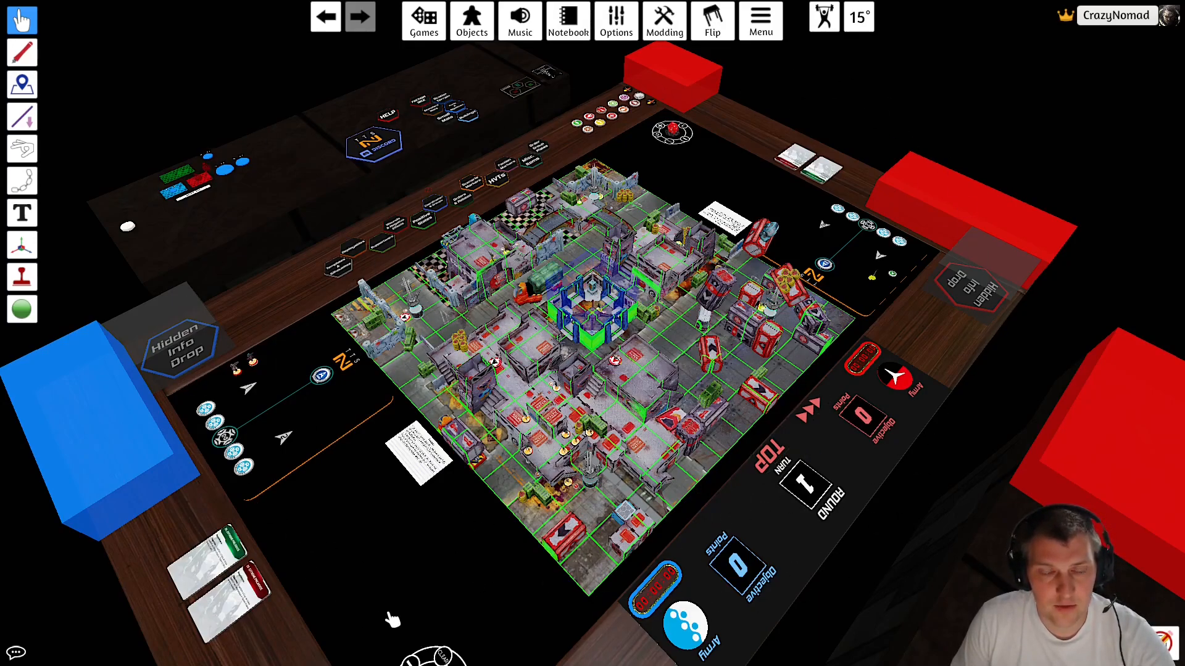
mouse_move(491, 593)
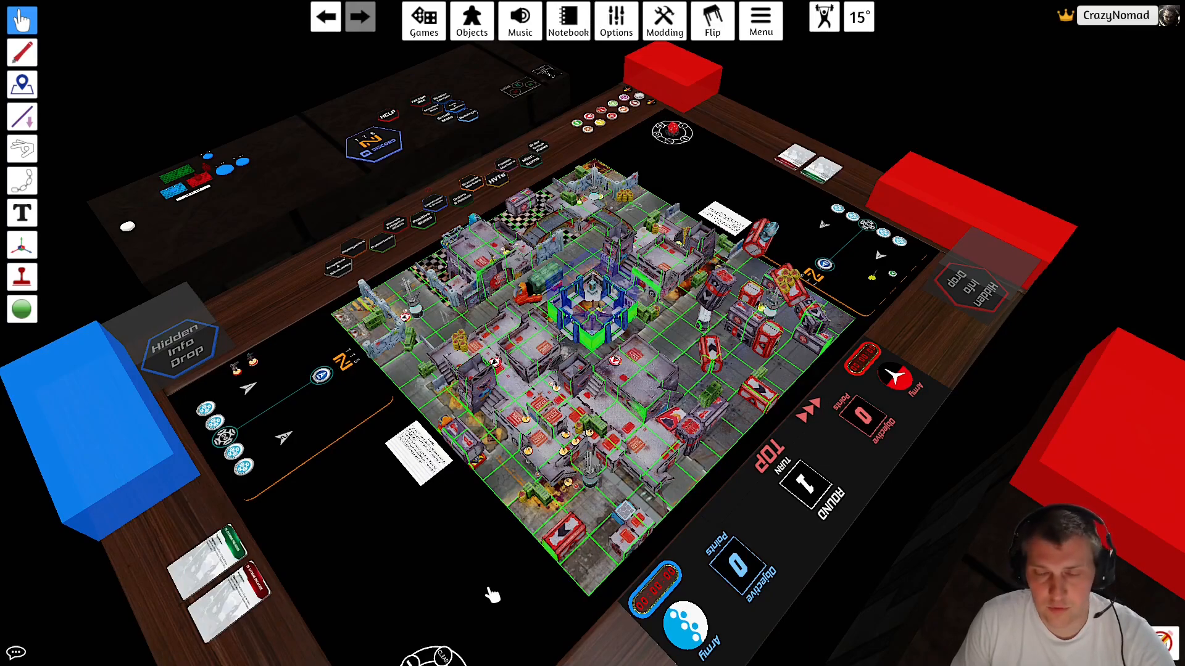
mouse_move(490, 558)
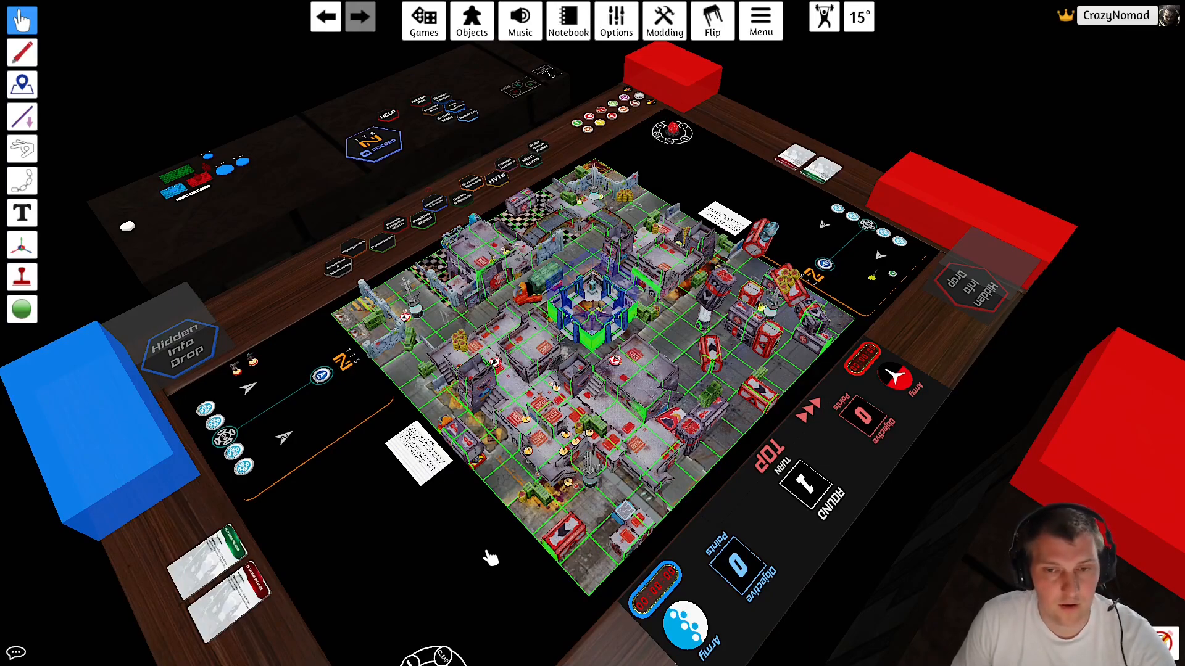
mouse_move(540, 544)
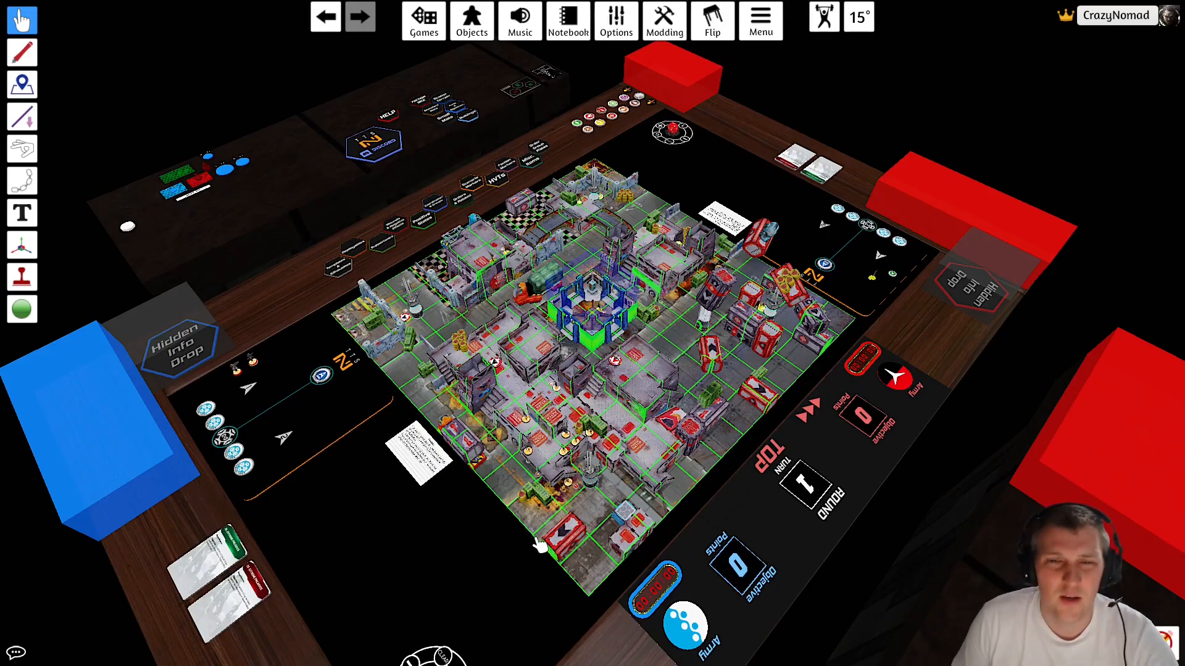
mouse_move(491, 555)
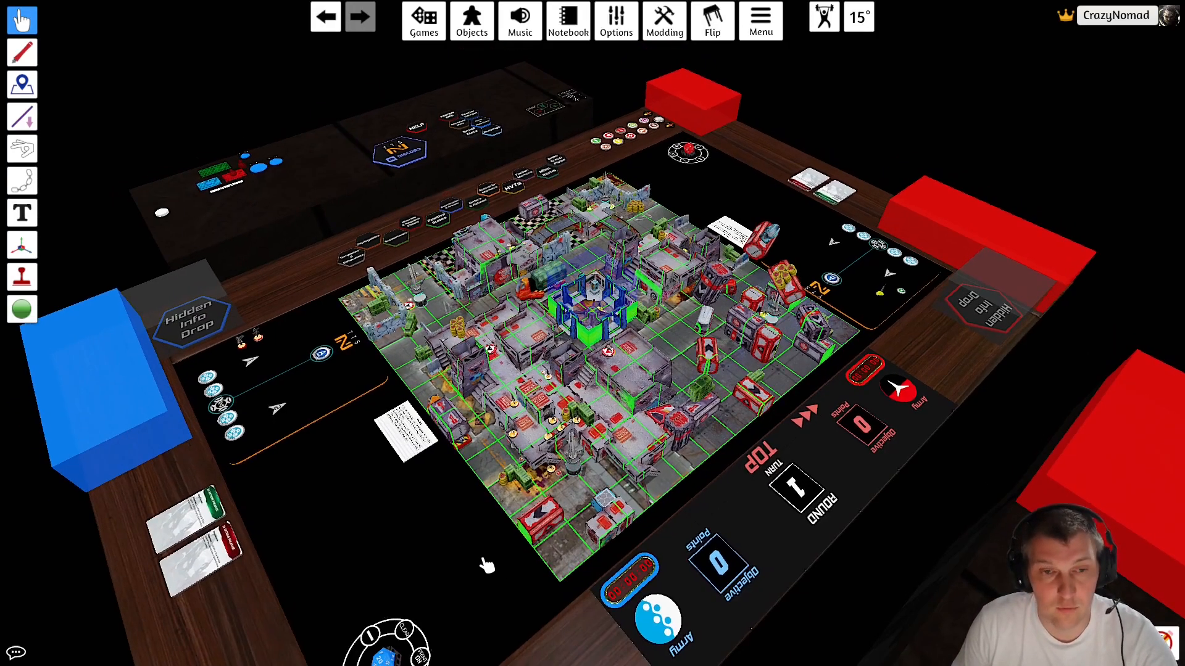
mouse_move(896, 533)
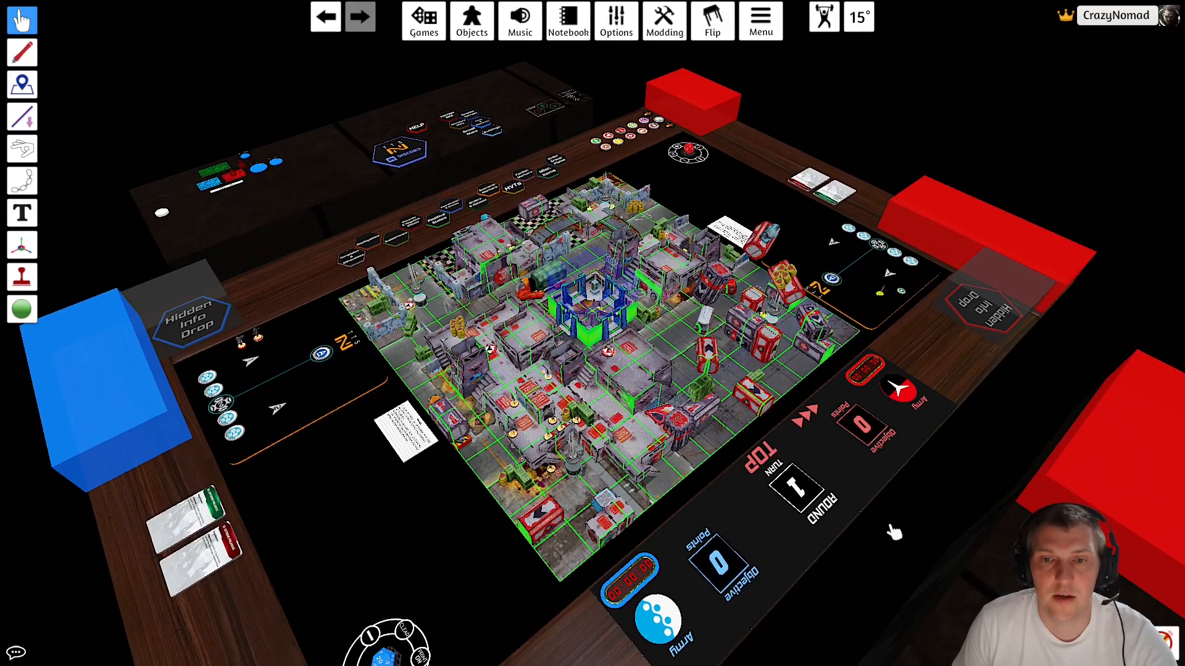
mouse_move(495, 612)
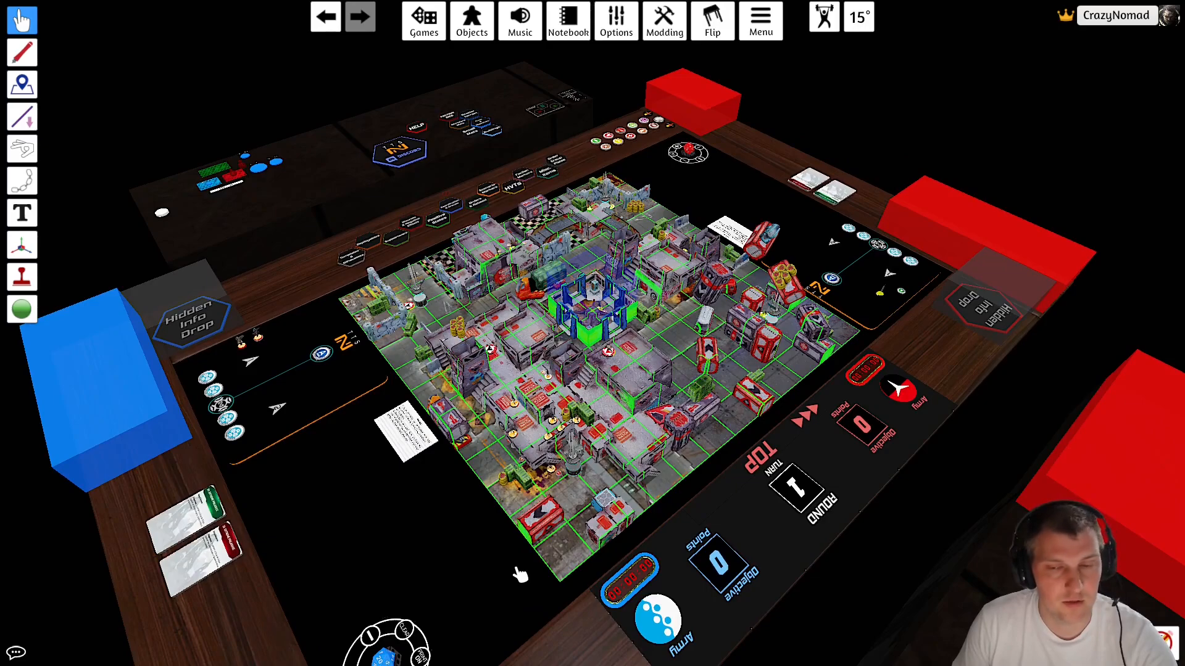
mouse_move(474, 578)
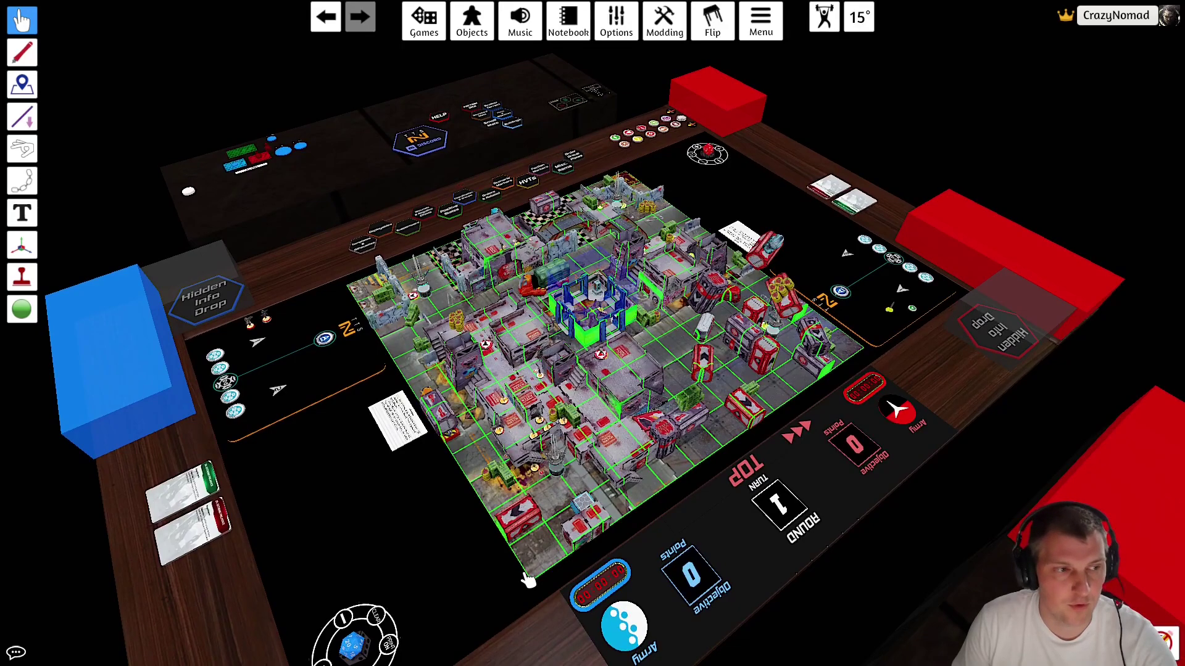
mouse_move(530, 552)
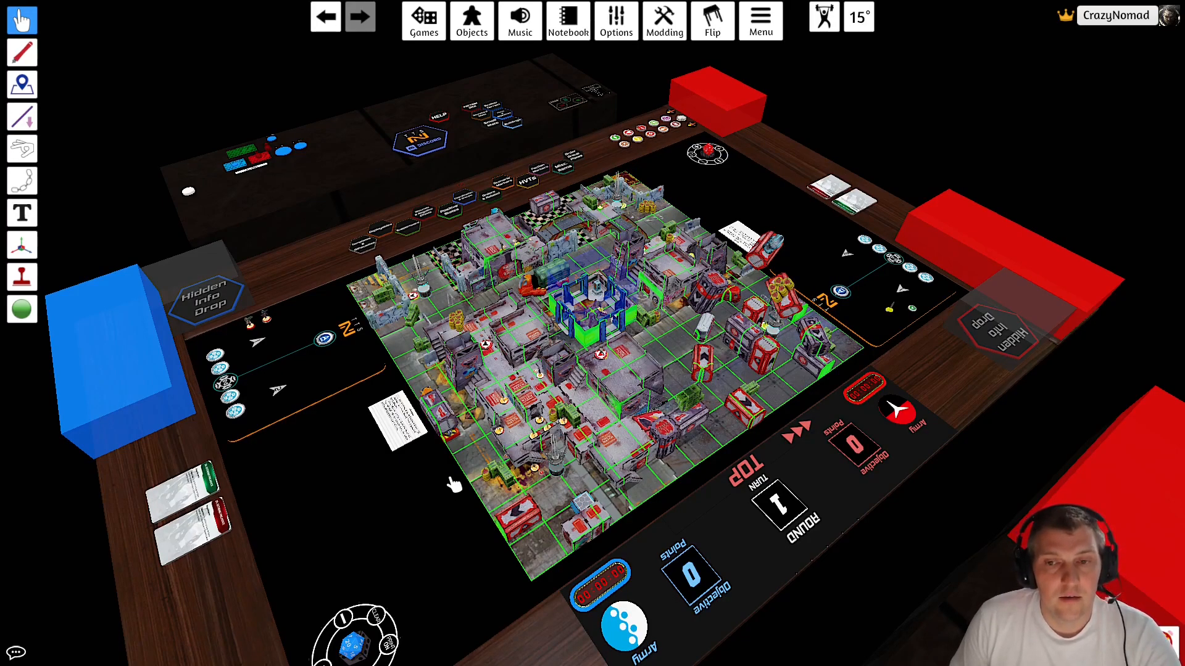
mouse_move(585, 480)
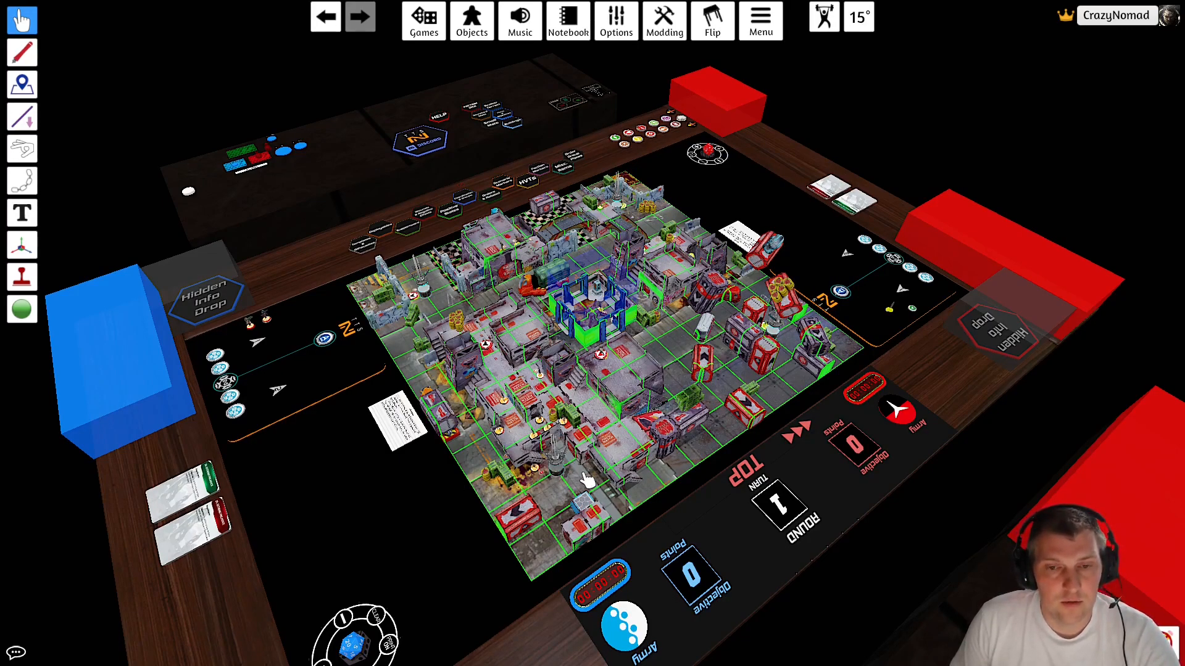
mouse_move(574, 521)
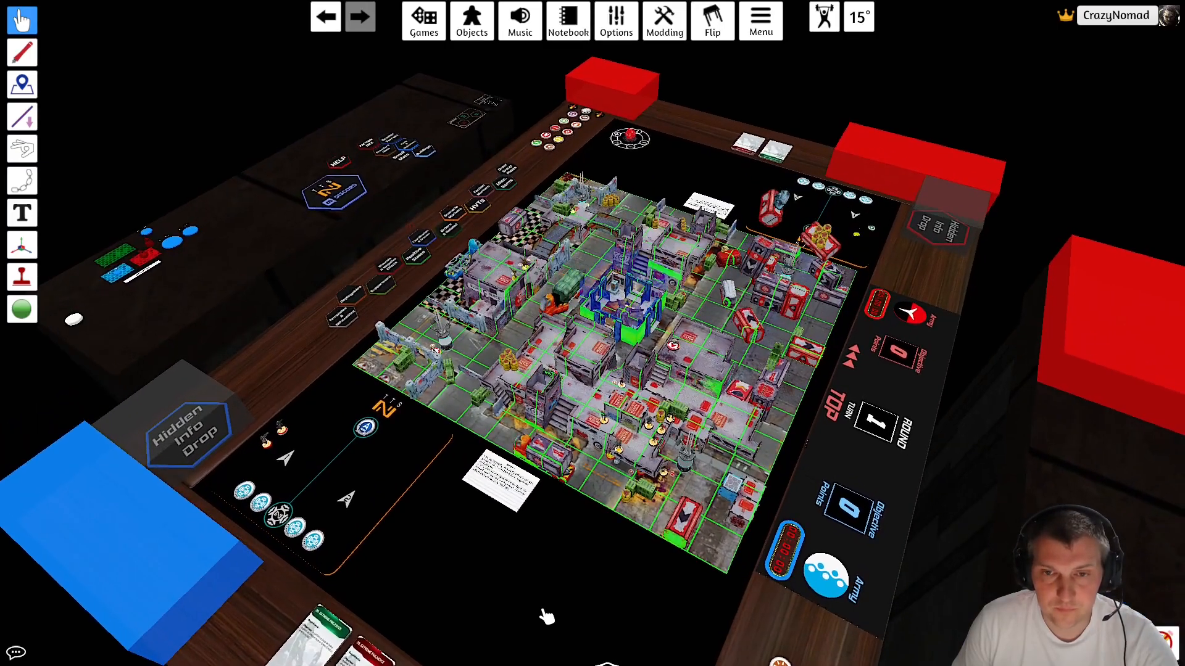
mouse_move(544, 476)
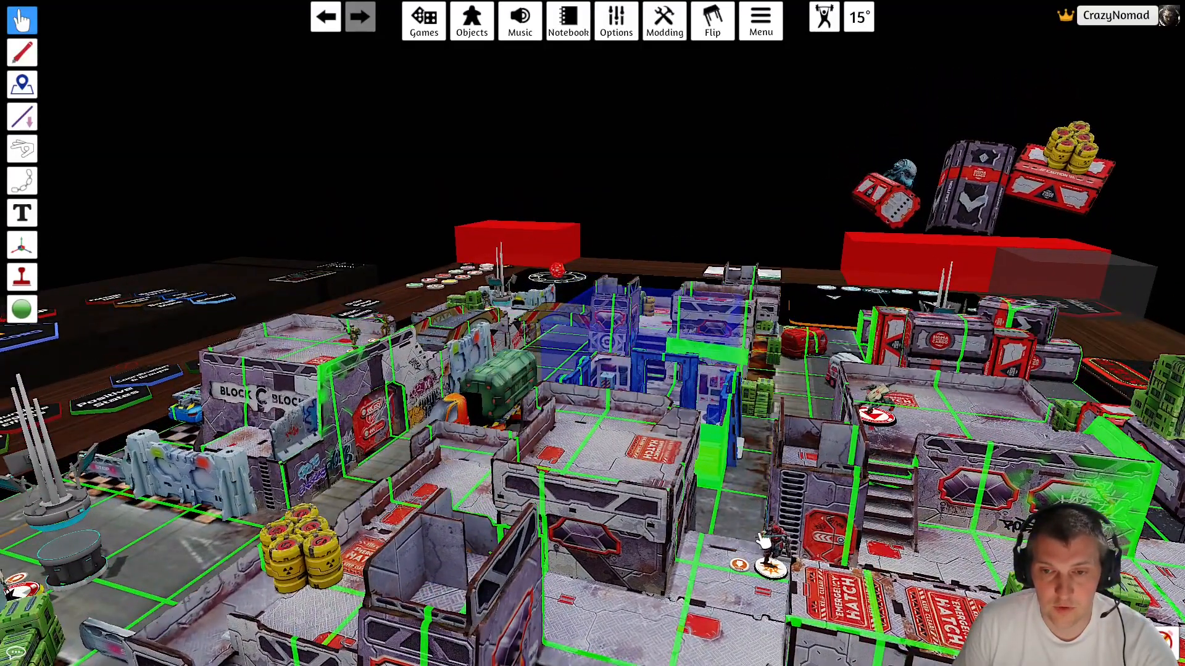
mouse_move(559, 321)
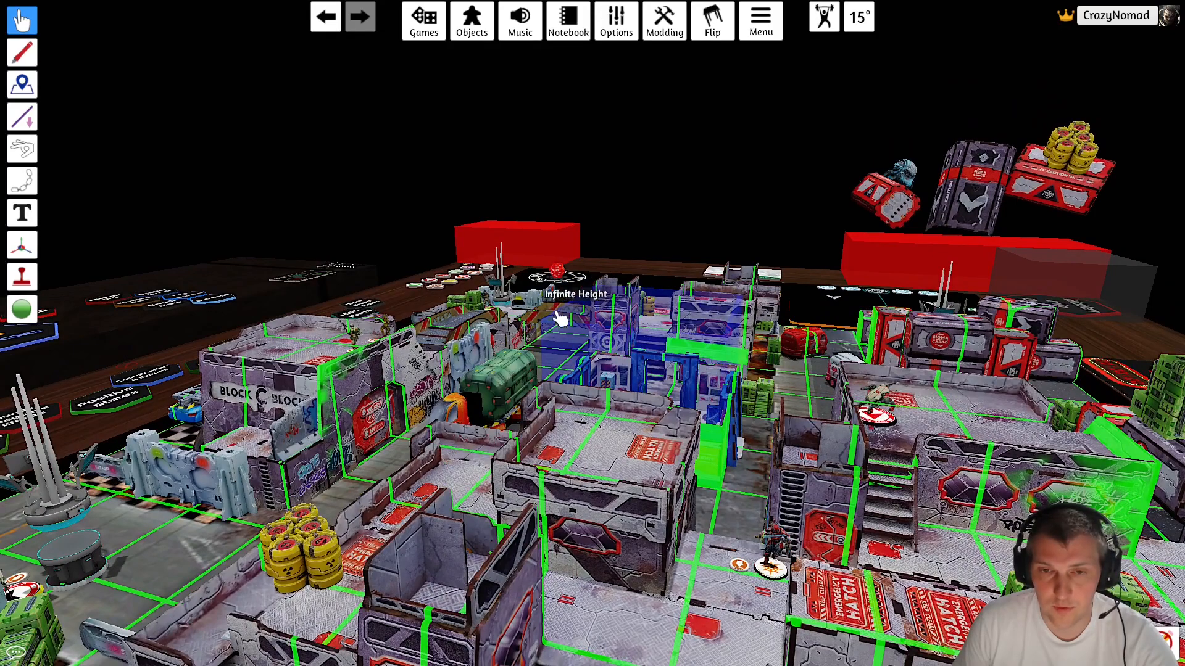
mouse_move(672, 646)
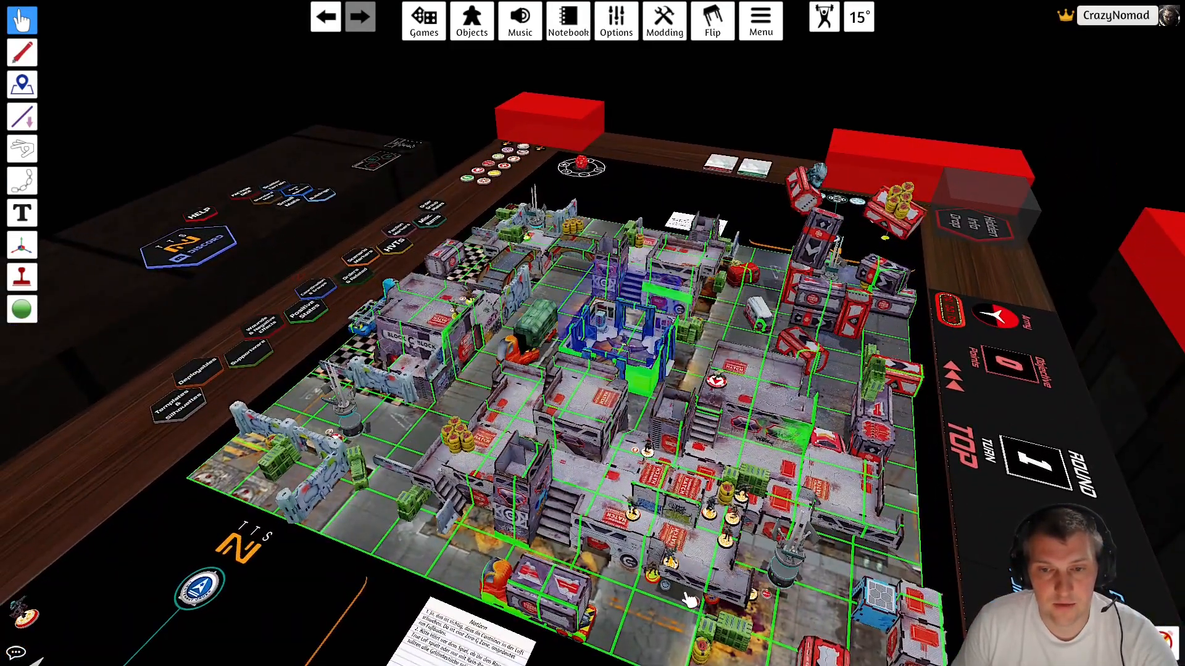
- Load the TTS Test save from Save & Load, showing the forest-and-river battlefield
left_click(422, 18)
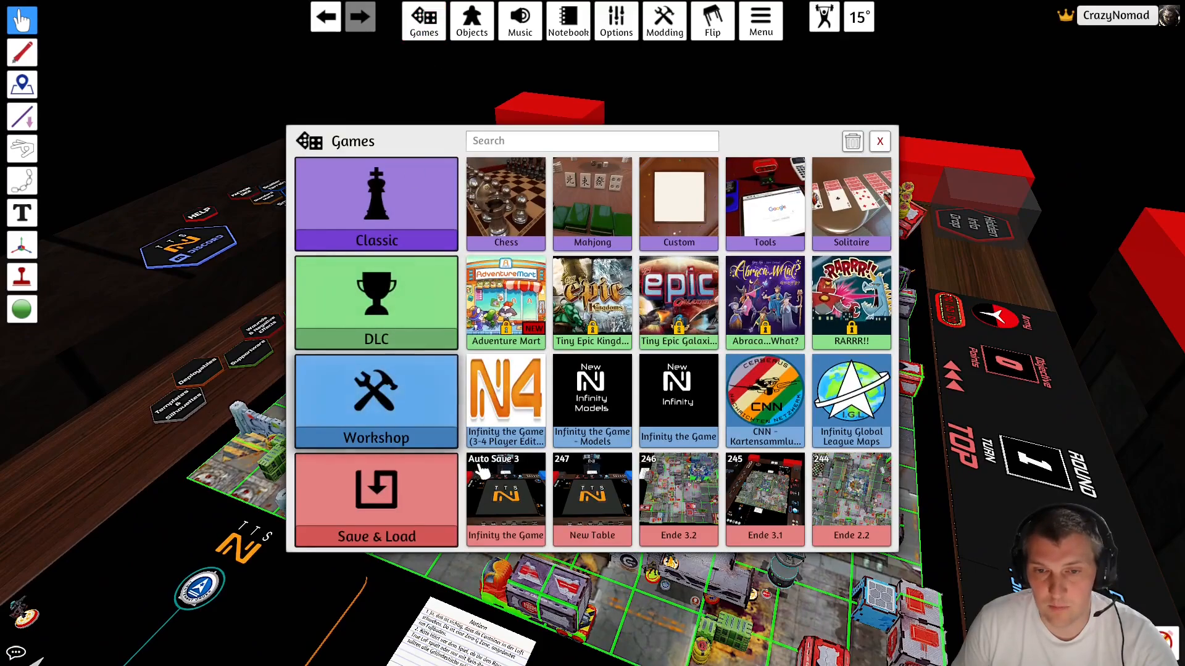
left_click(375, 500)
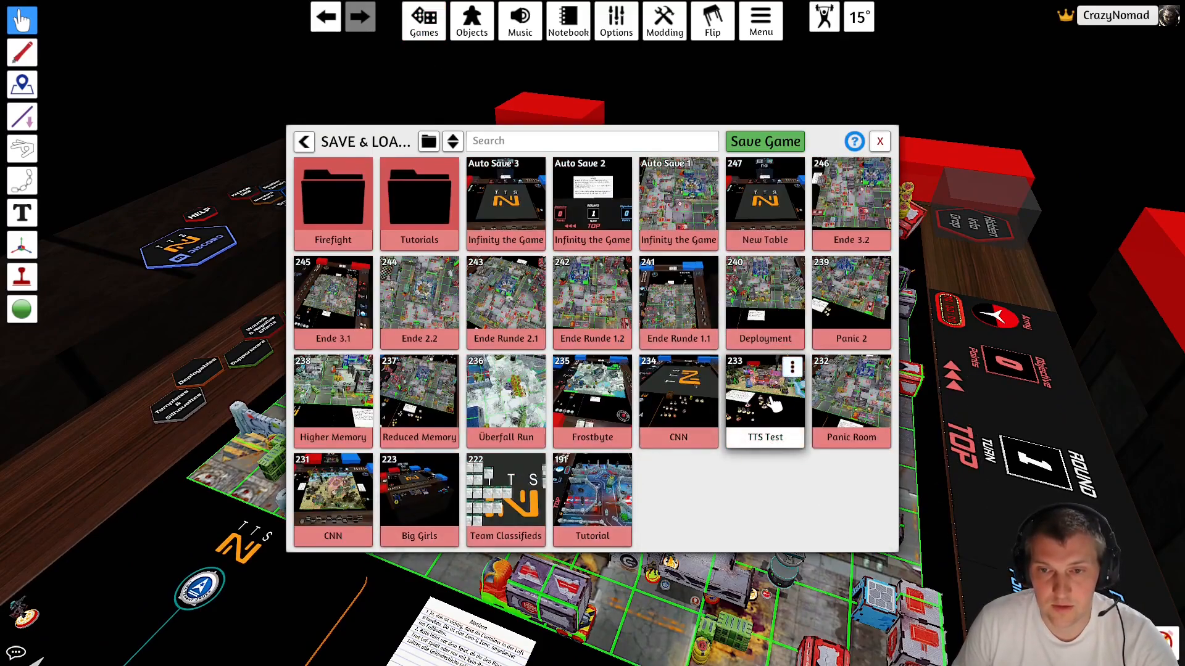
left_click(764, 396)
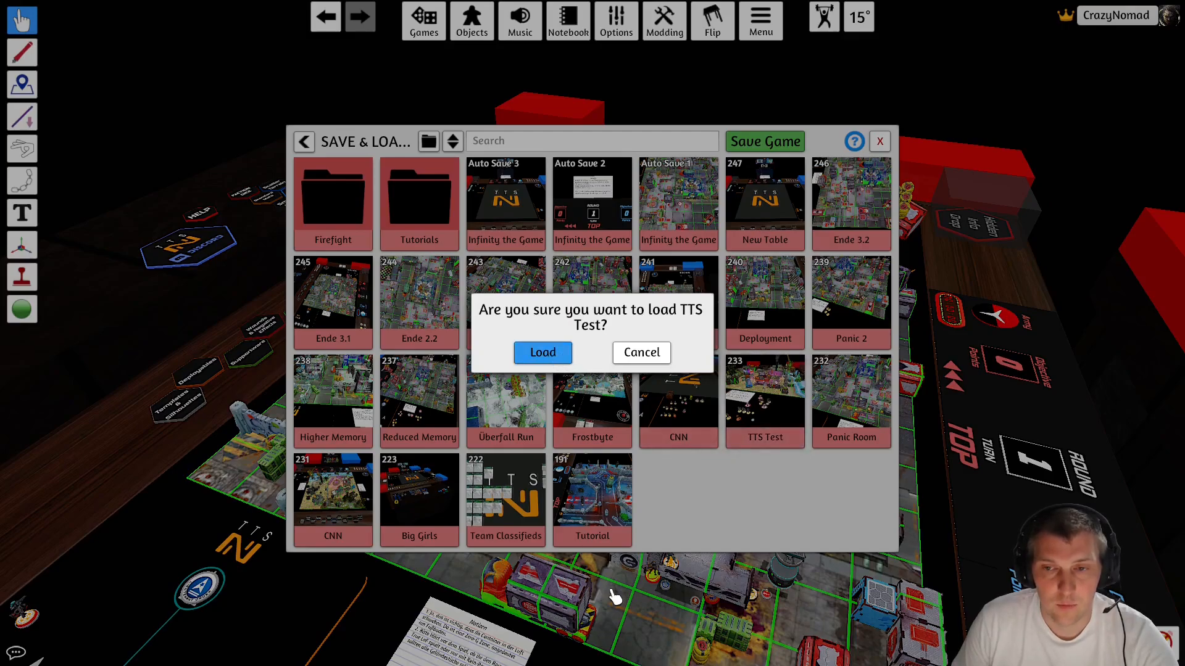
mouse_move(634, 580)
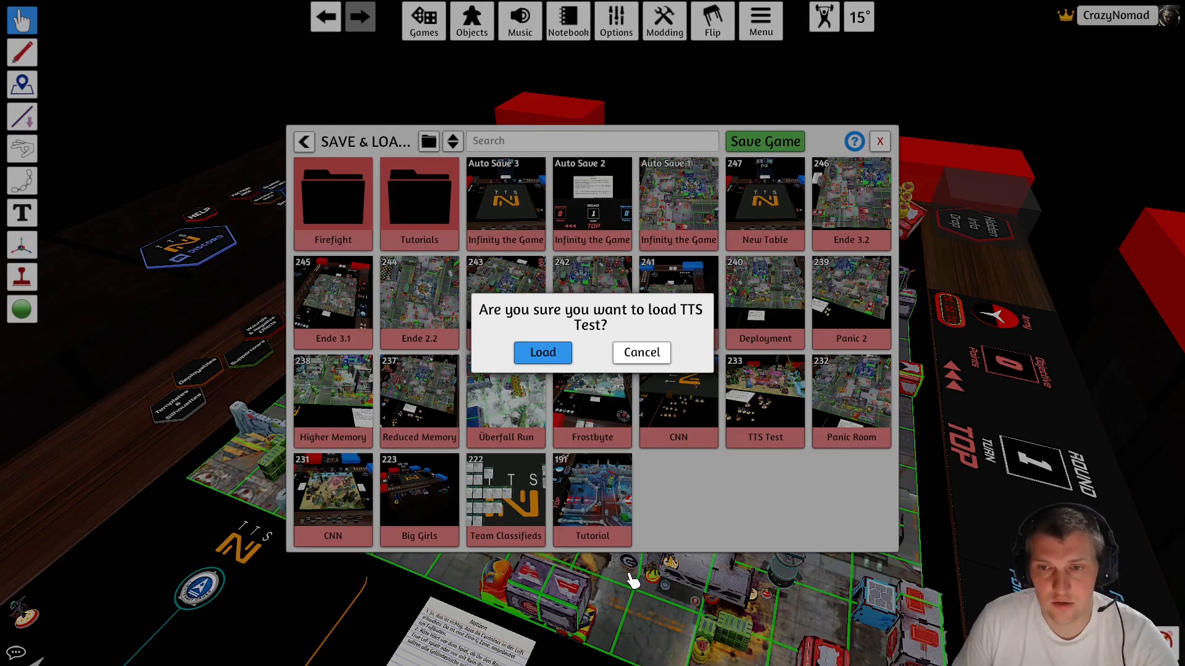
mouse_move(620, 539)
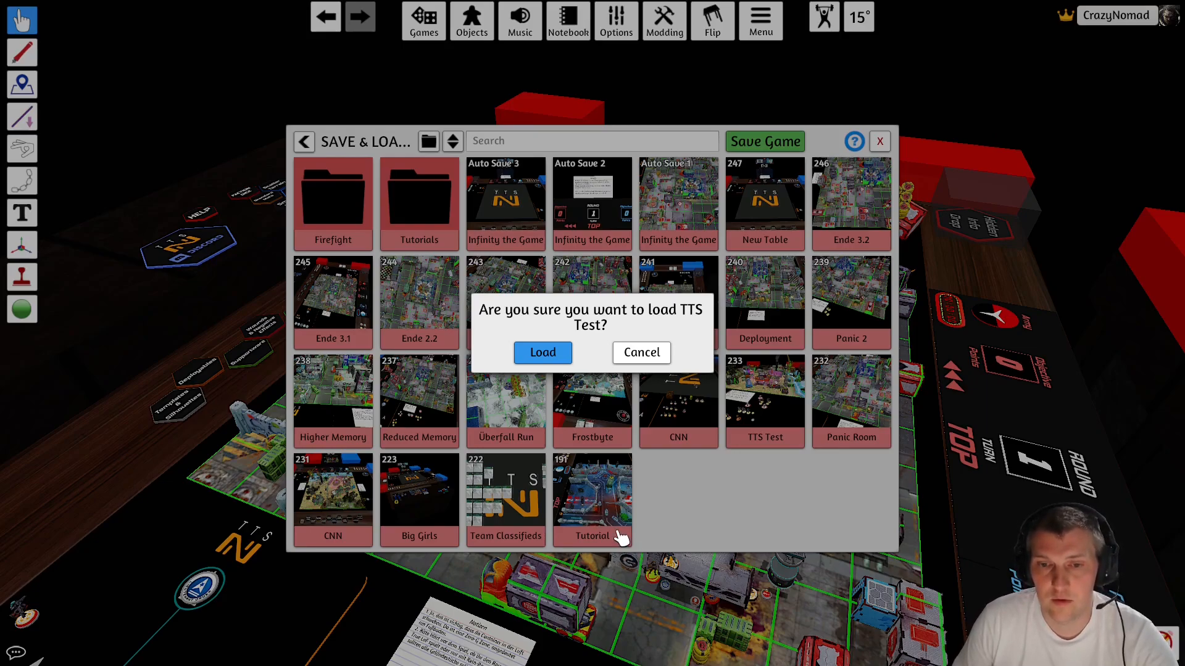
left_click(542, 352)
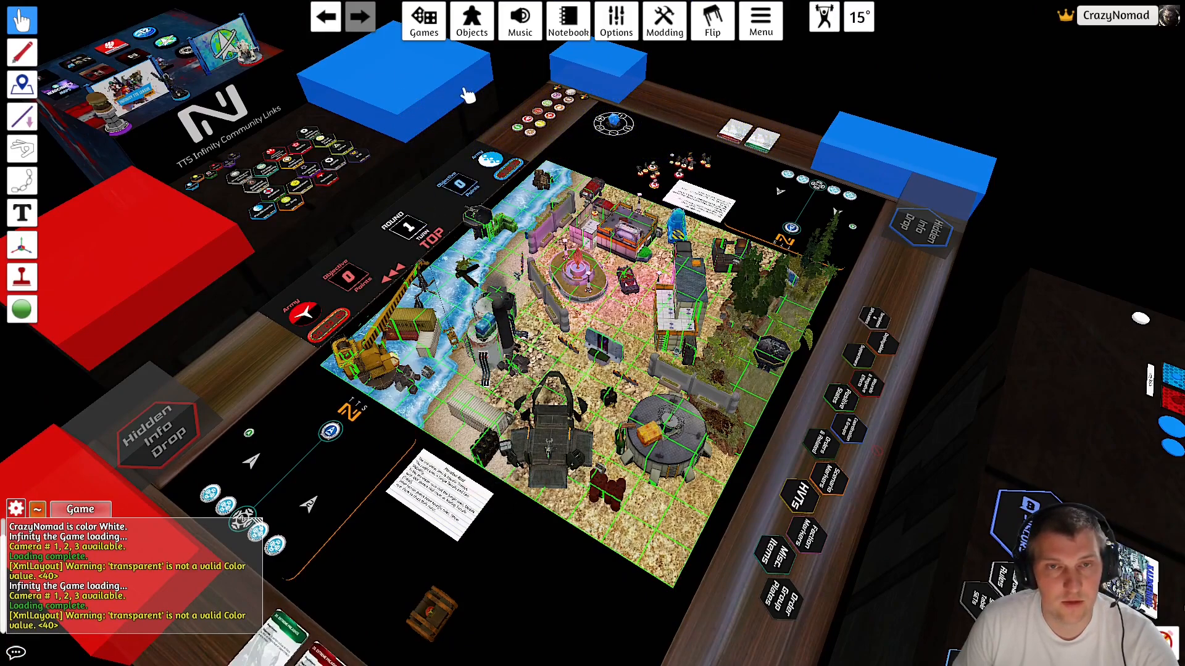
left_click(423, 20)
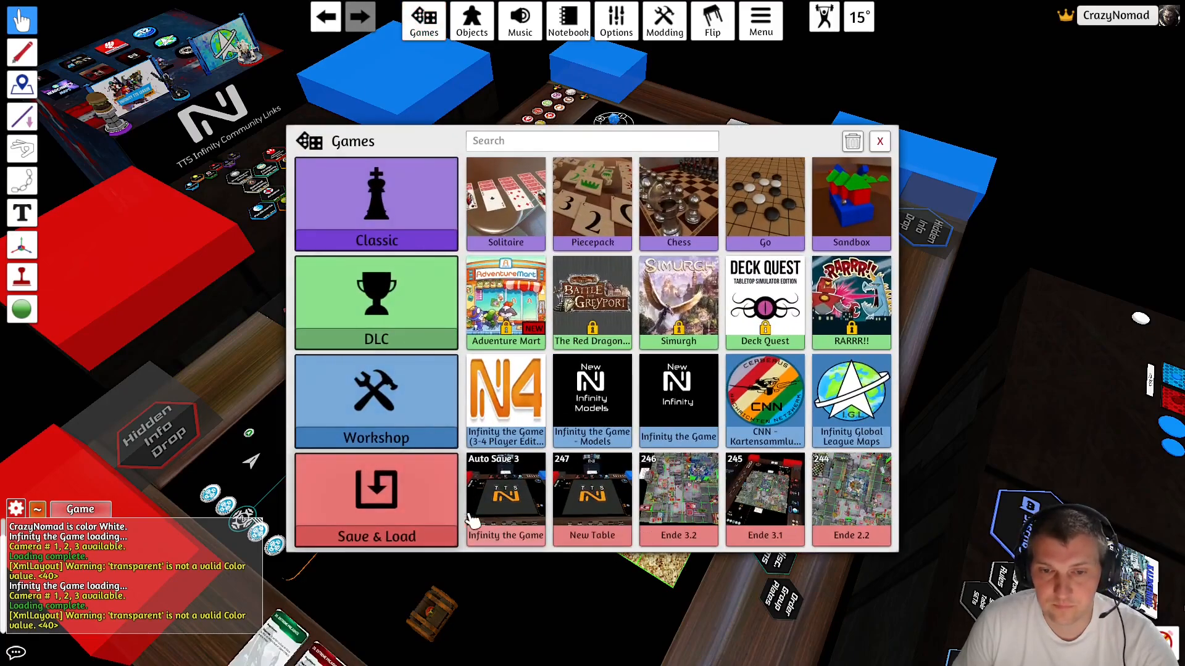
- Load the Überfall Run save, the snowy battlefield with blue-roofed buildings
left_click(376, 498)
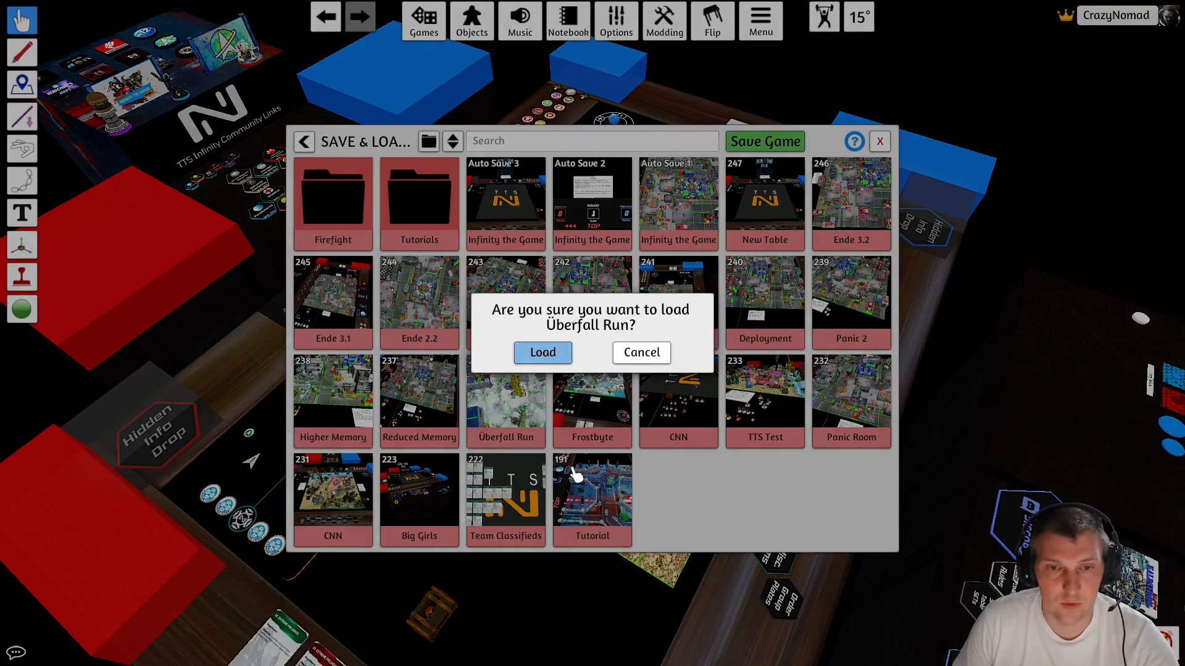
mouse_move(613, 507)
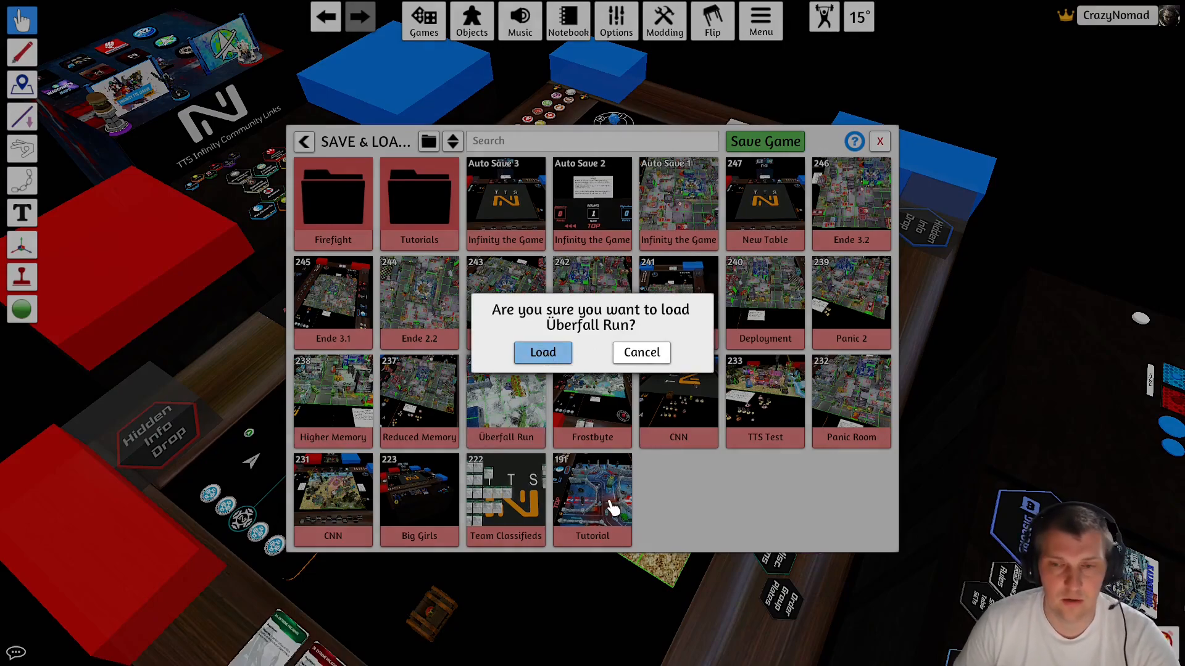
mouse_move(608, 502)
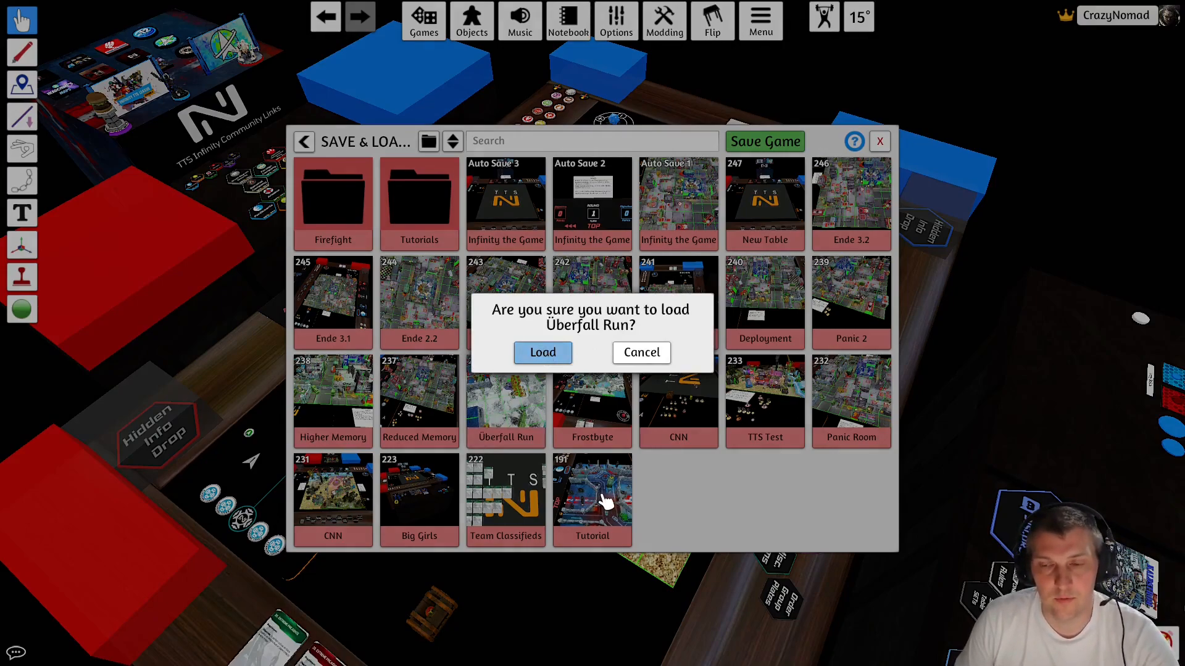
left_click(542, 352)
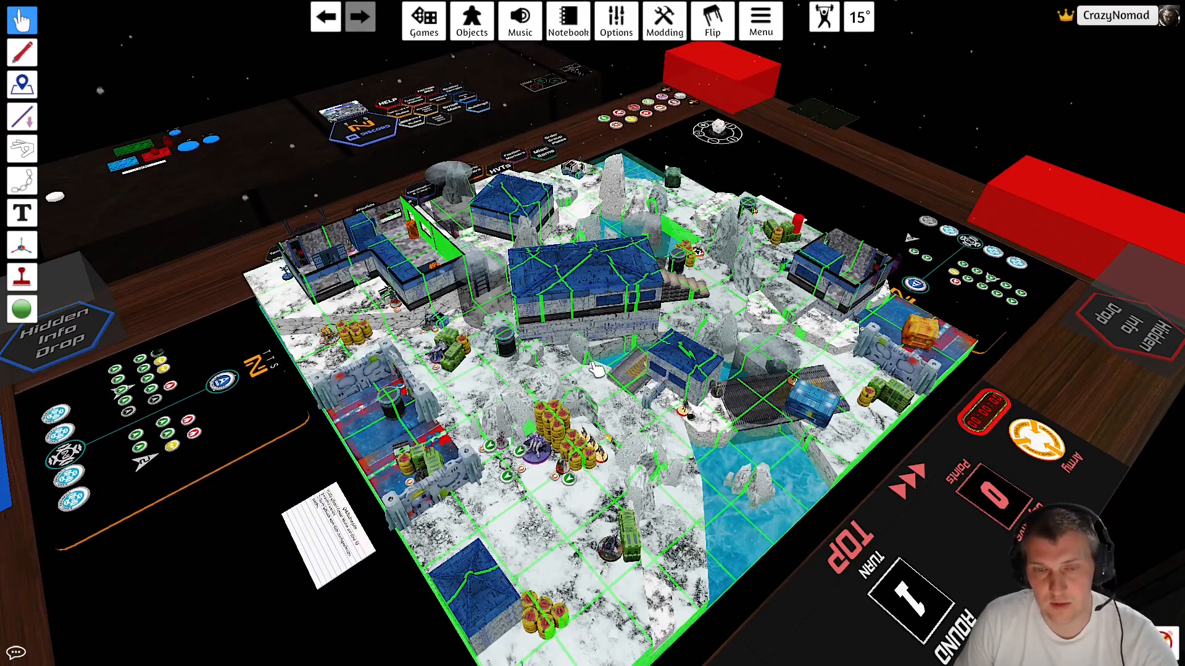
mouse_move(574, 385)
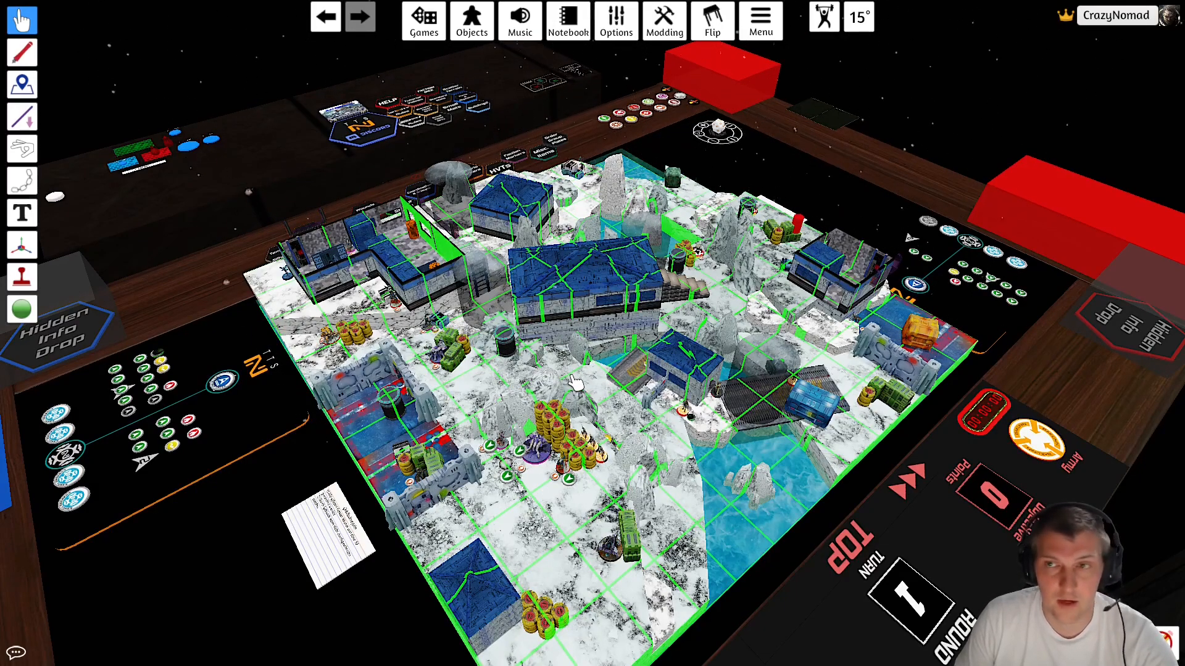